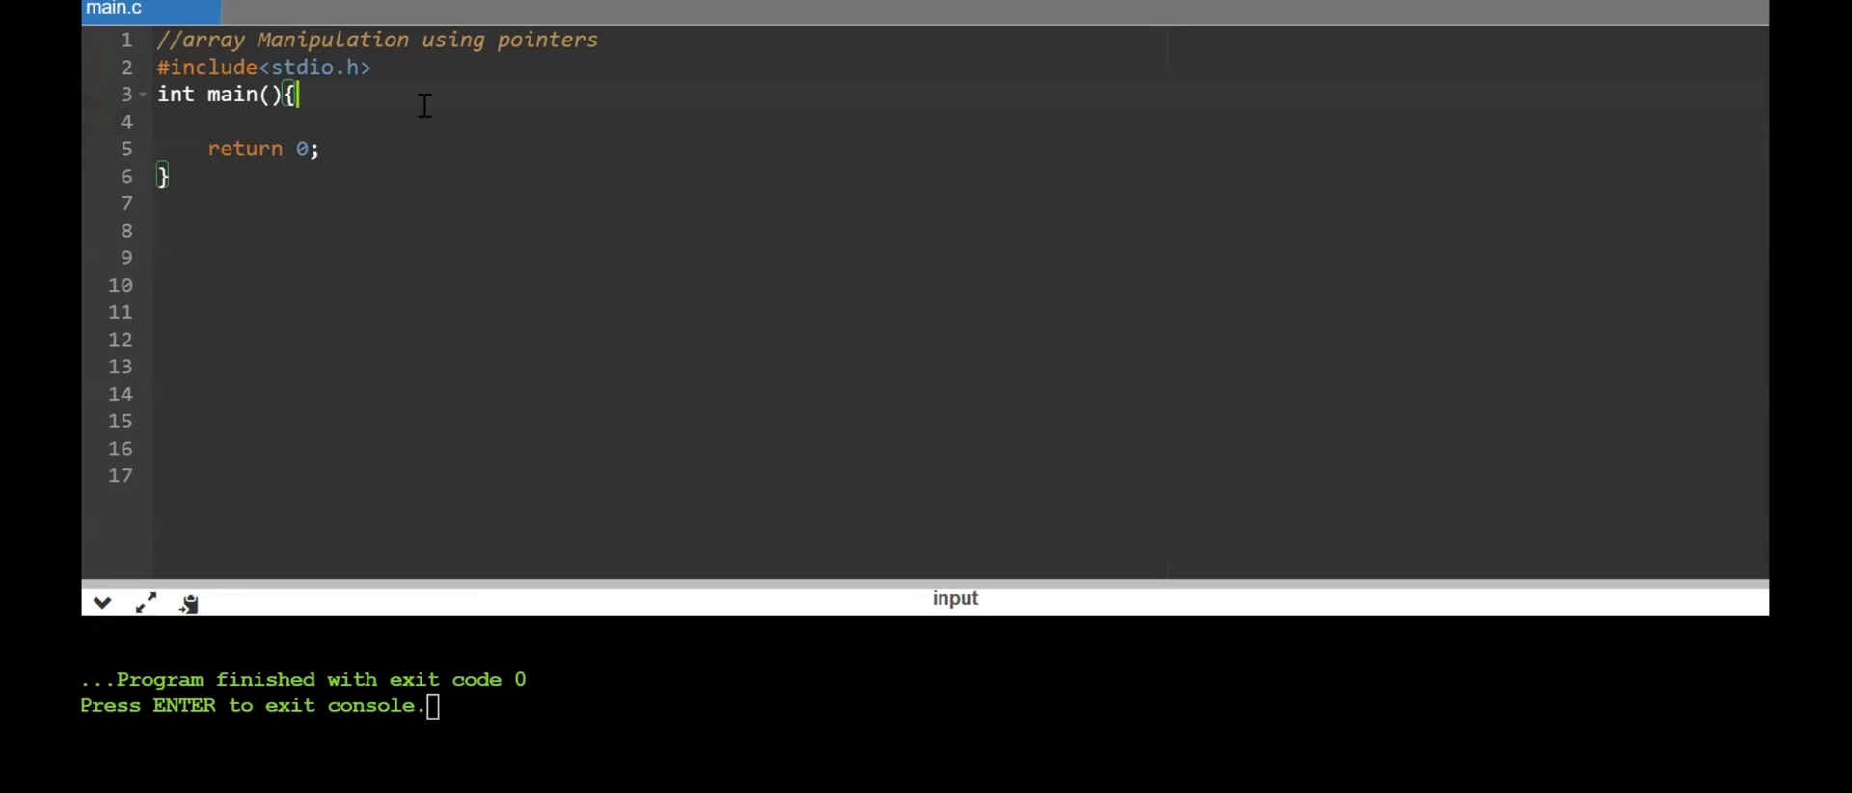
# Write int a[10]={1,...,10}; in main and begin the next int declaration
pyautogui.write('int a')
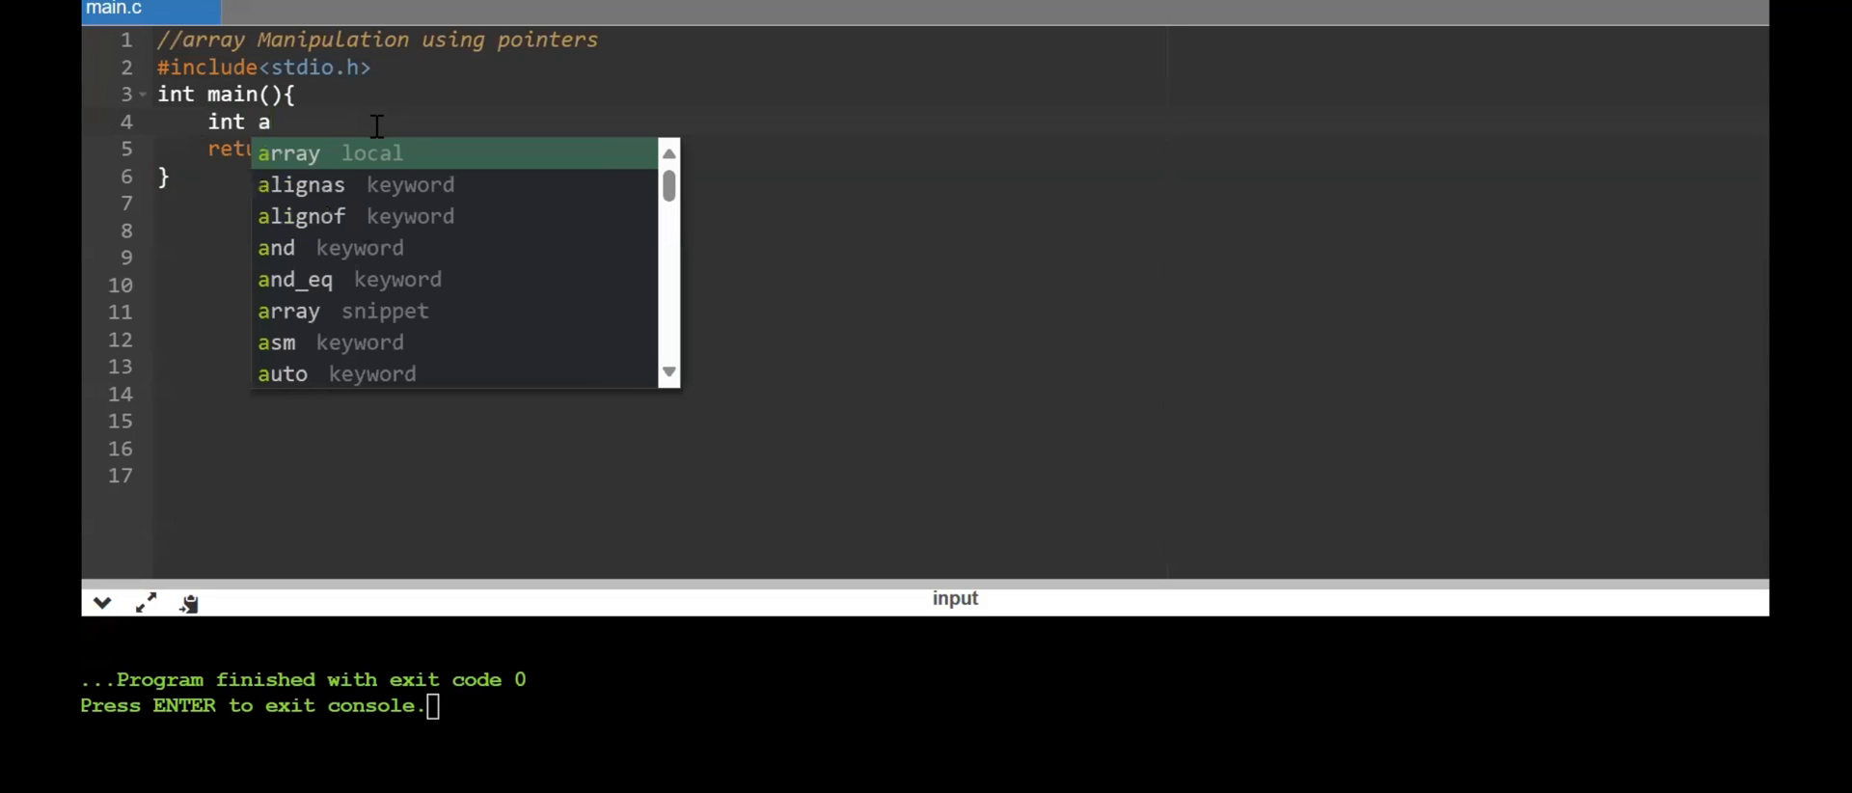
pyautogui.write('[10]=')
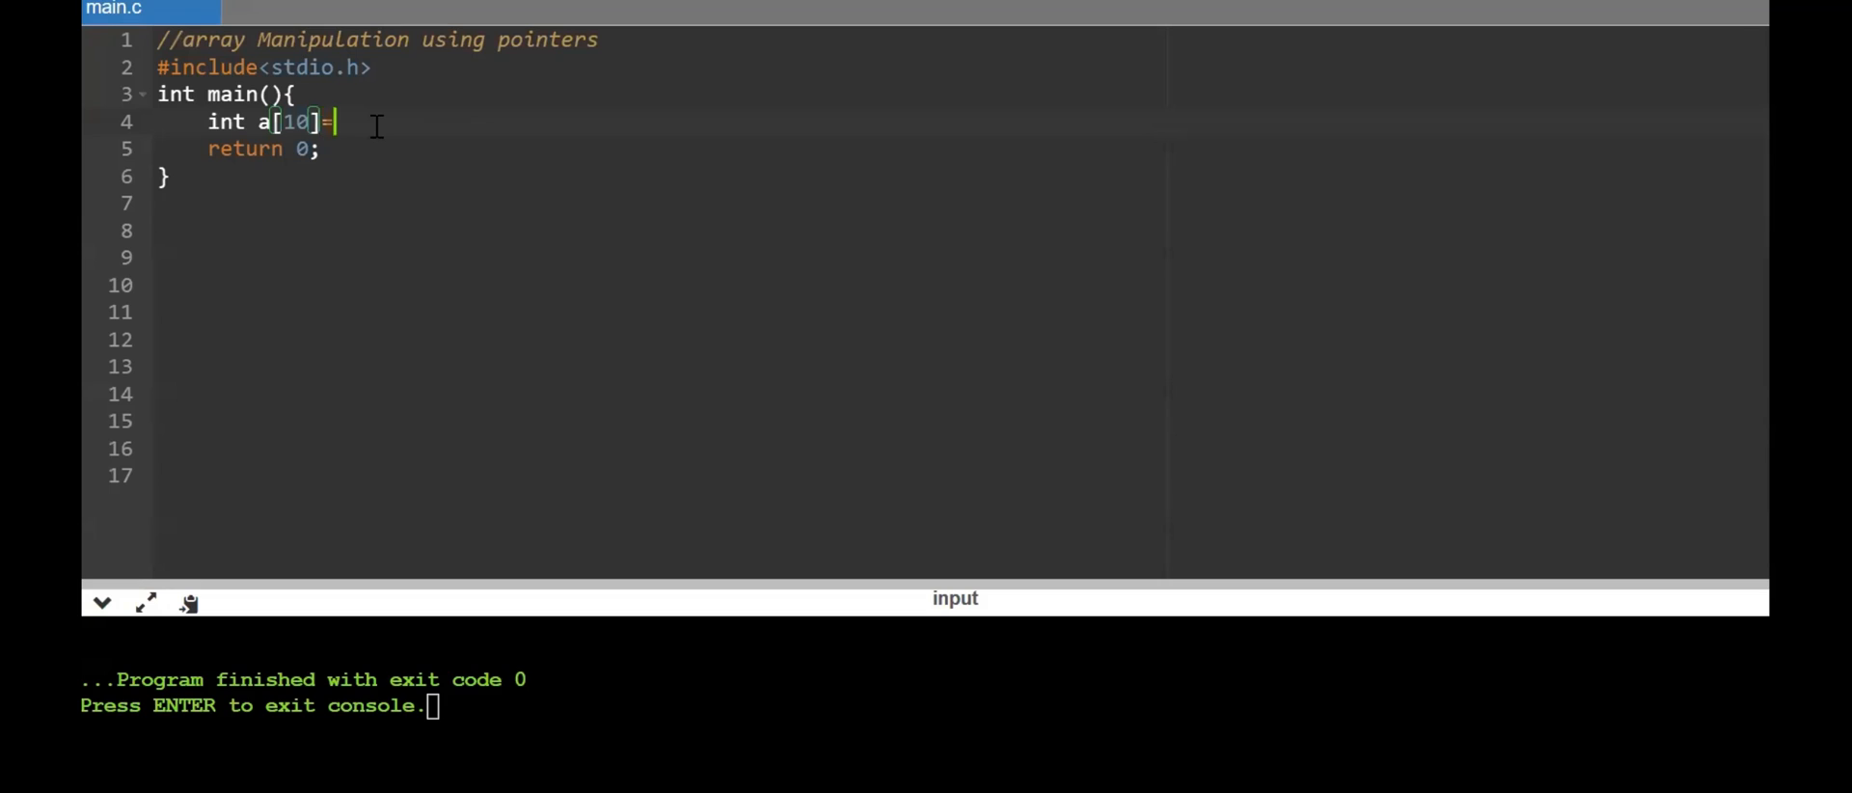
pyautogui.write('{1,2,3')
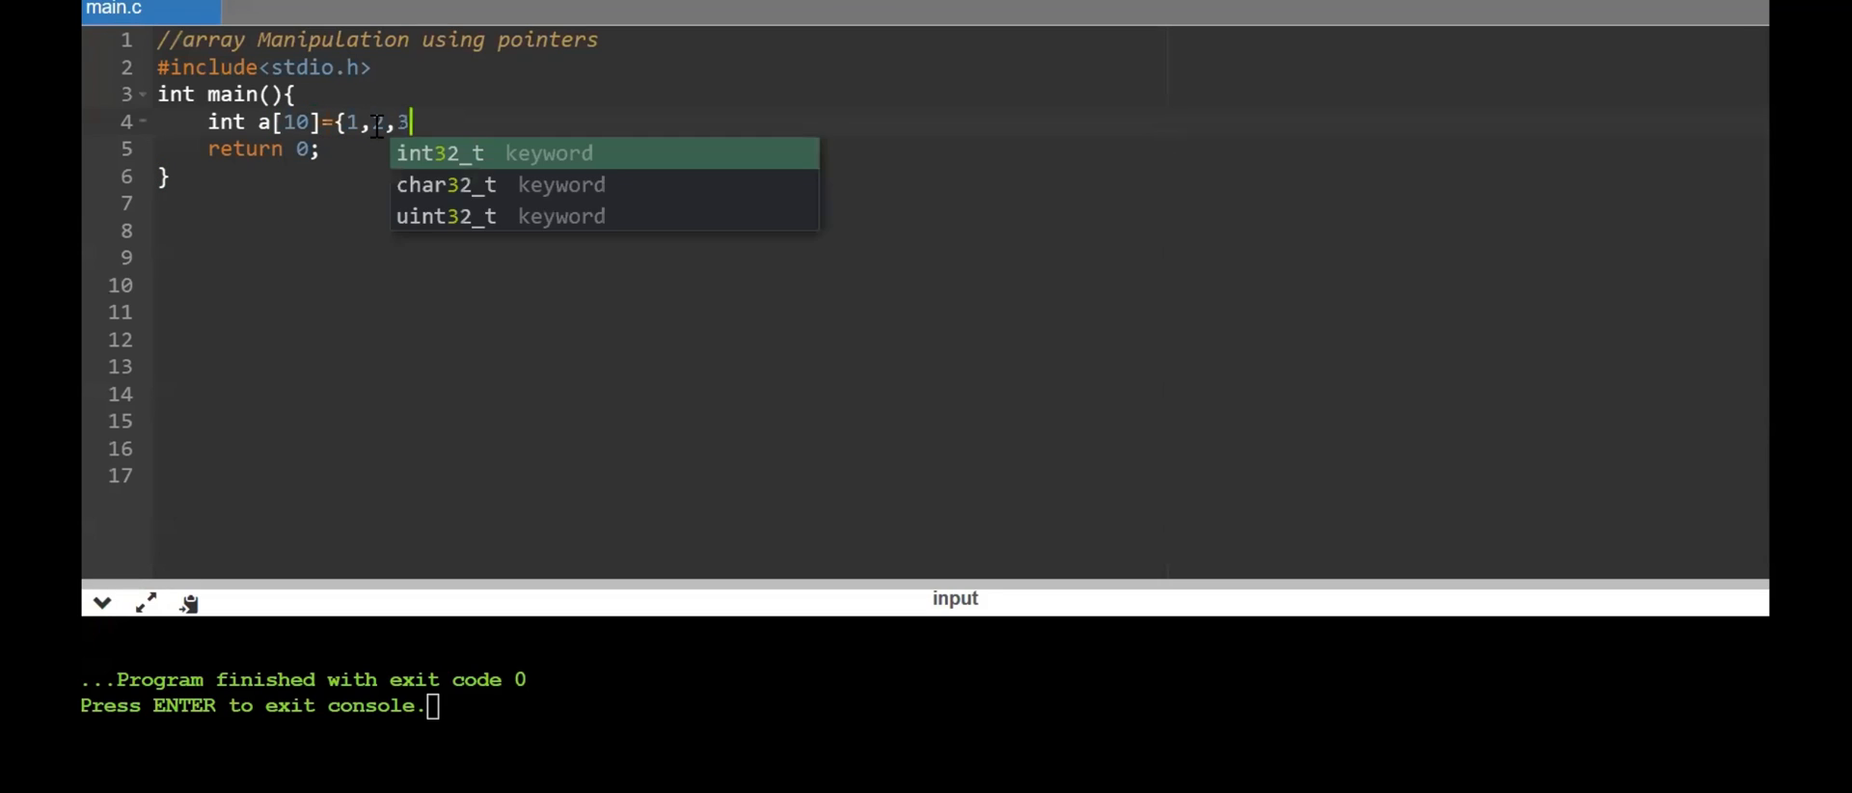
pyautogui.write(',4,5,')
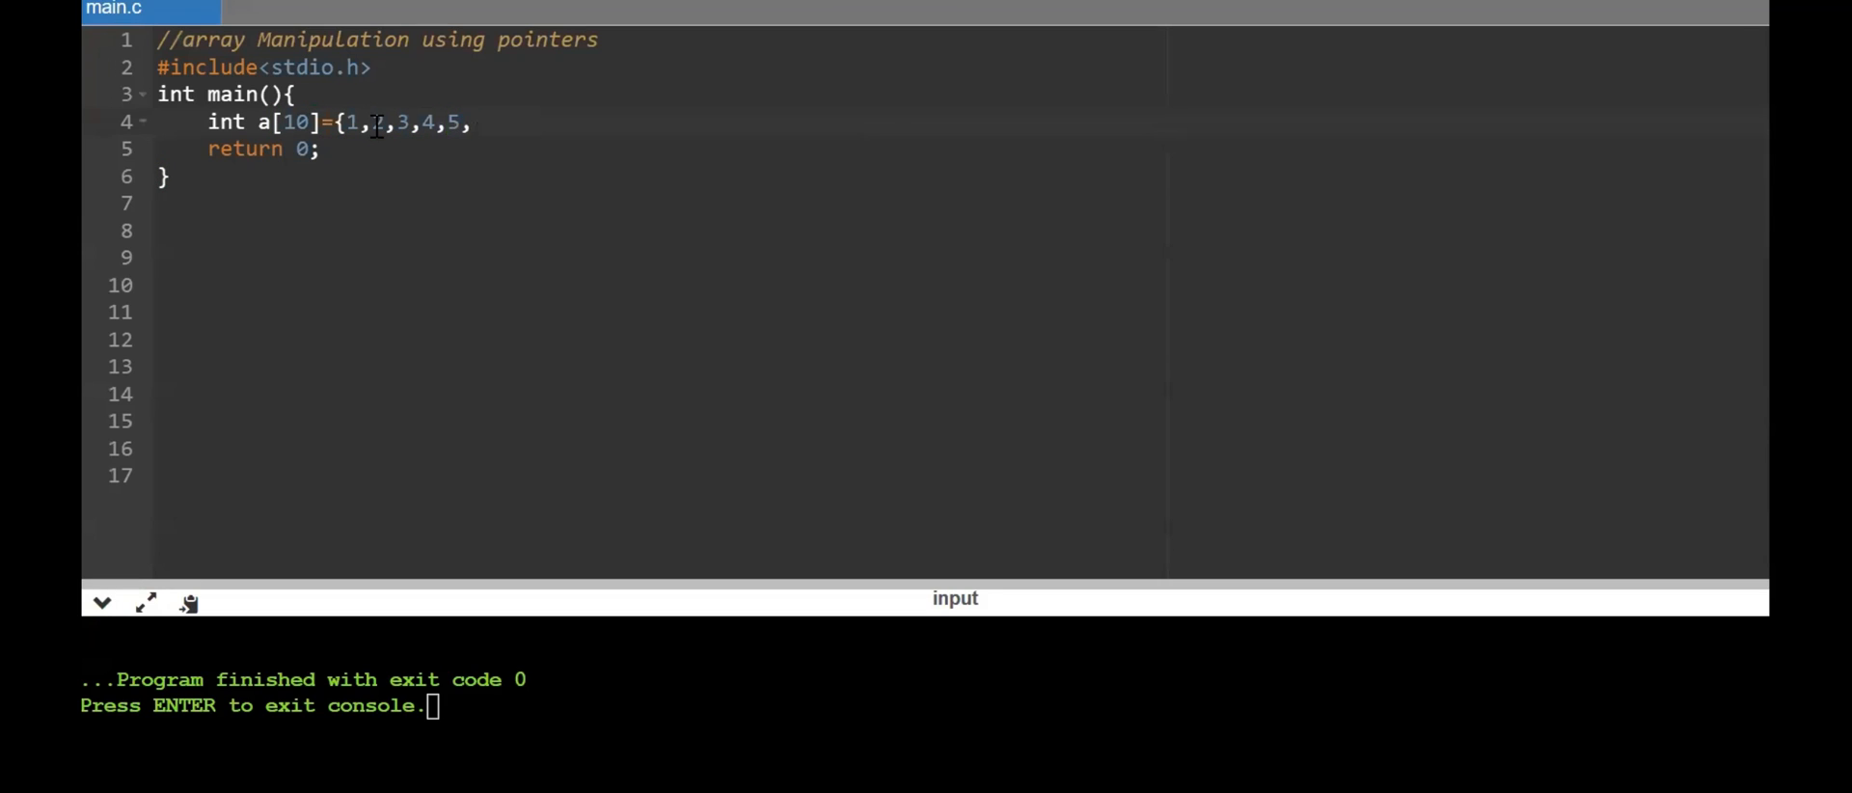
pyautogui.write('6,7,8,9')
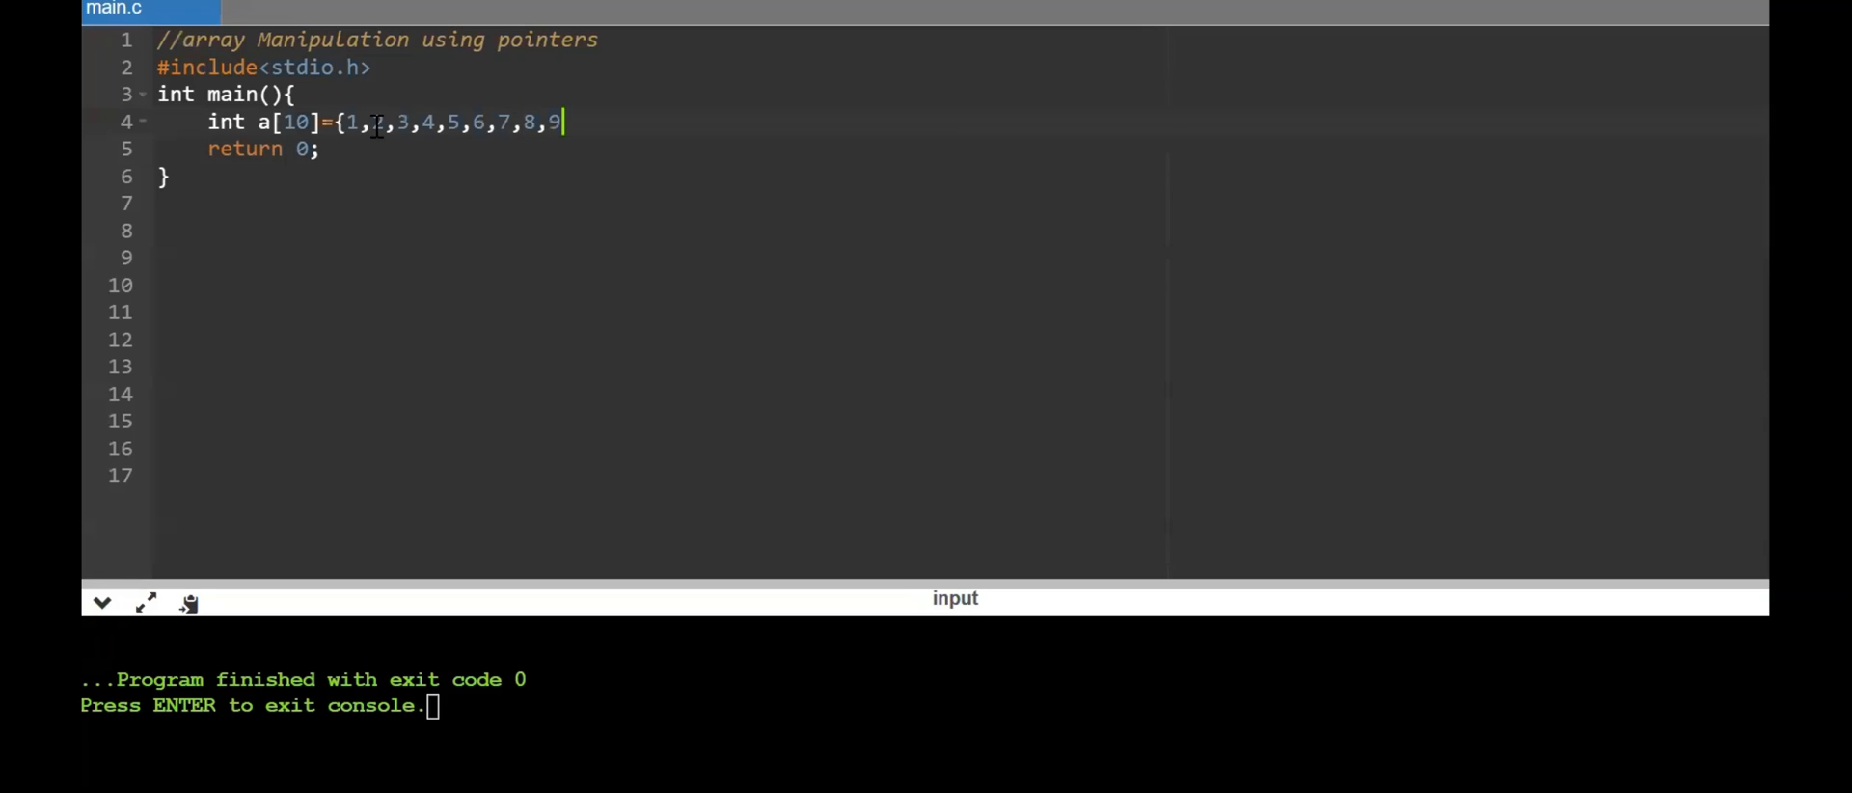
pyautogui.write(',')
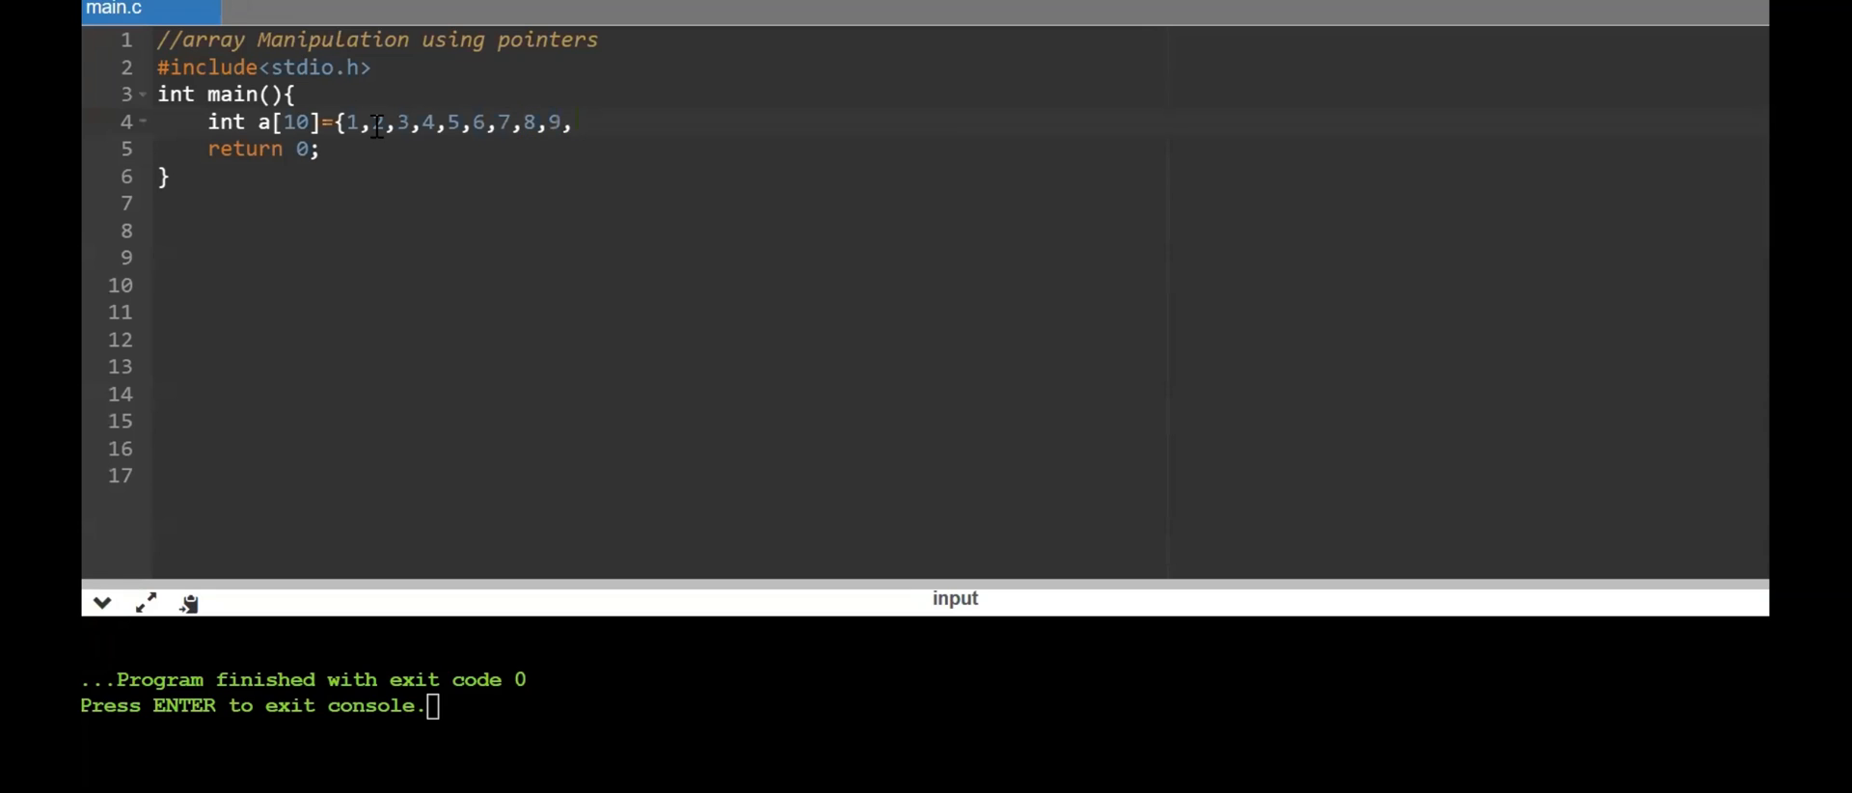
pyautogui.write('10};')
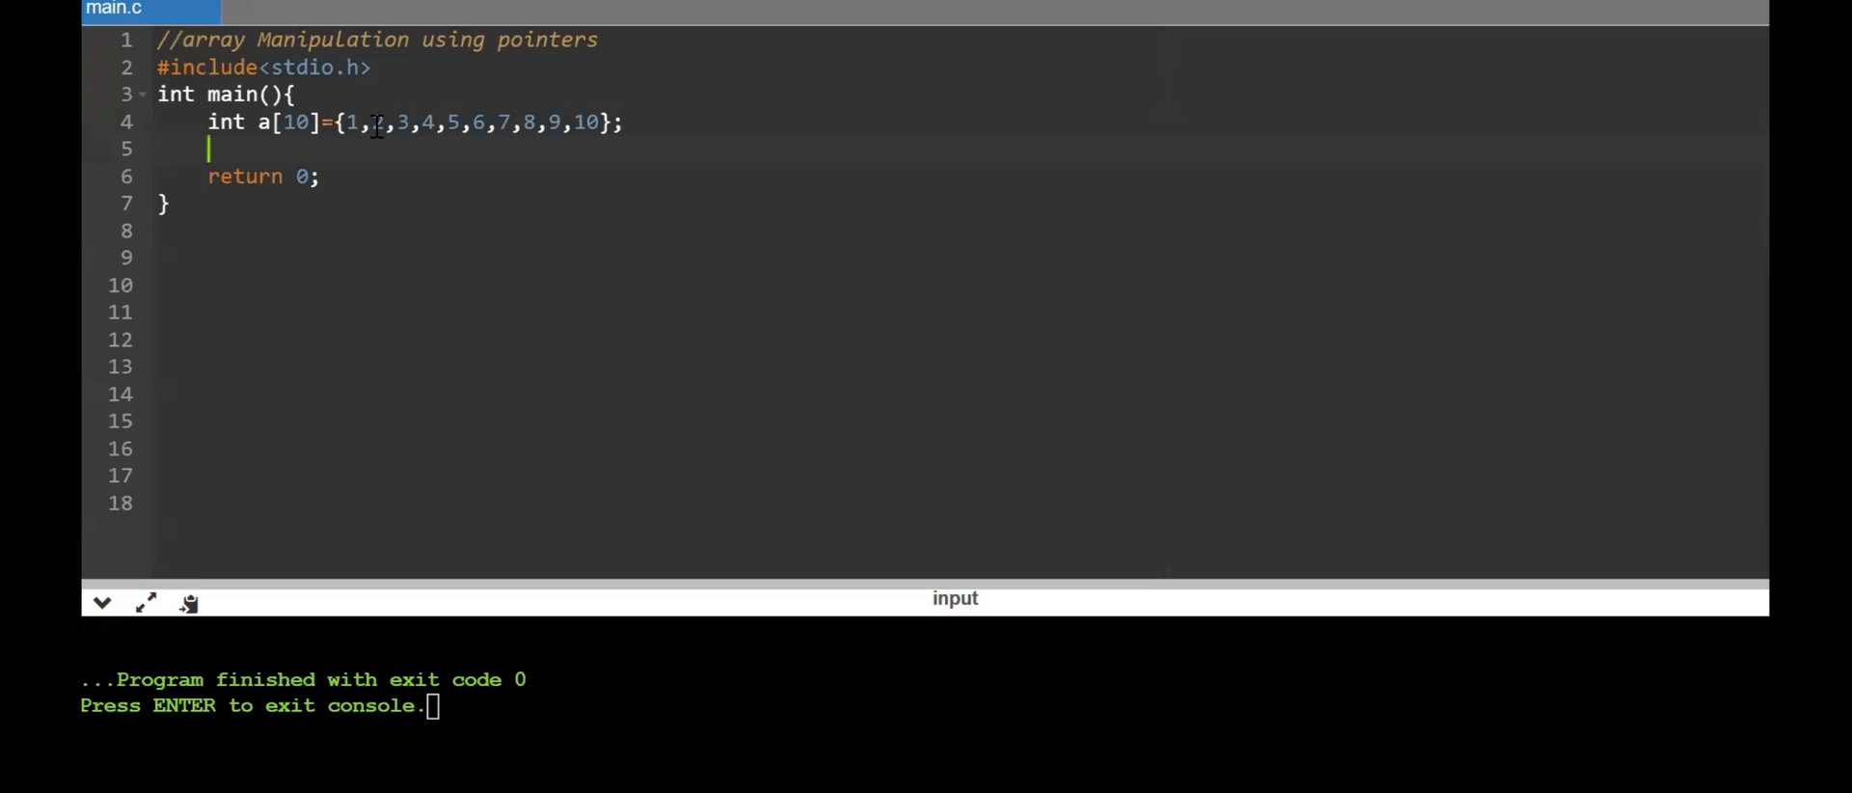
pyautogui.write('int')
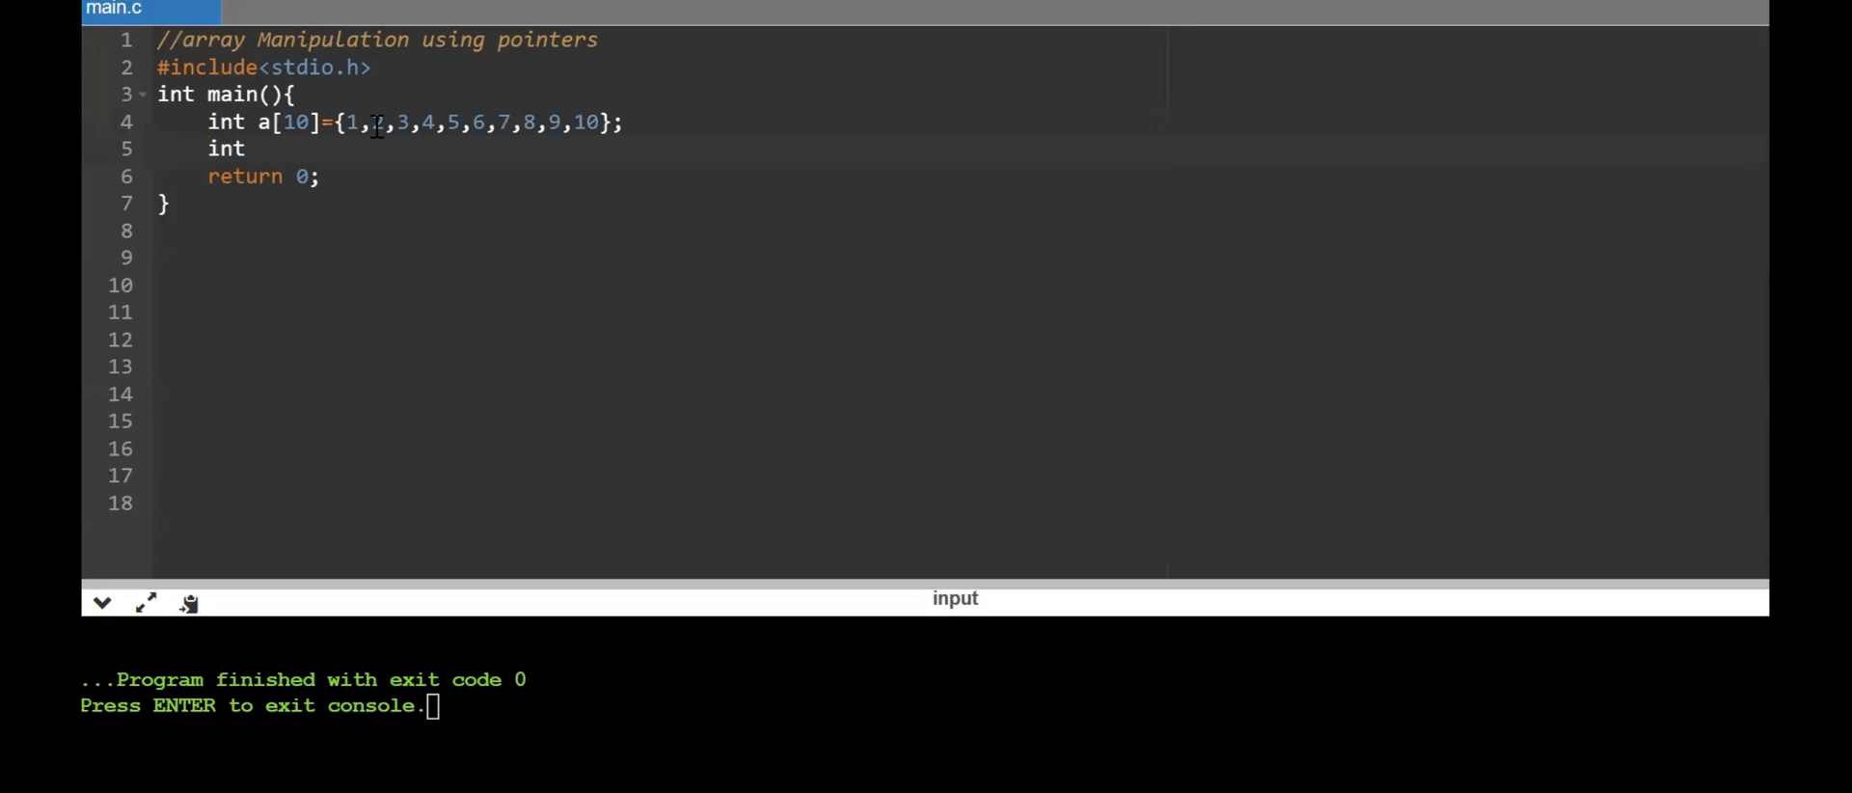
# Finish int *p=a; and start a printf with format "\n%d"
pyautogui.write('*p')
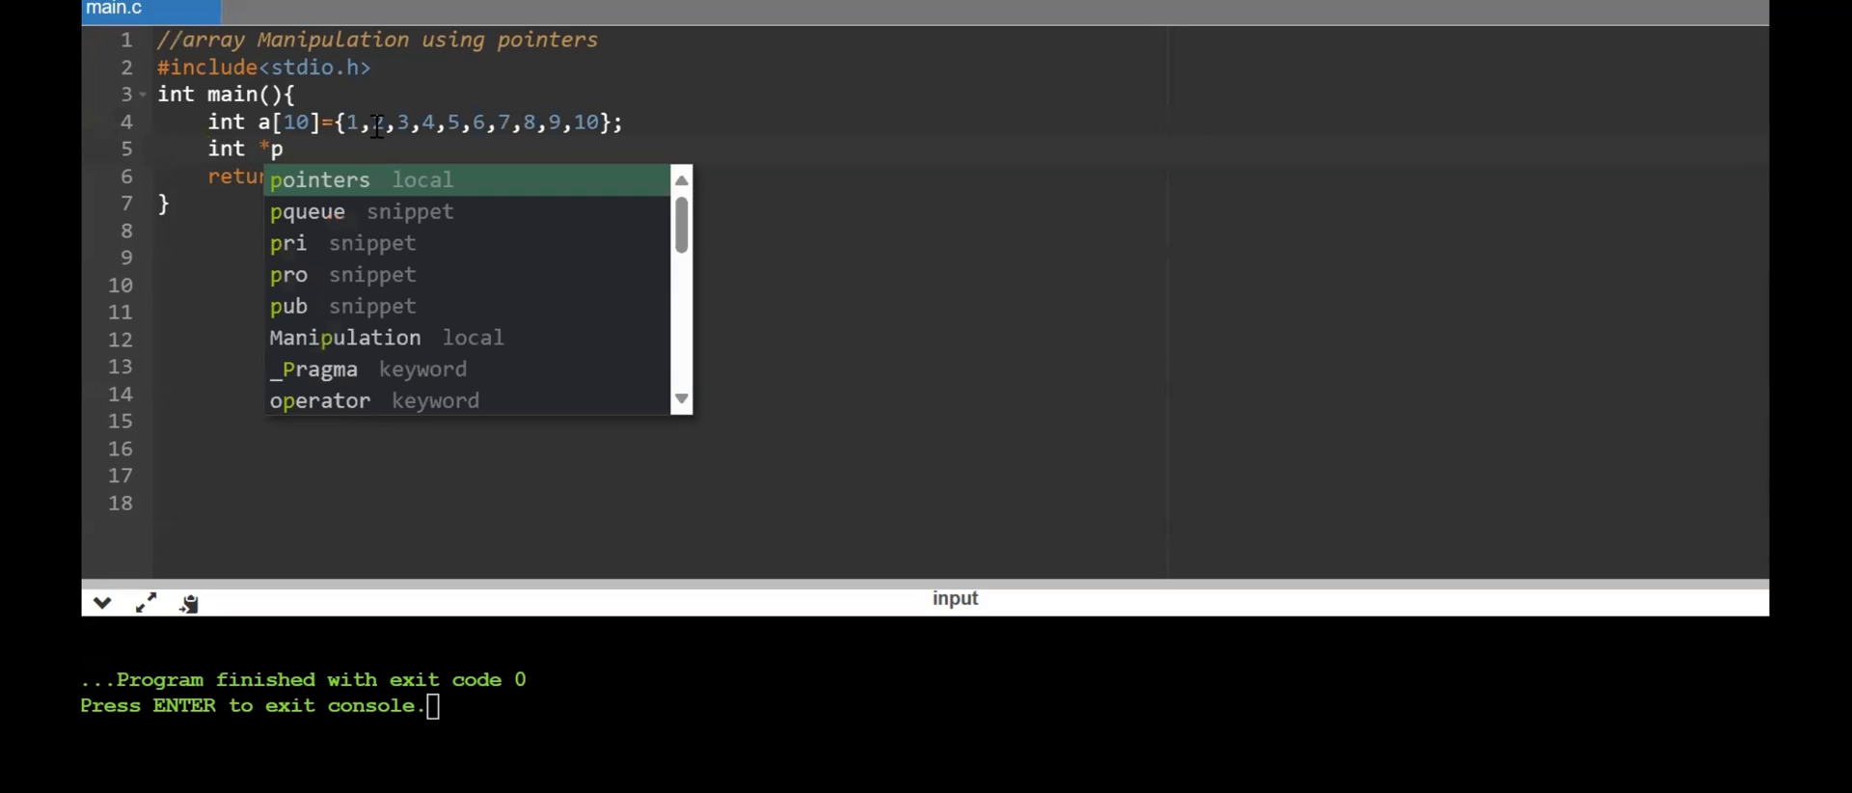
pyautogui.write('=a;')
pyautogui.write('printf')
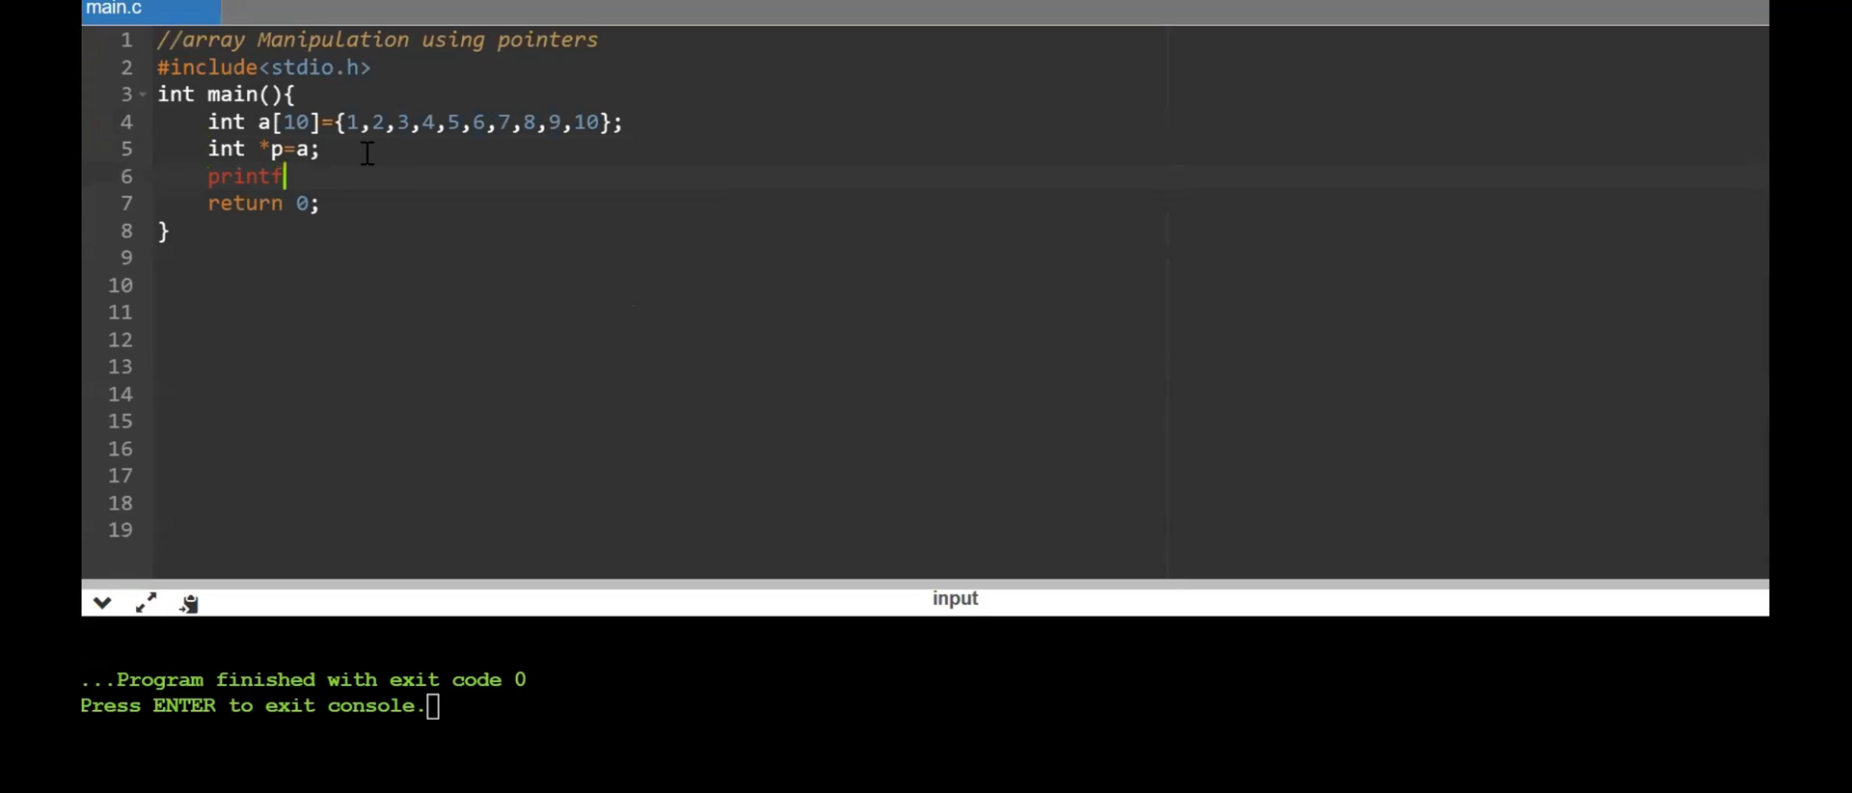
pyautogui.write('("\\")')
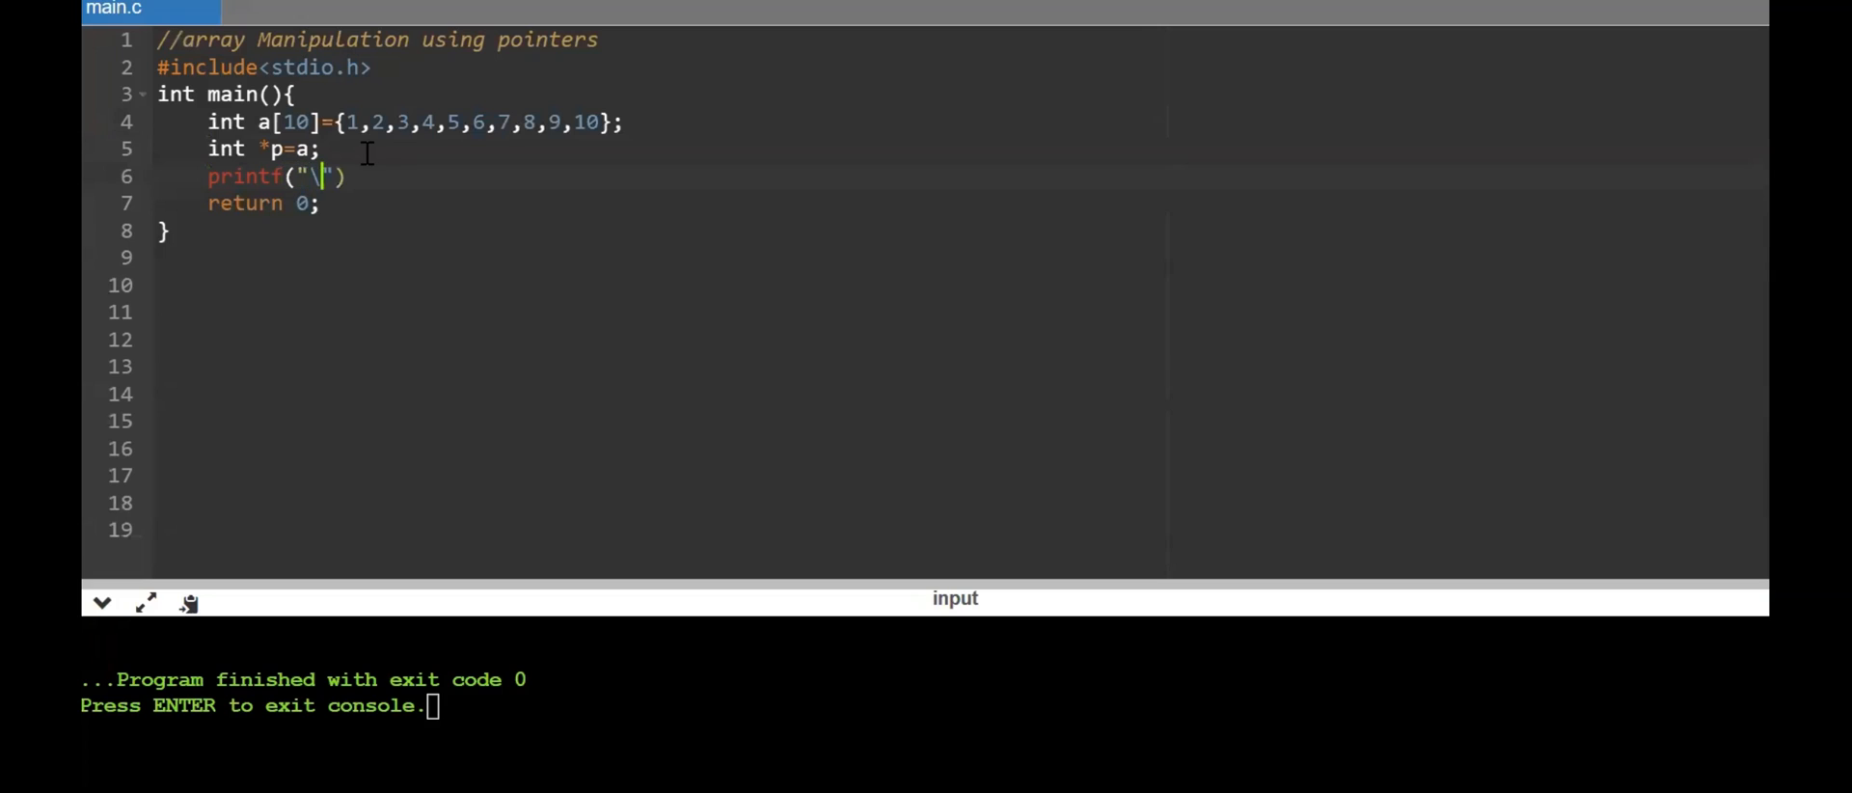
pyautogui.write('n')
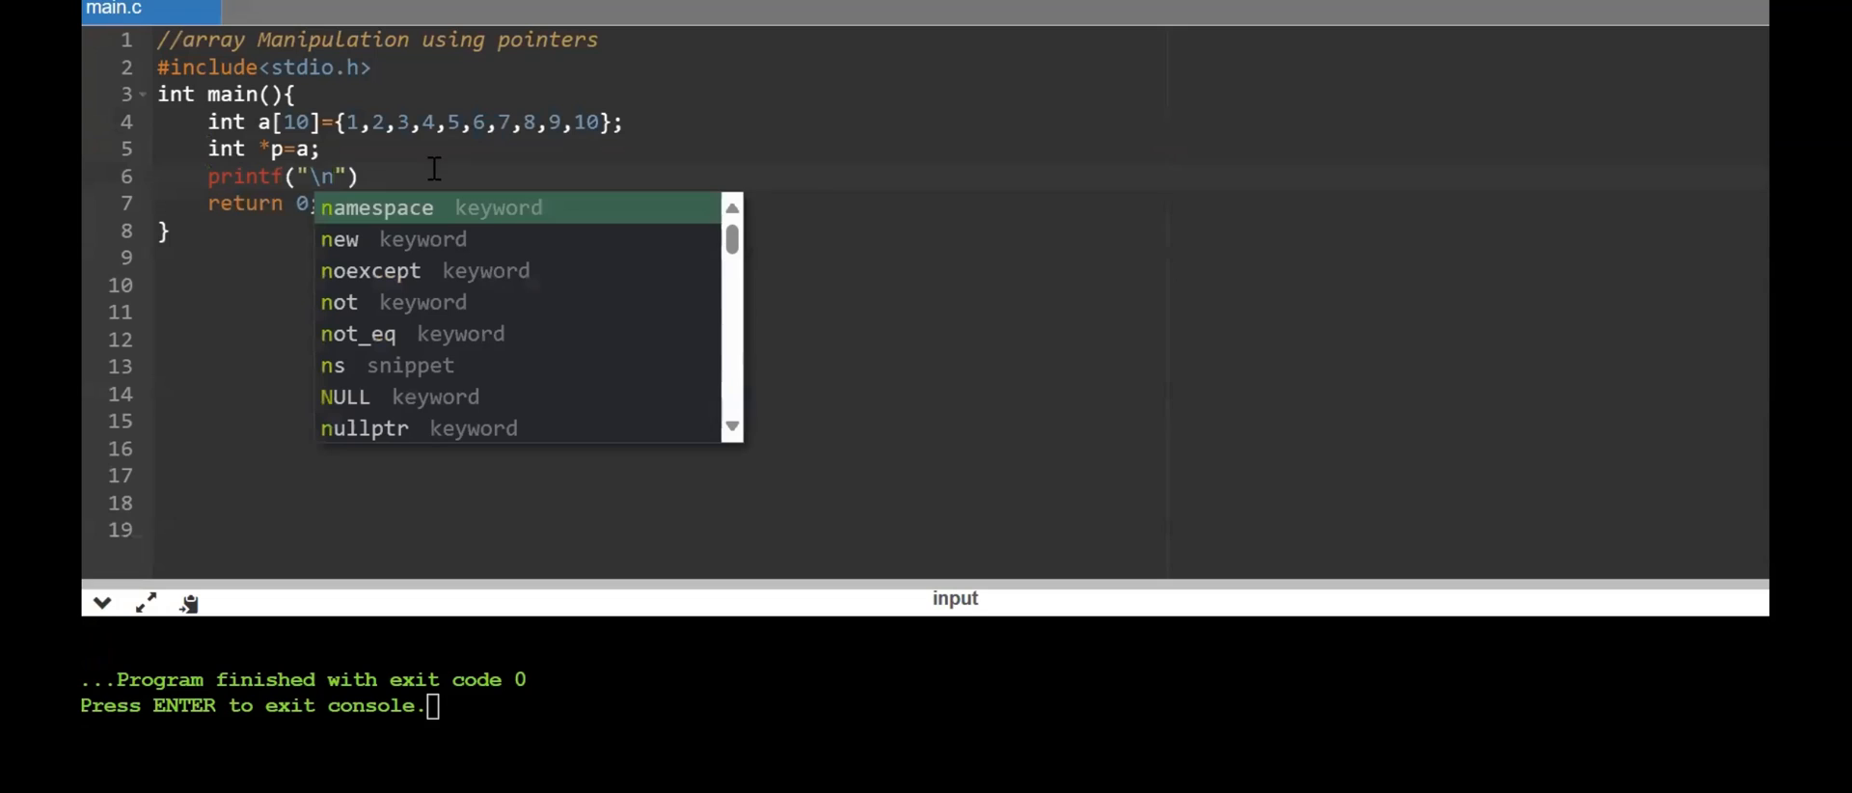
pyautogui.write('%d')
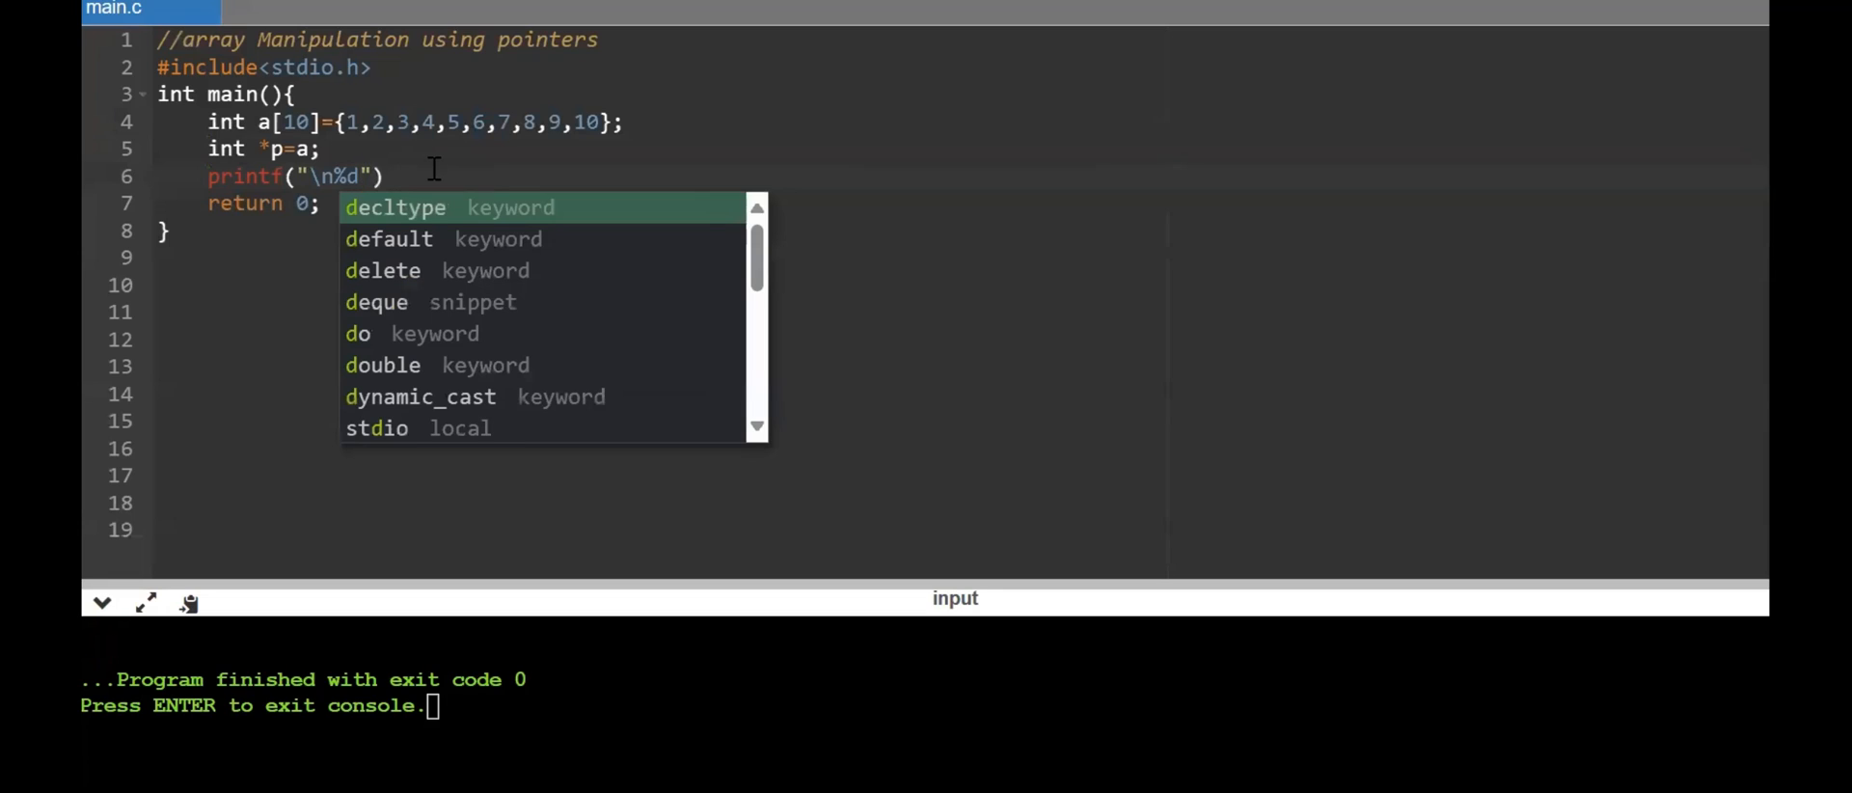
# Complete the printf argument as the dereferenced pointer offset and terminate the statement
pyautogui.write(',')
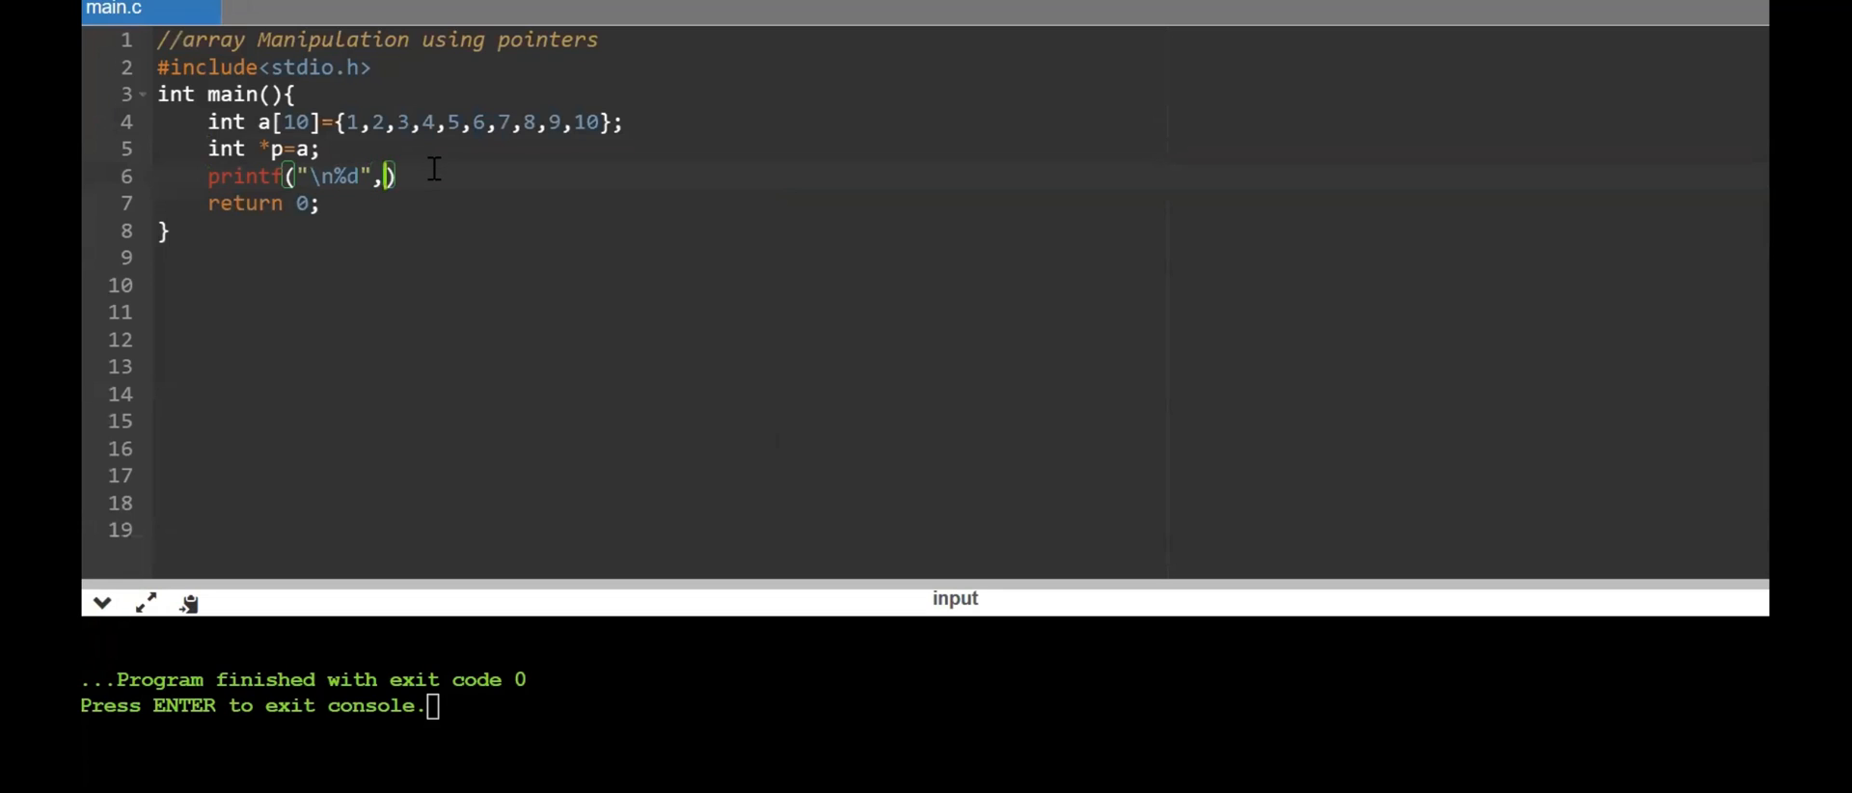
pyautogui.write('*')
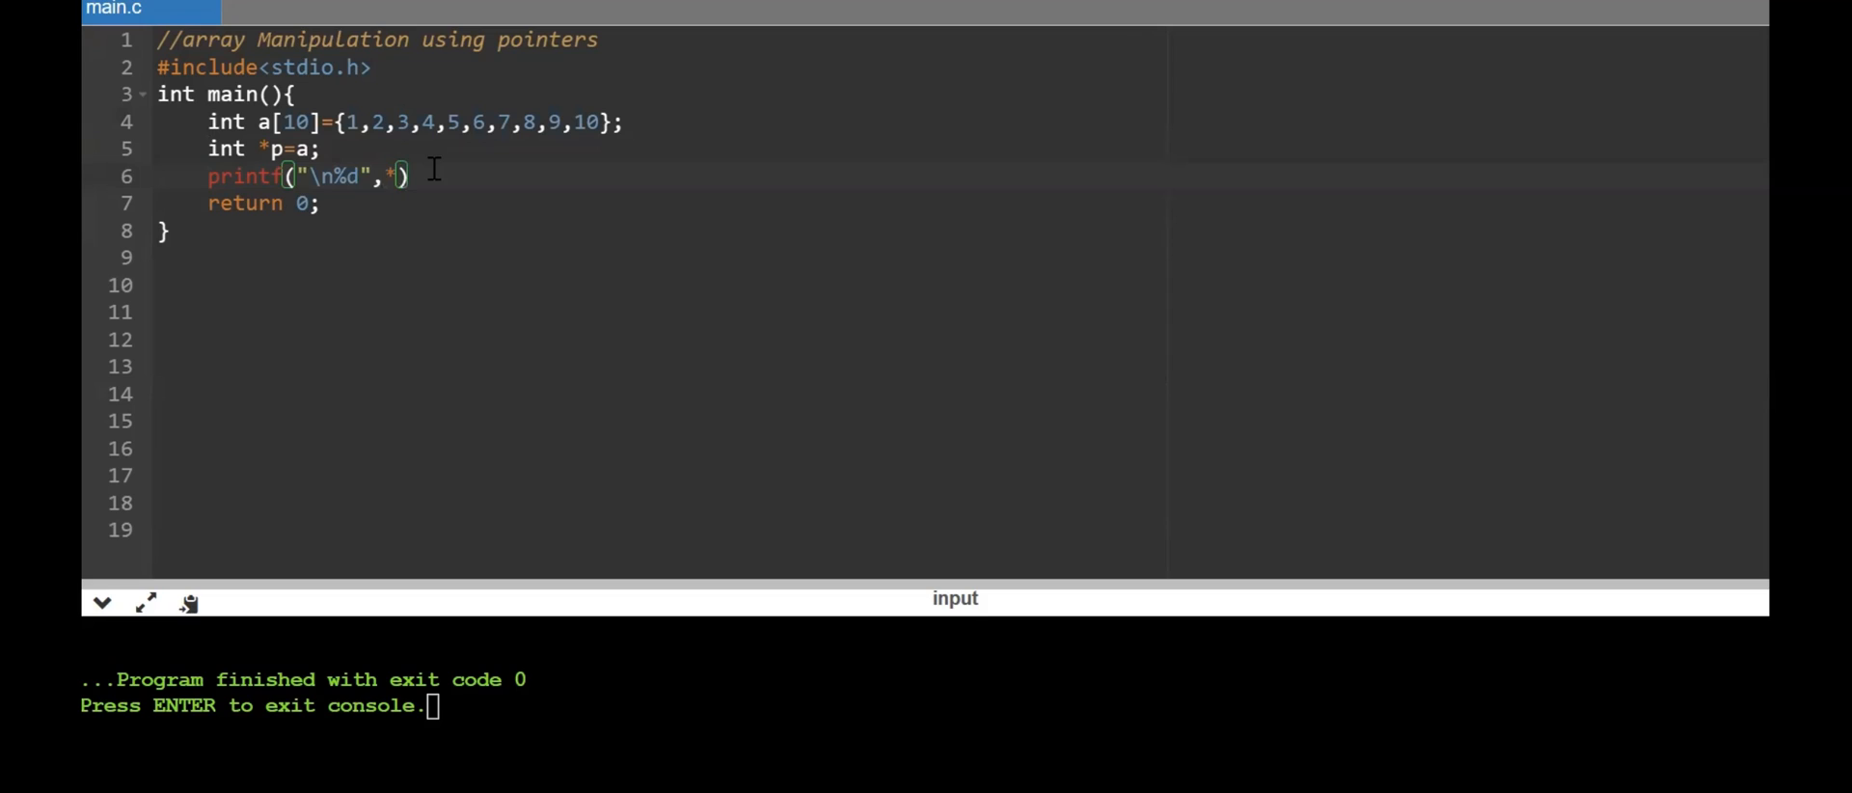
pyautogui.write('(p')
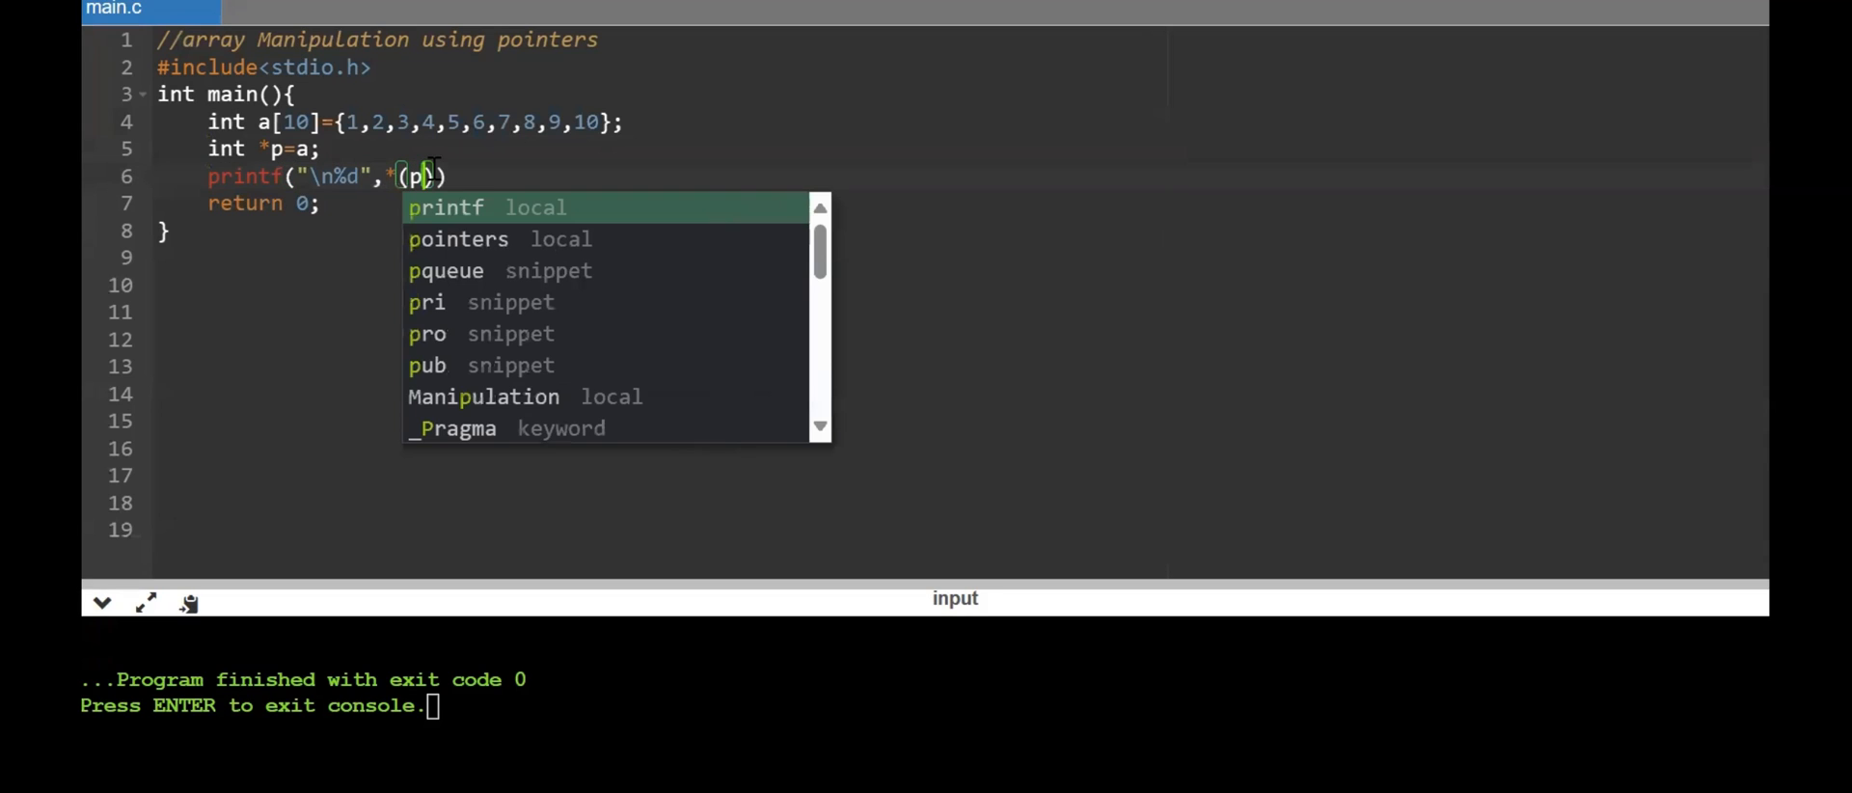
pyautogui.write('+3')
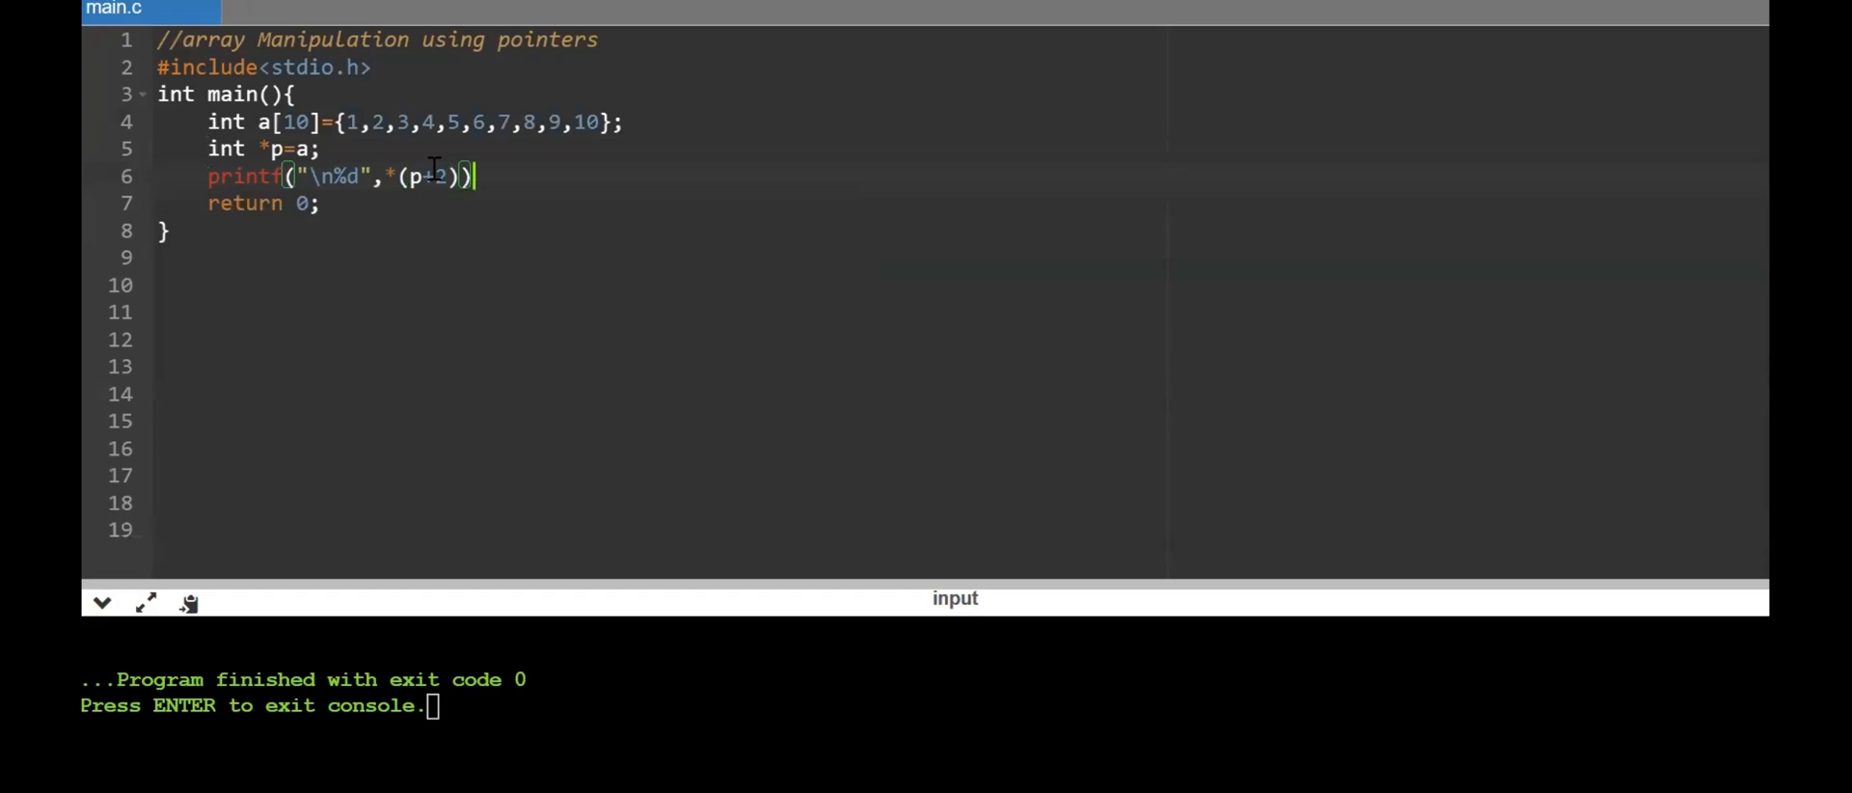
pyautogui.write(';')
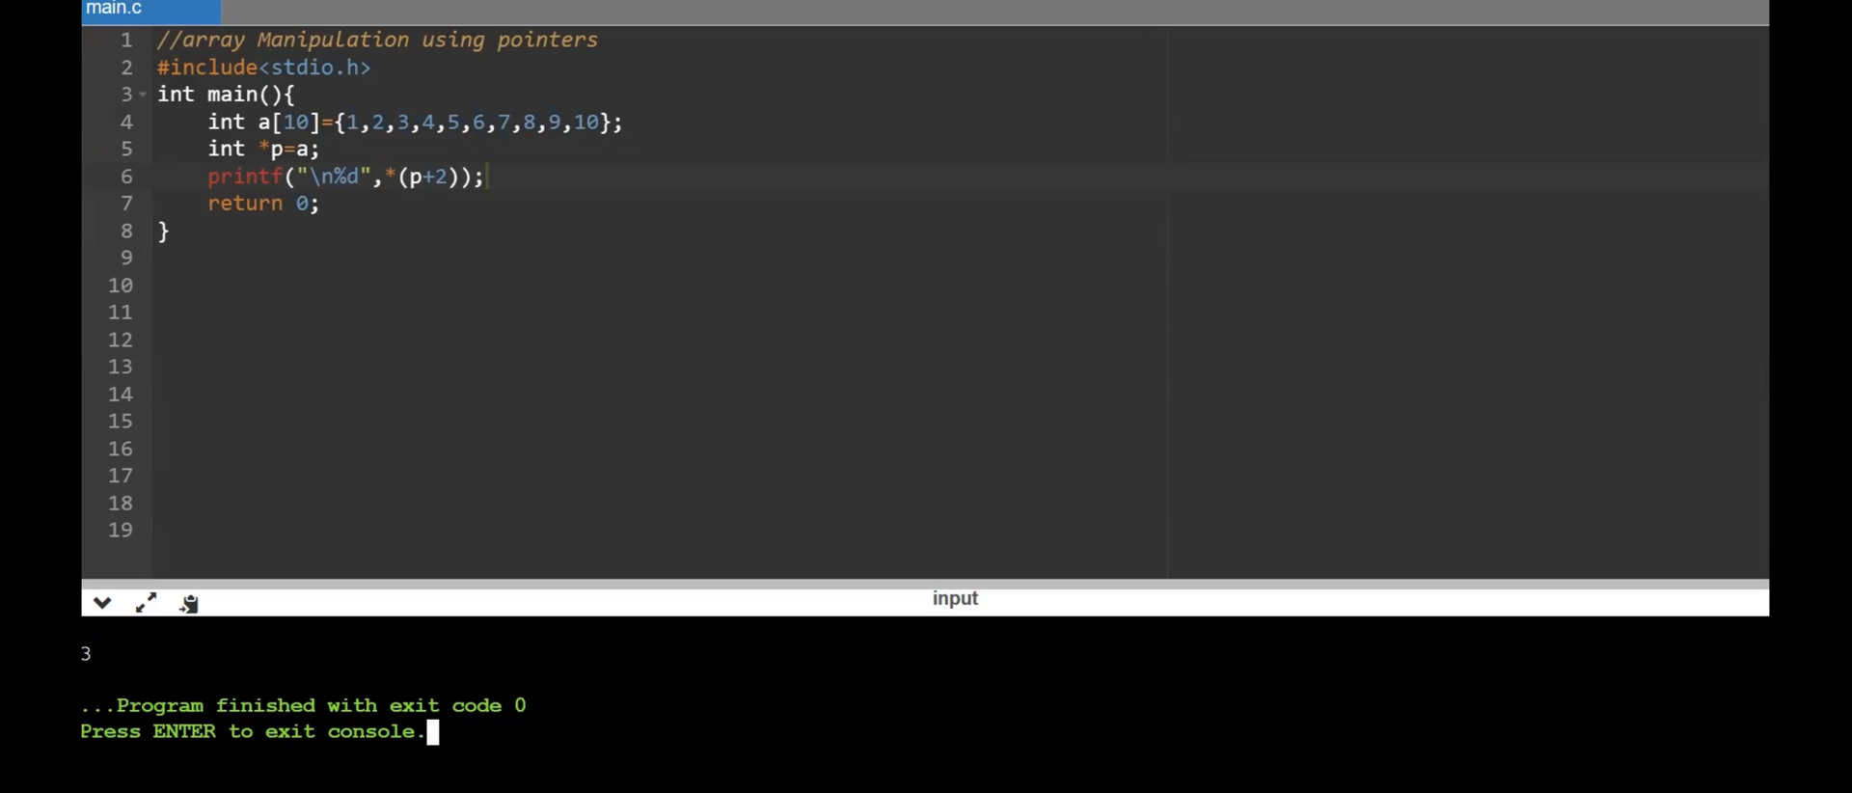
pyautogui.moveTo(613, 182)
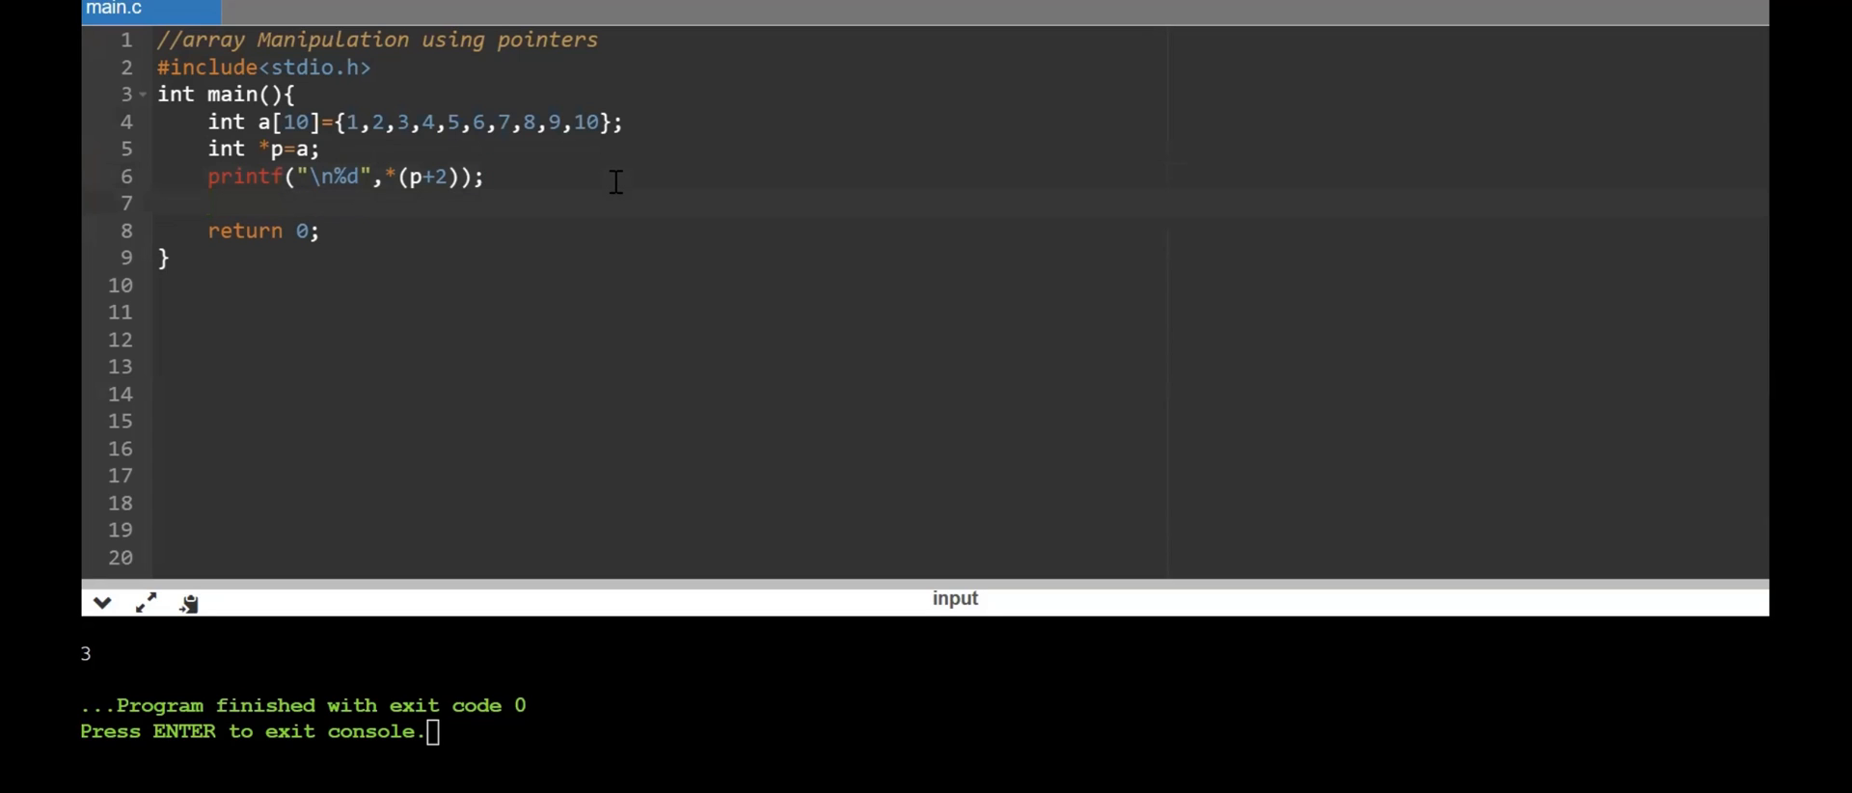
pyautogui.moveTo(429, 115)
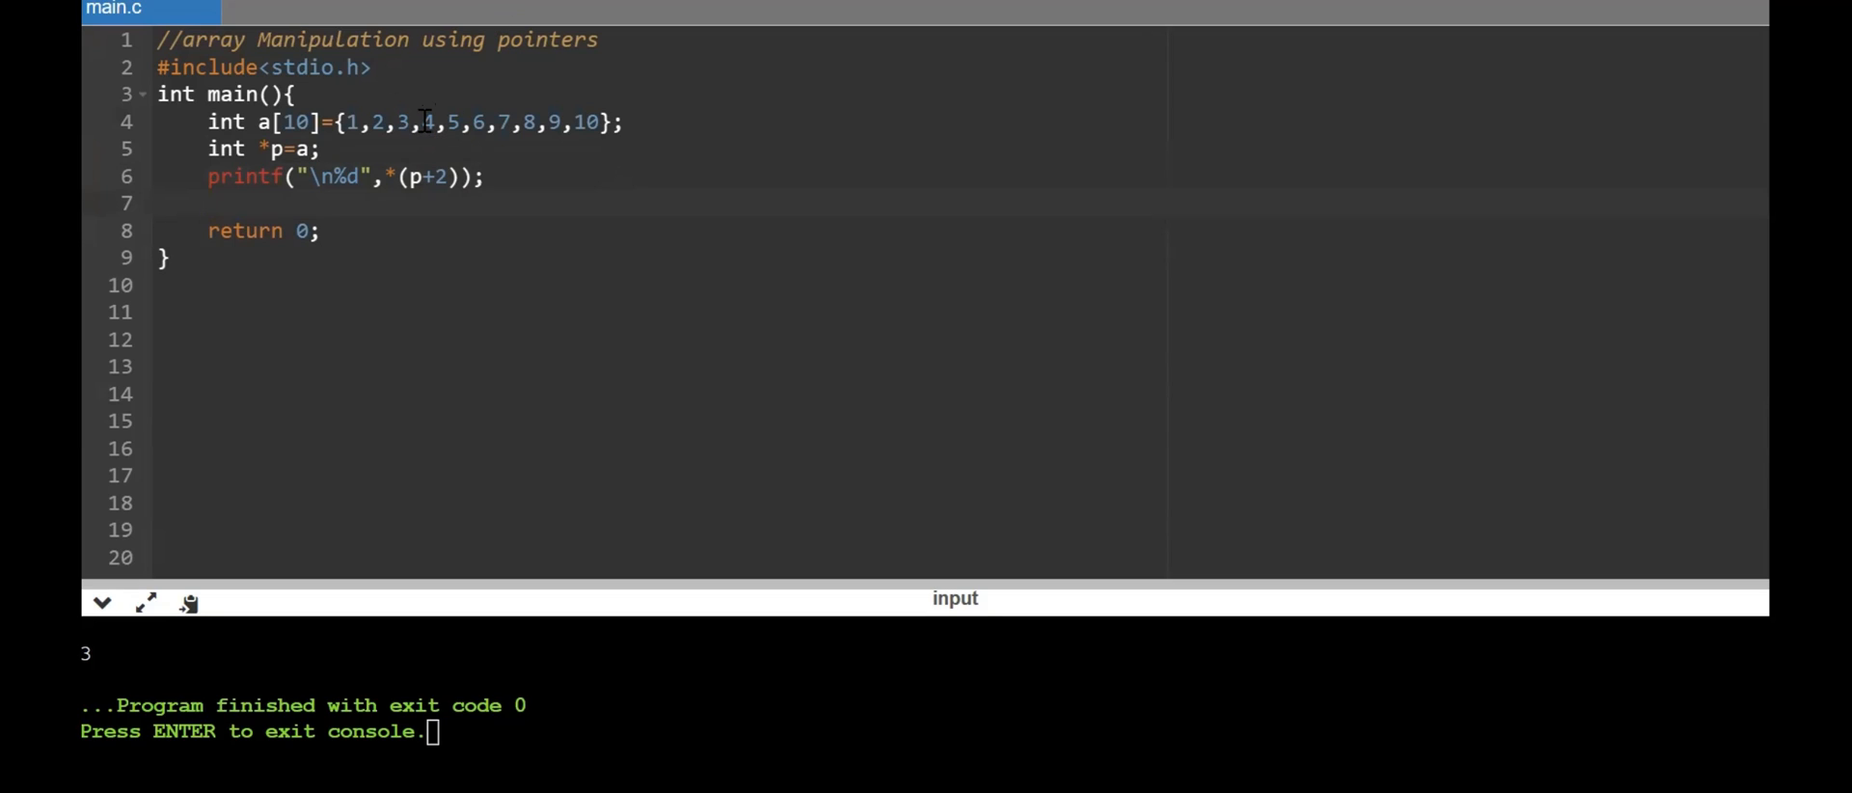
pyautogui.moveTo(423, 135)
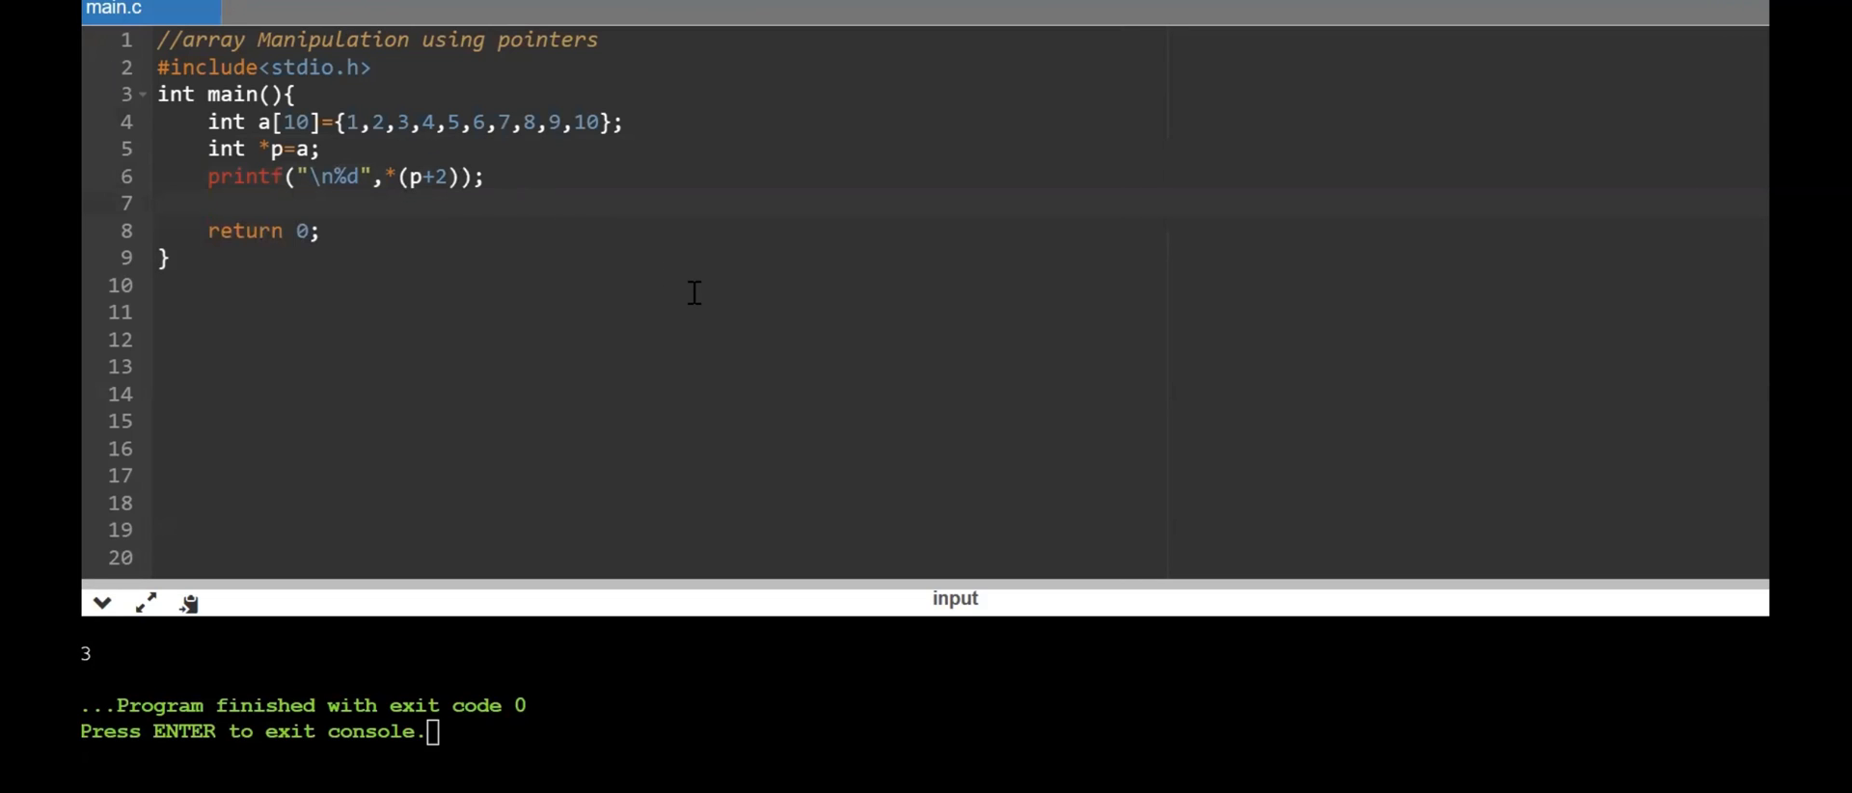
# Write the assignment *(p+3)=400; on line 7
pyautogui.write('*')
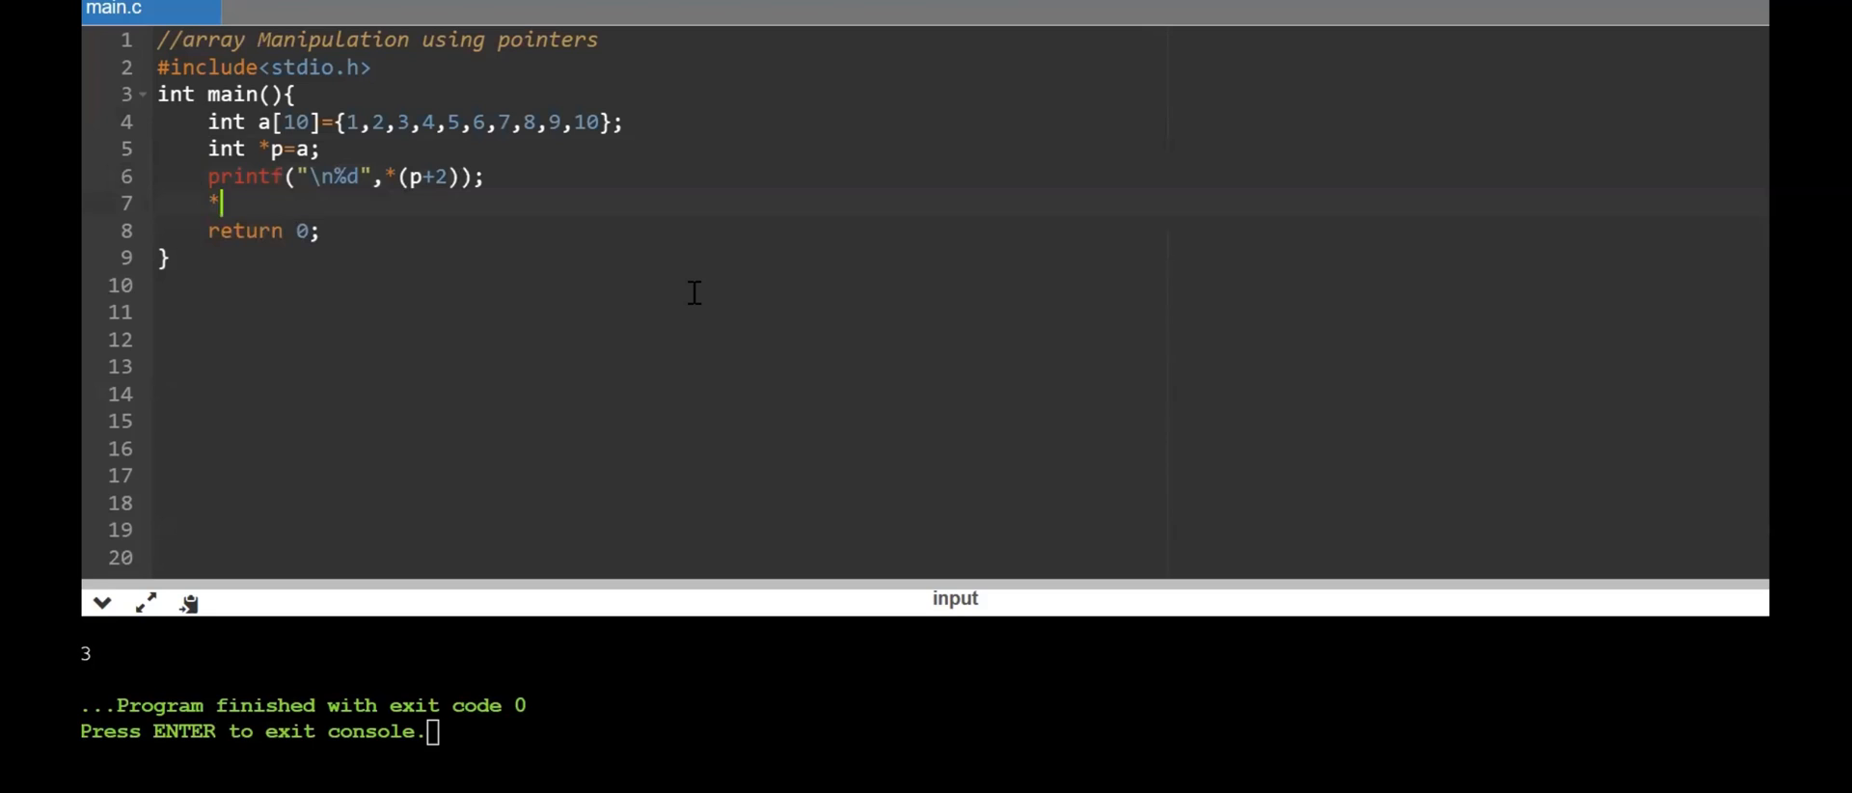
pyautogui.write('(')
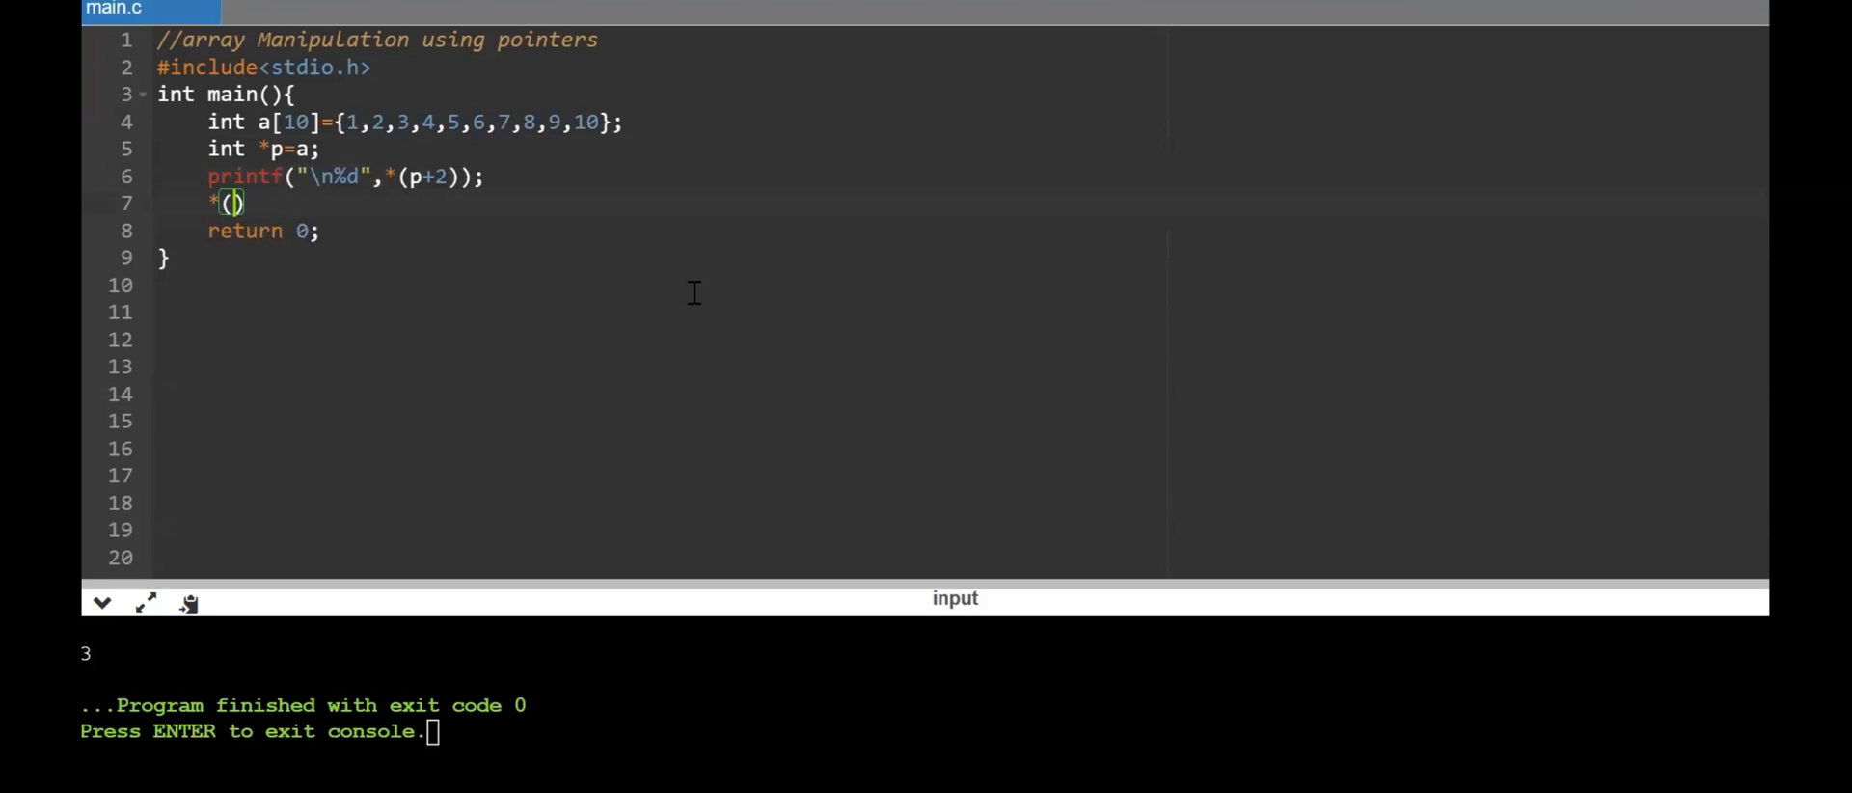
pyautogui.write('p+')
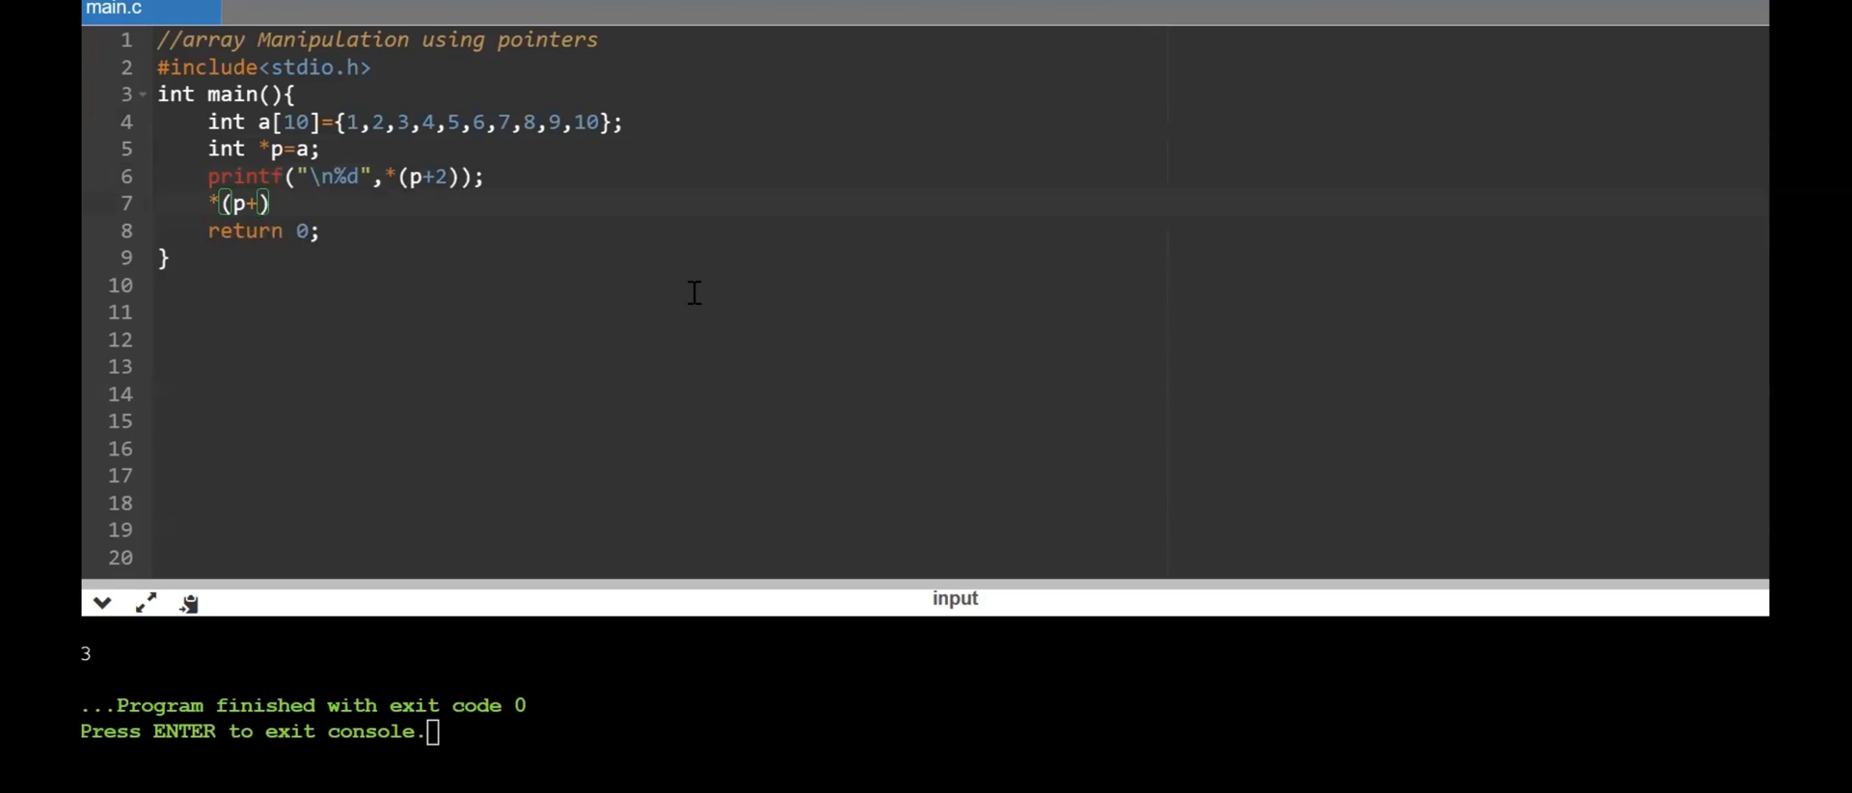
pyautogui.write('3')
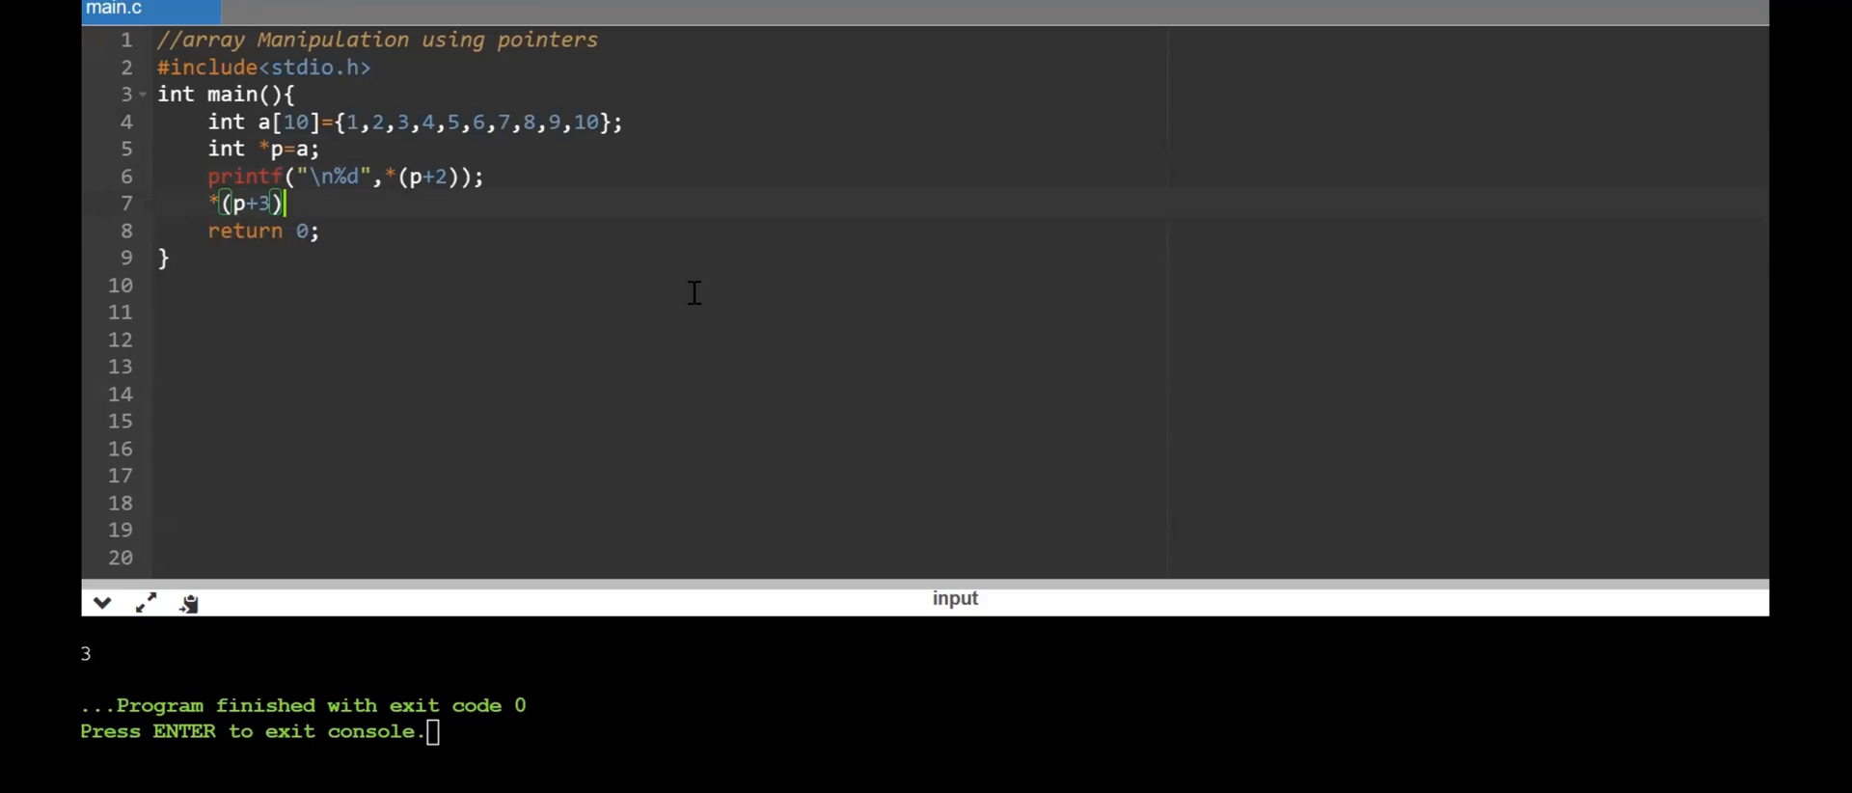
pyautogui.write('=')
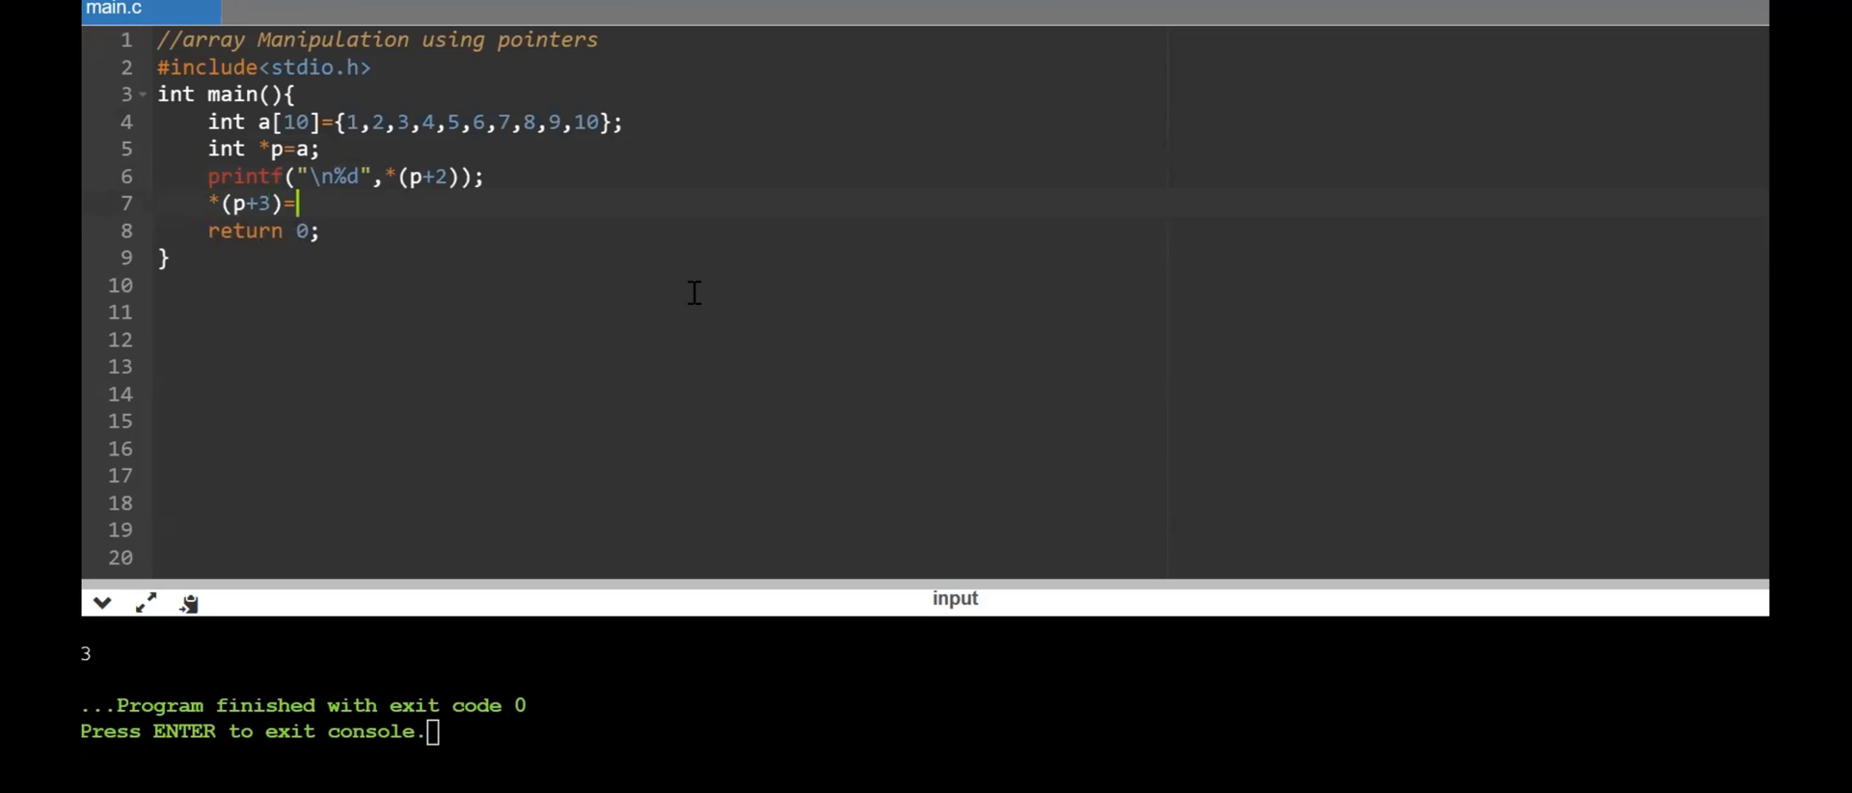
pyautogui.write('4')
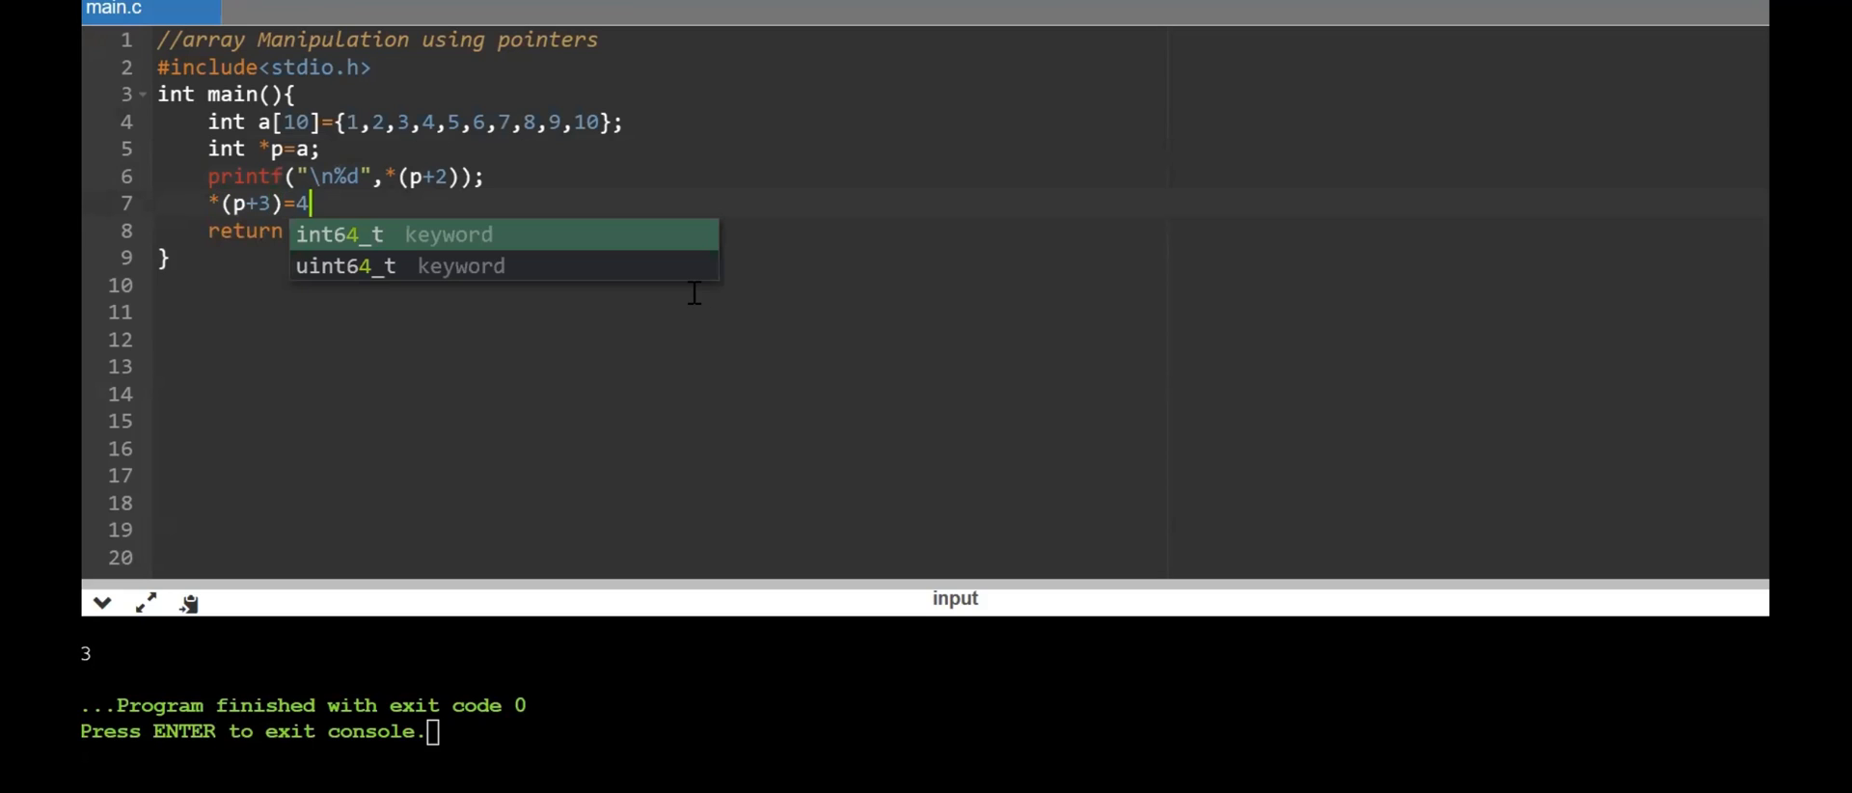
pyautogui.write('00;')
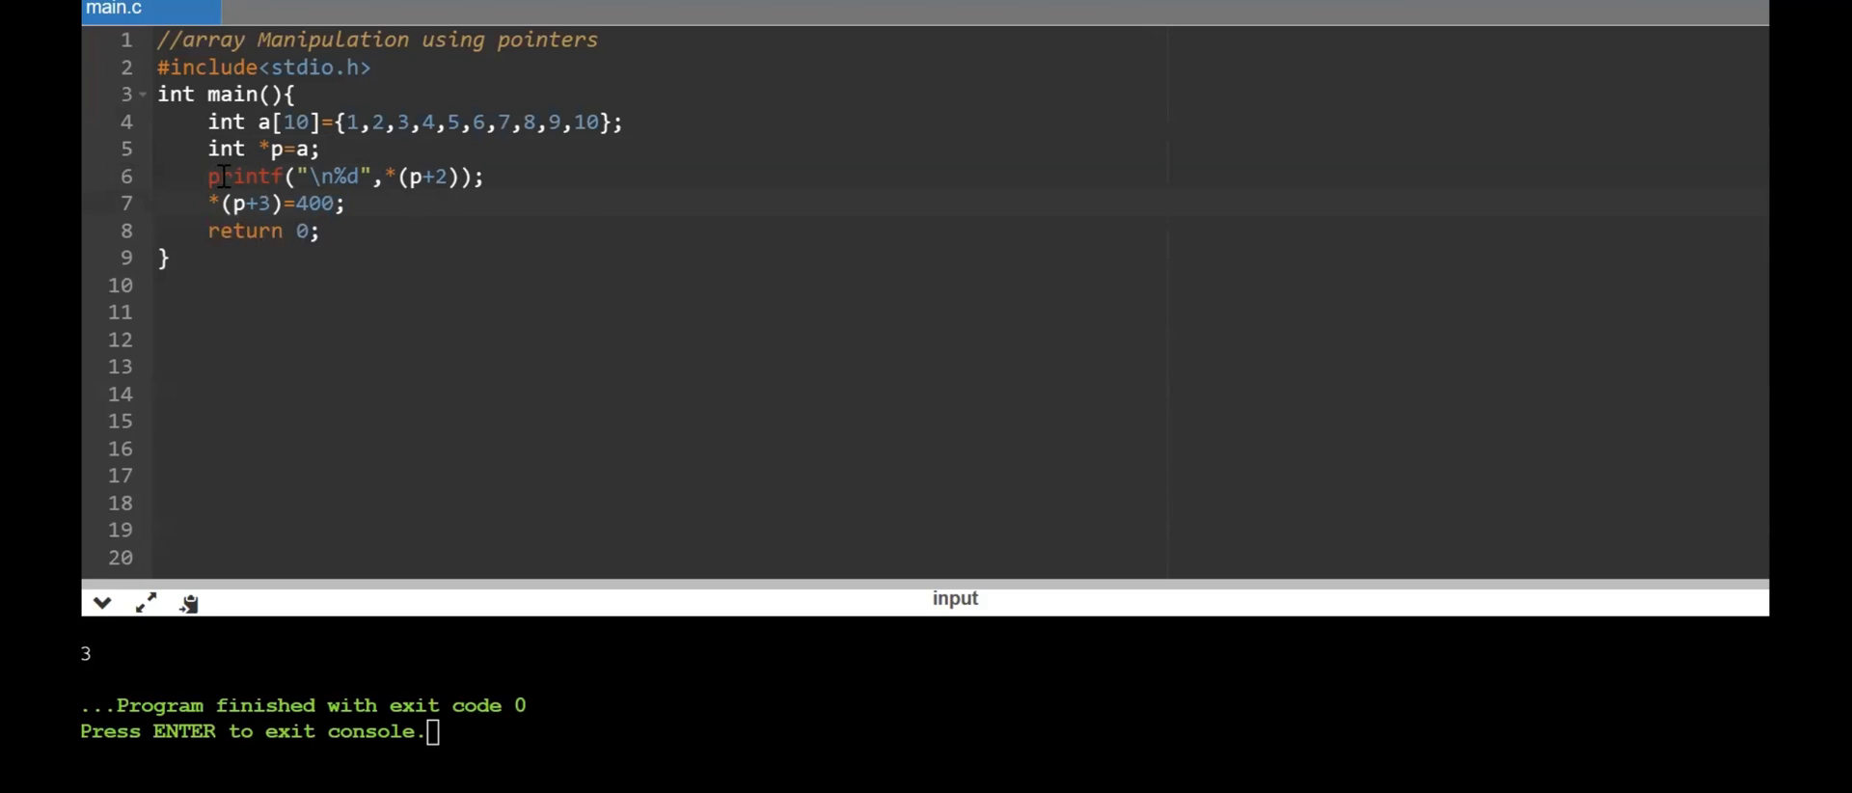
# Duplicate the printf line before and after the assignment, changing its offset to p+3
pyautogui.tripleClick(343, 175)
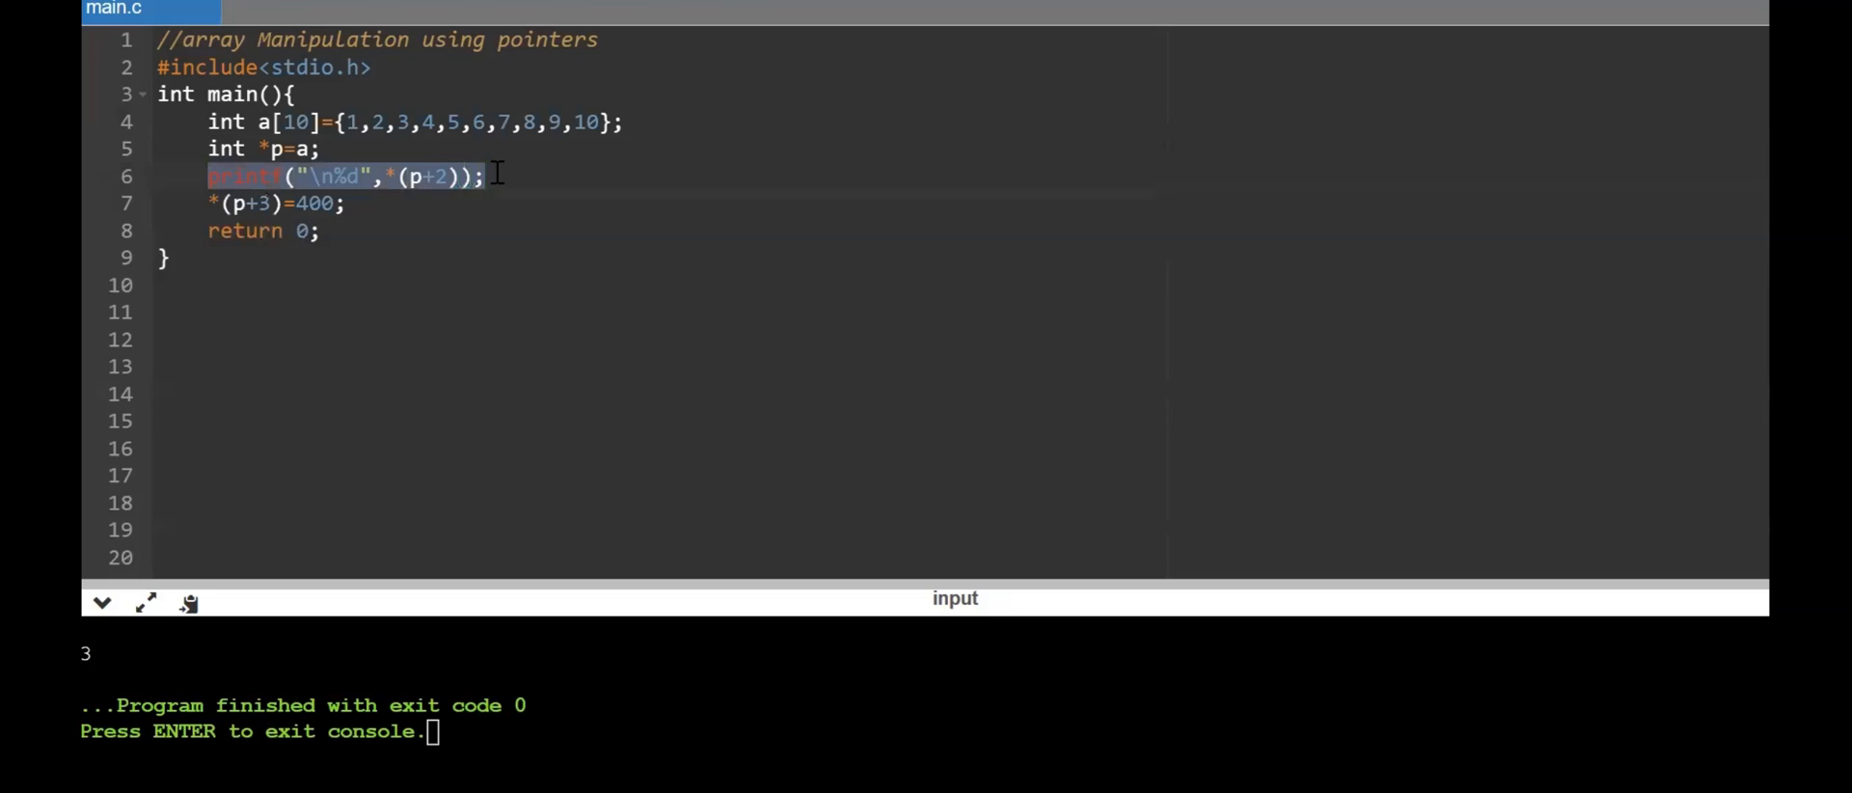
pyautogui.click(349, 203)
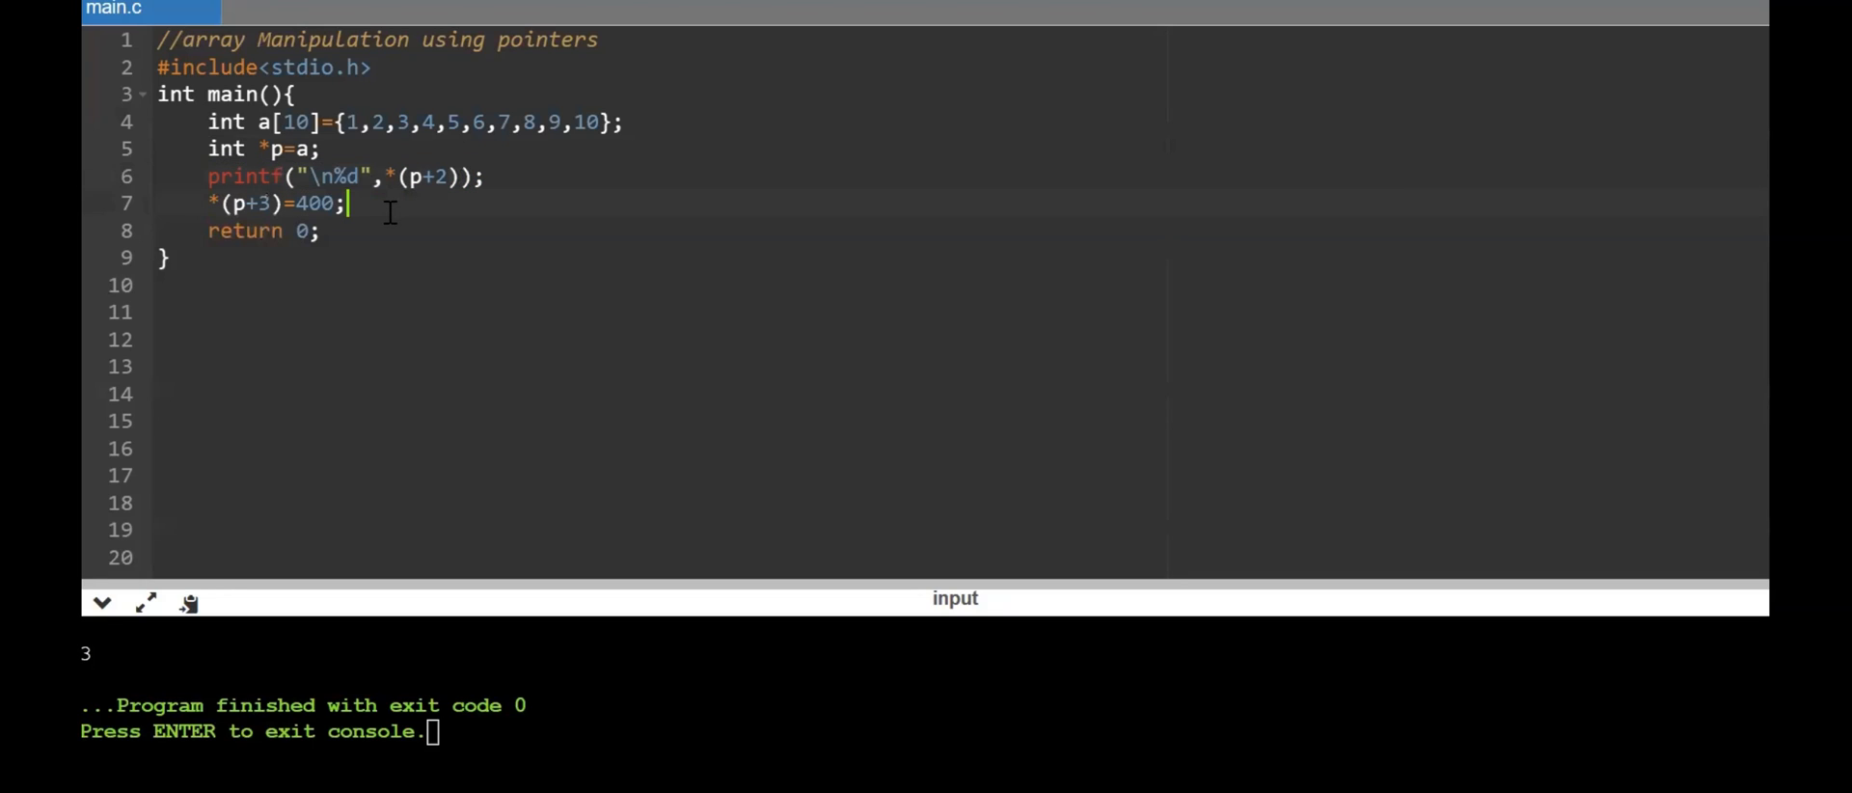
pyautogui.write('printf("\\n%d",*(p+2));')
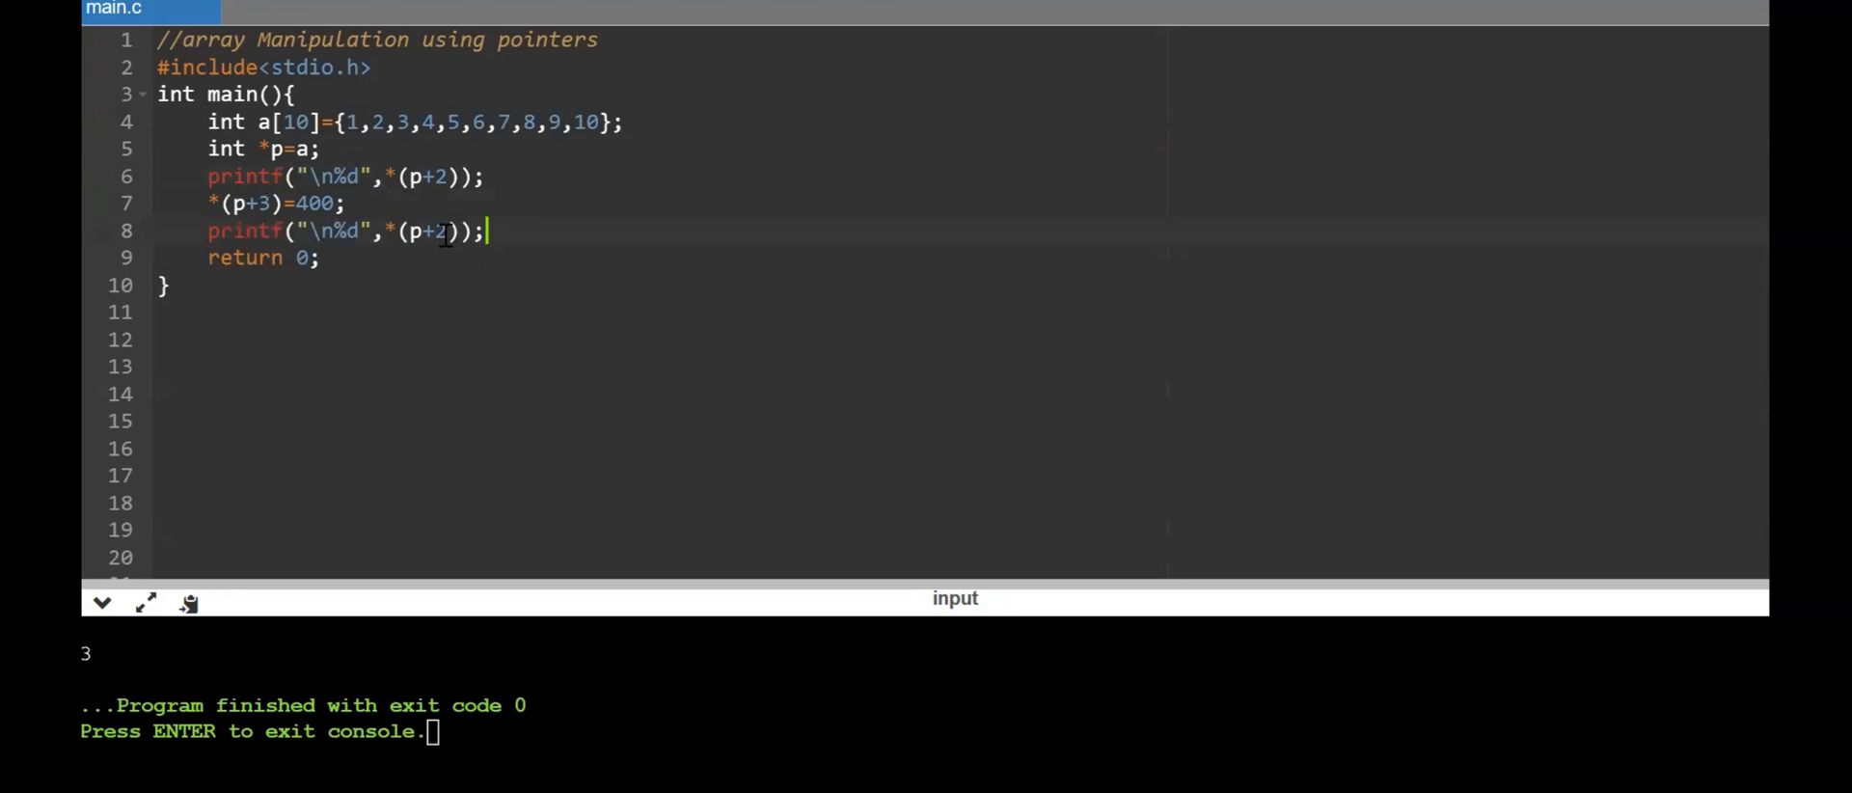
pyautogui.press('Backspace')
pyautogui.write('3')
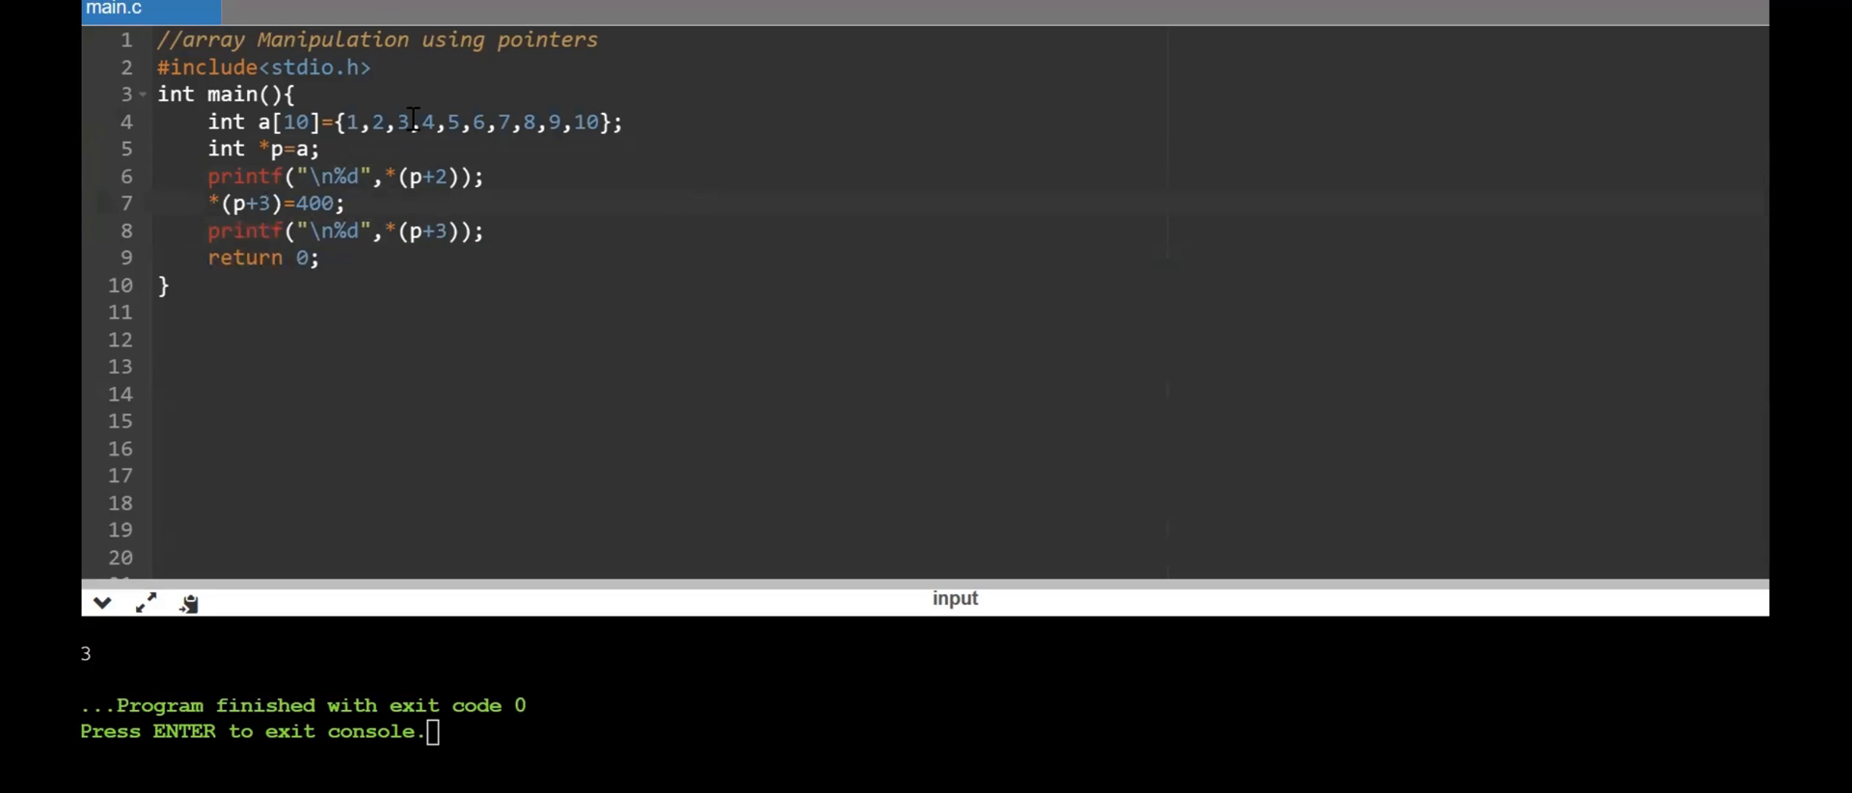
pyautogui.click(484, 175)
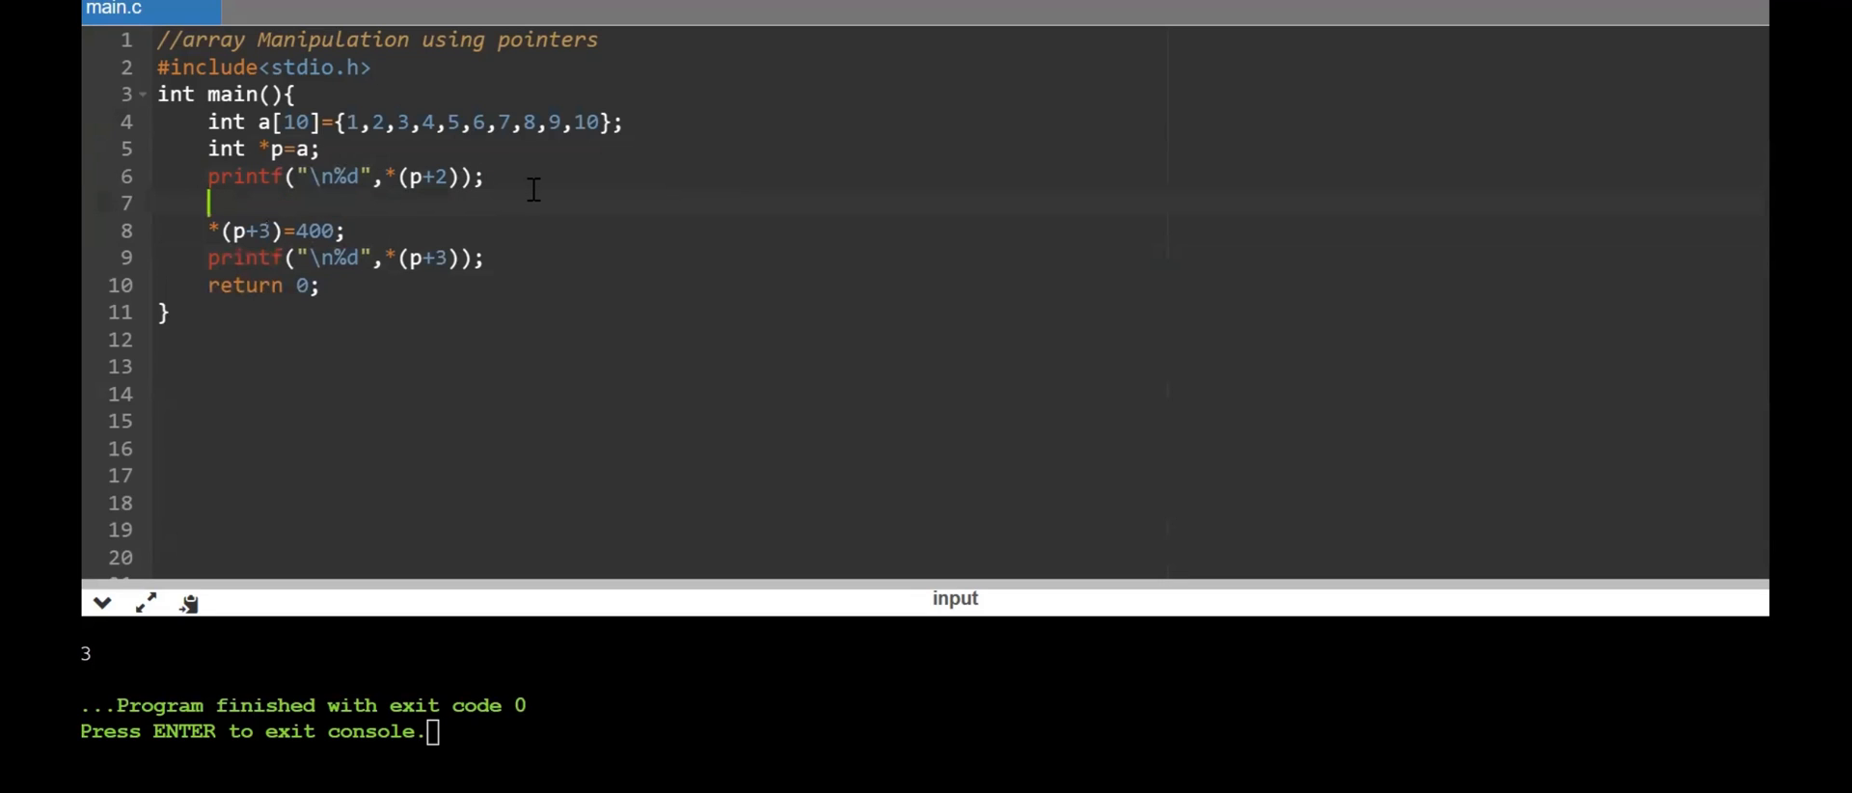
pyautogui.write('printf("\\n%d",*(p+2));')
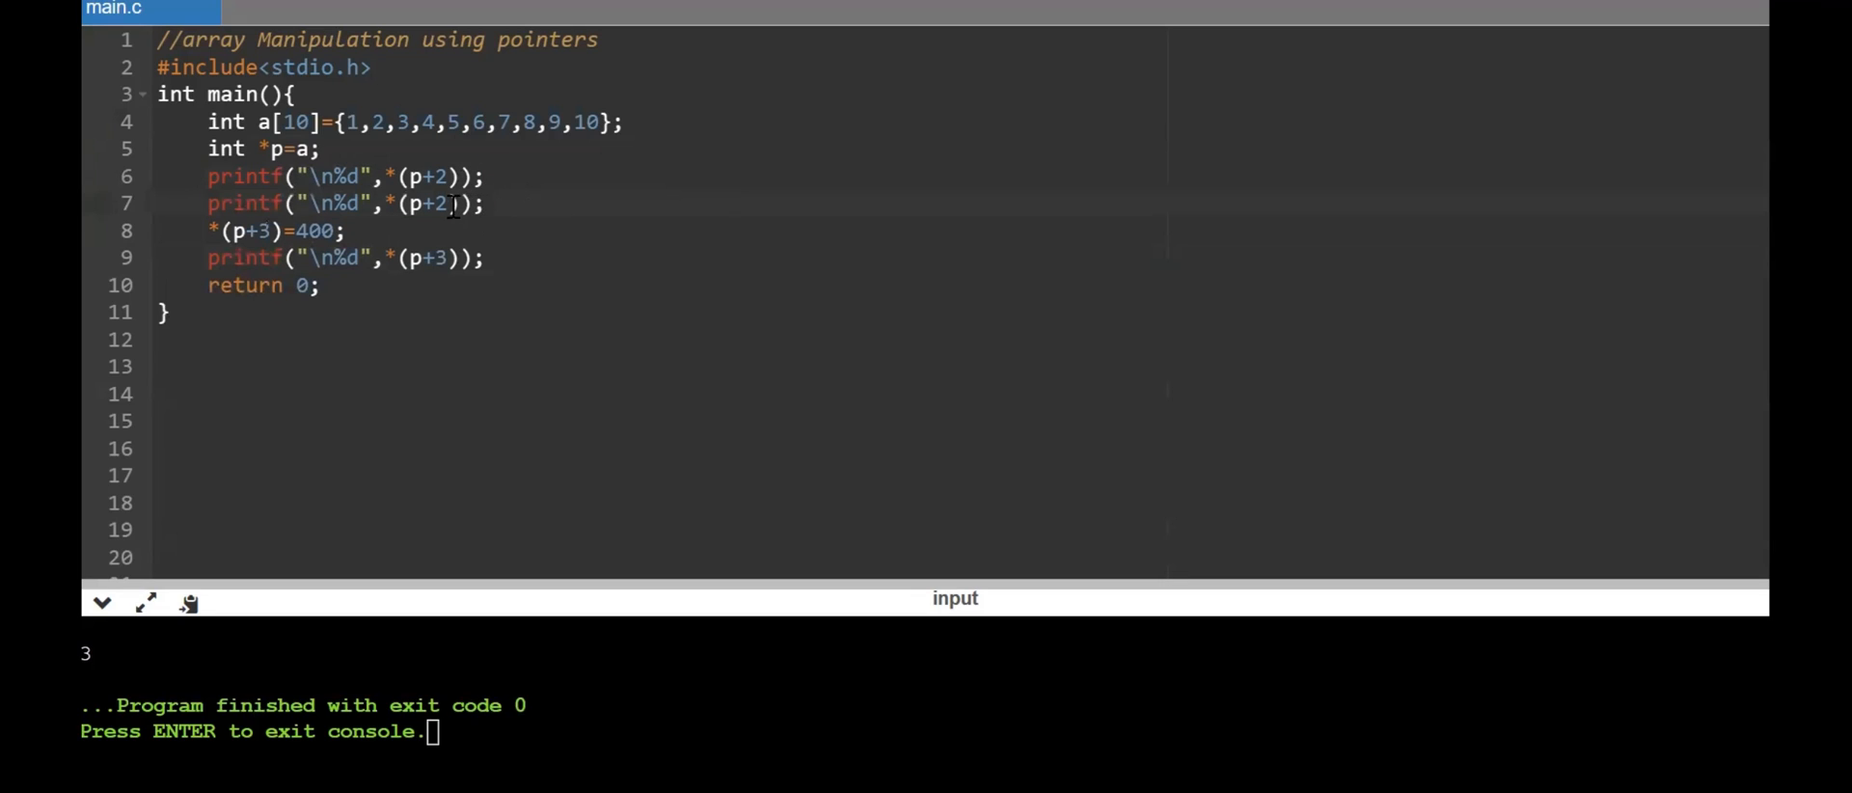
pyautogui.write('3')
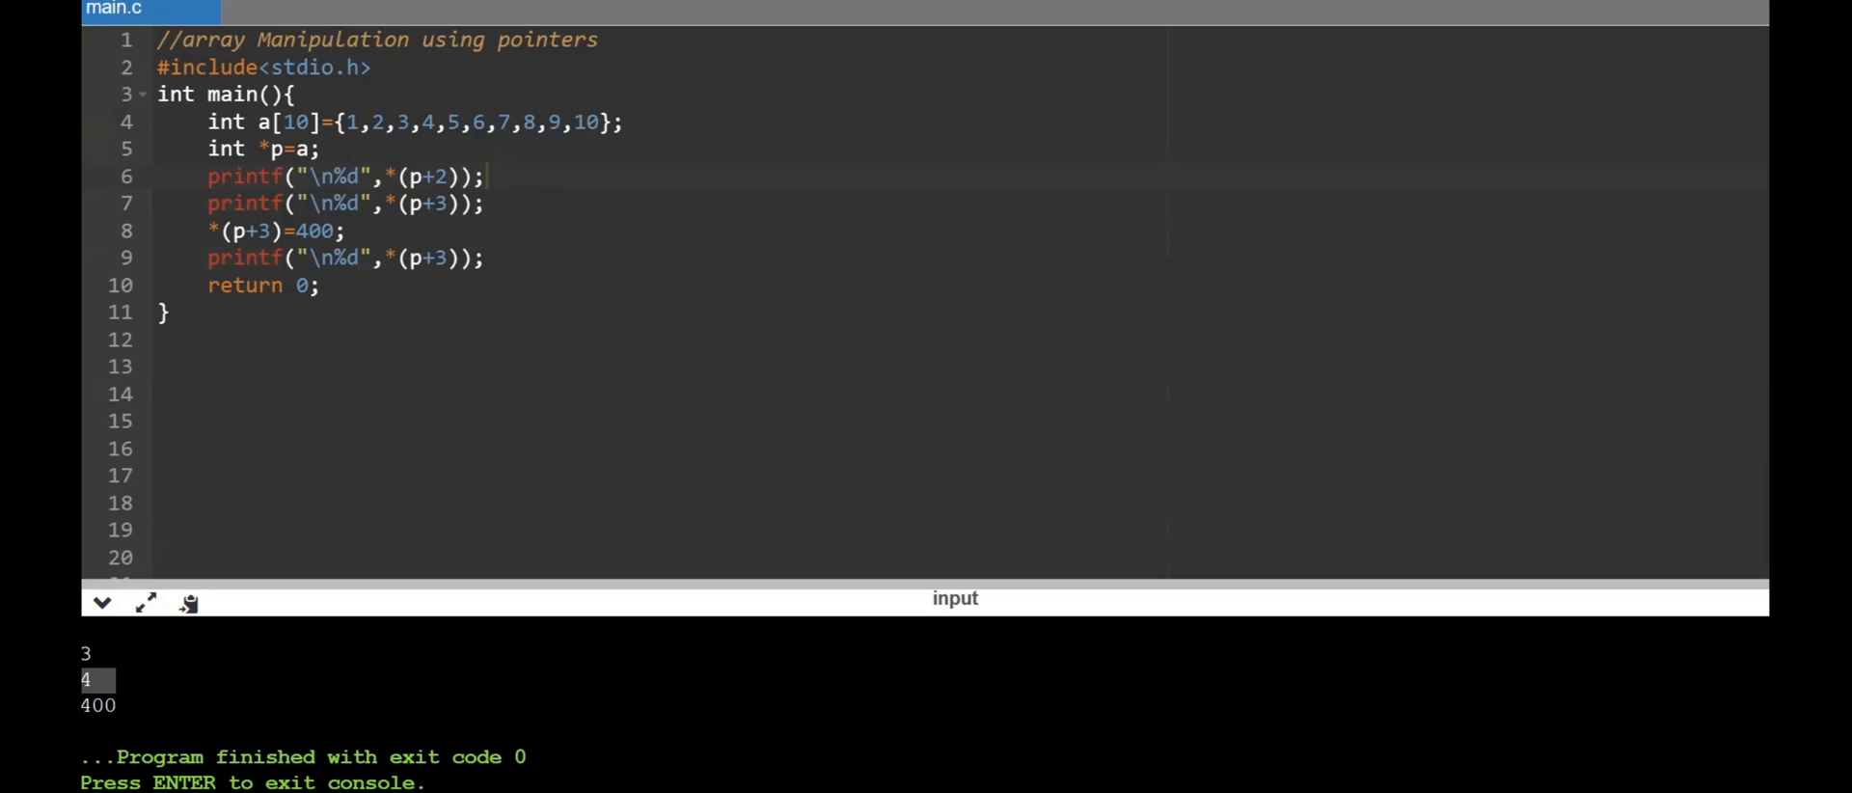
pyautogui.moveTo(229, 554)
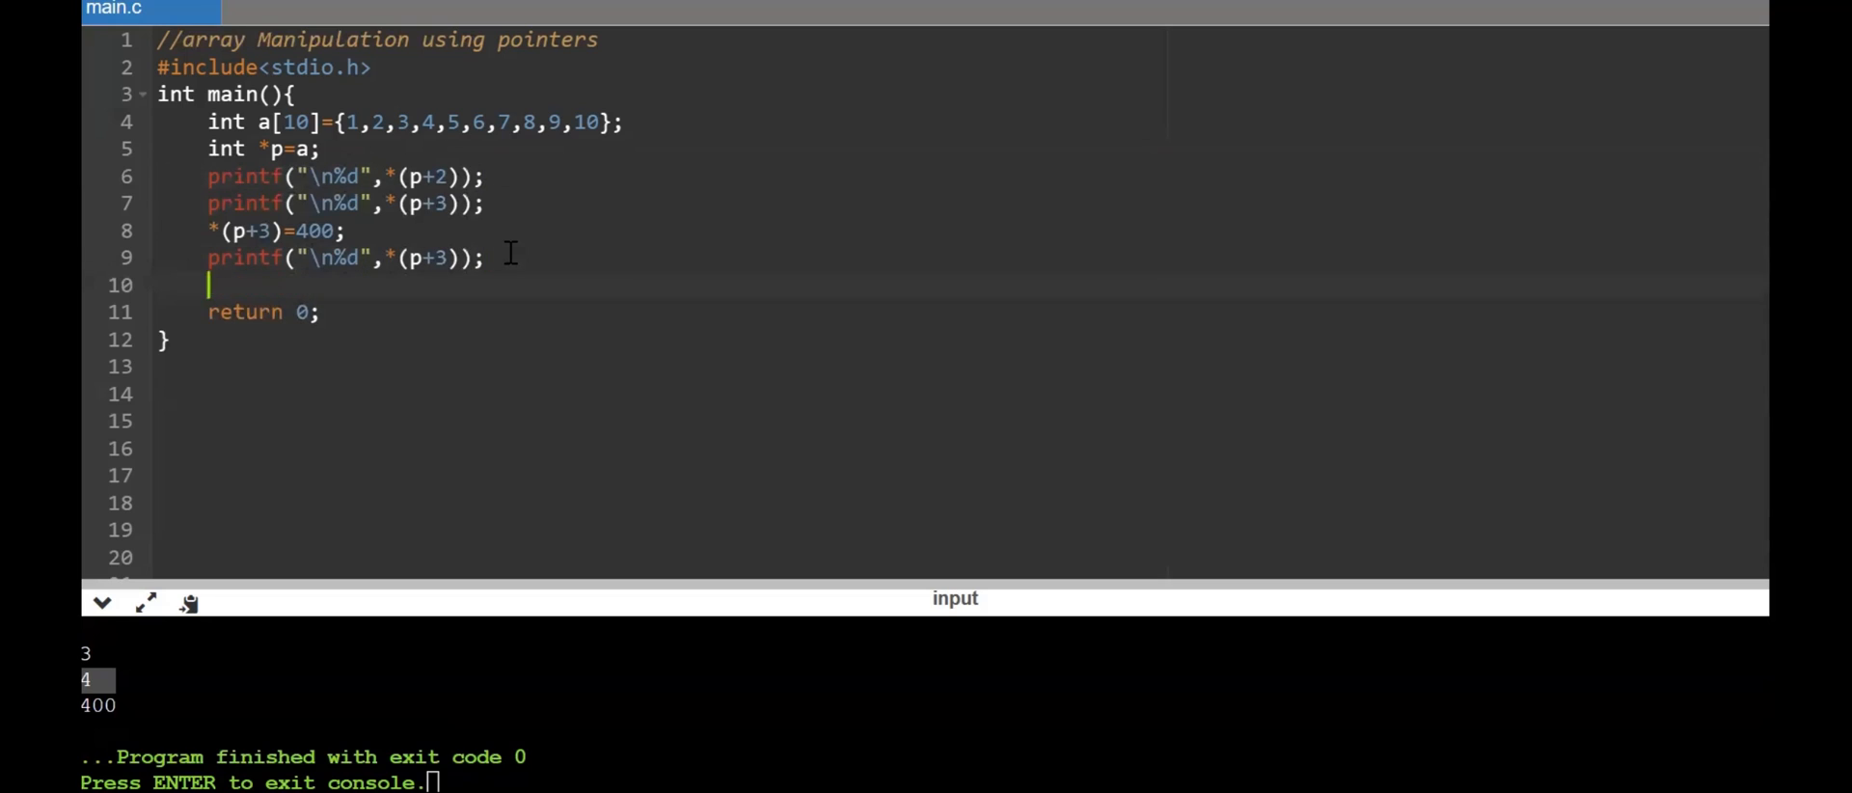
# Write for(i=0;i<10;i++) with a printf using format "%d\t"
pyautogui.write('for(i')
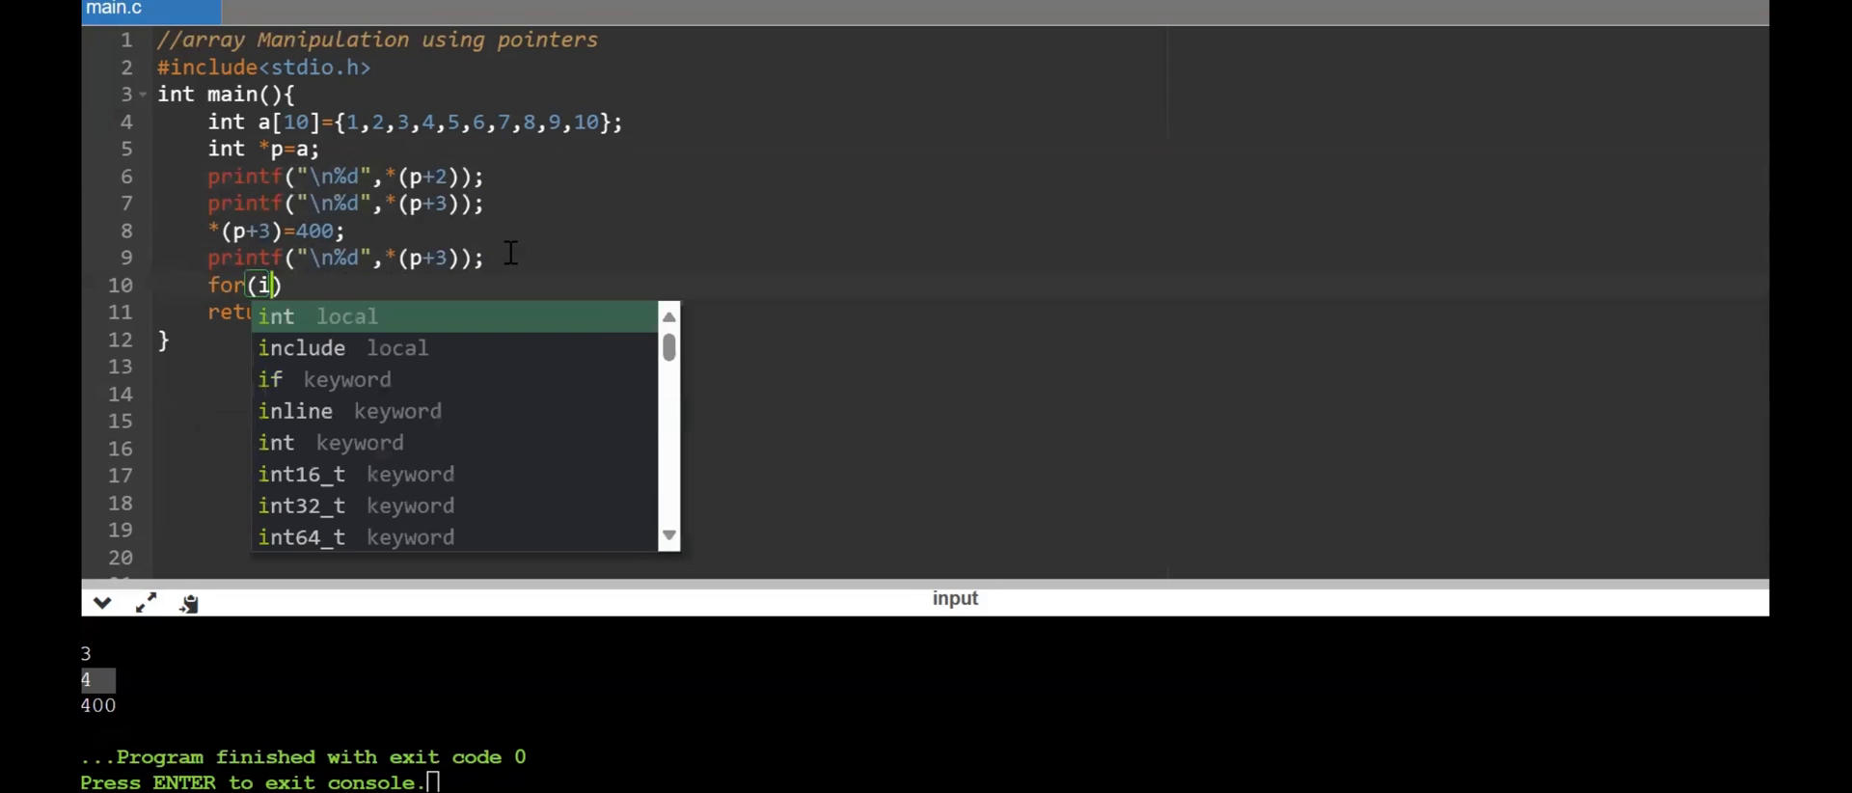
pyautogui.write('=0;i')
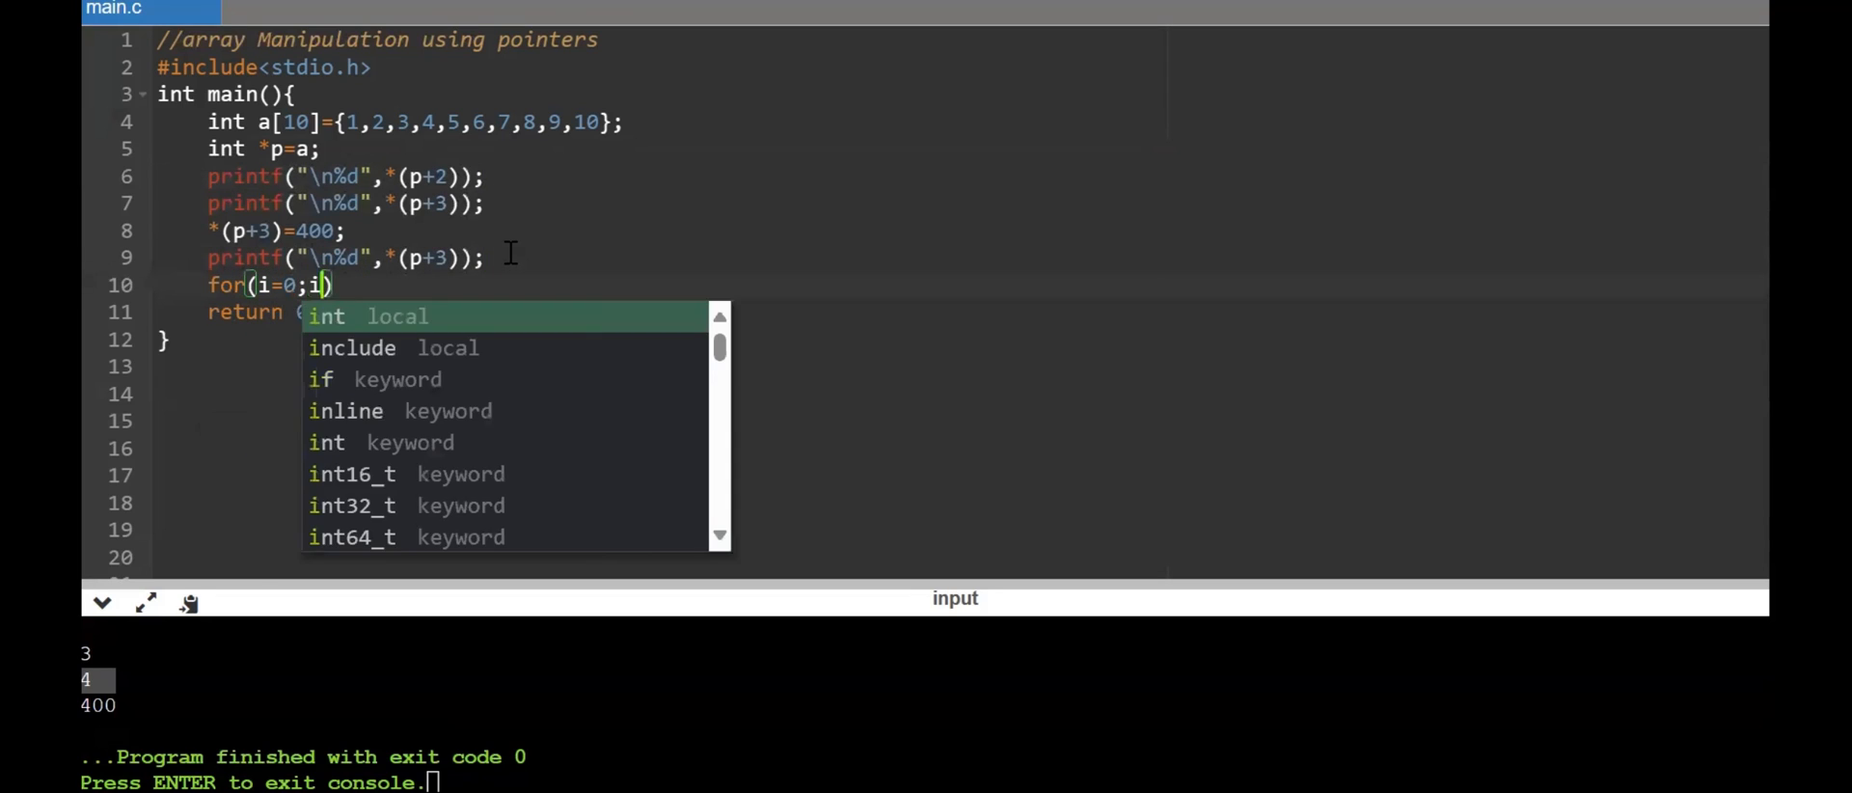
pyautogui.write('<10;')
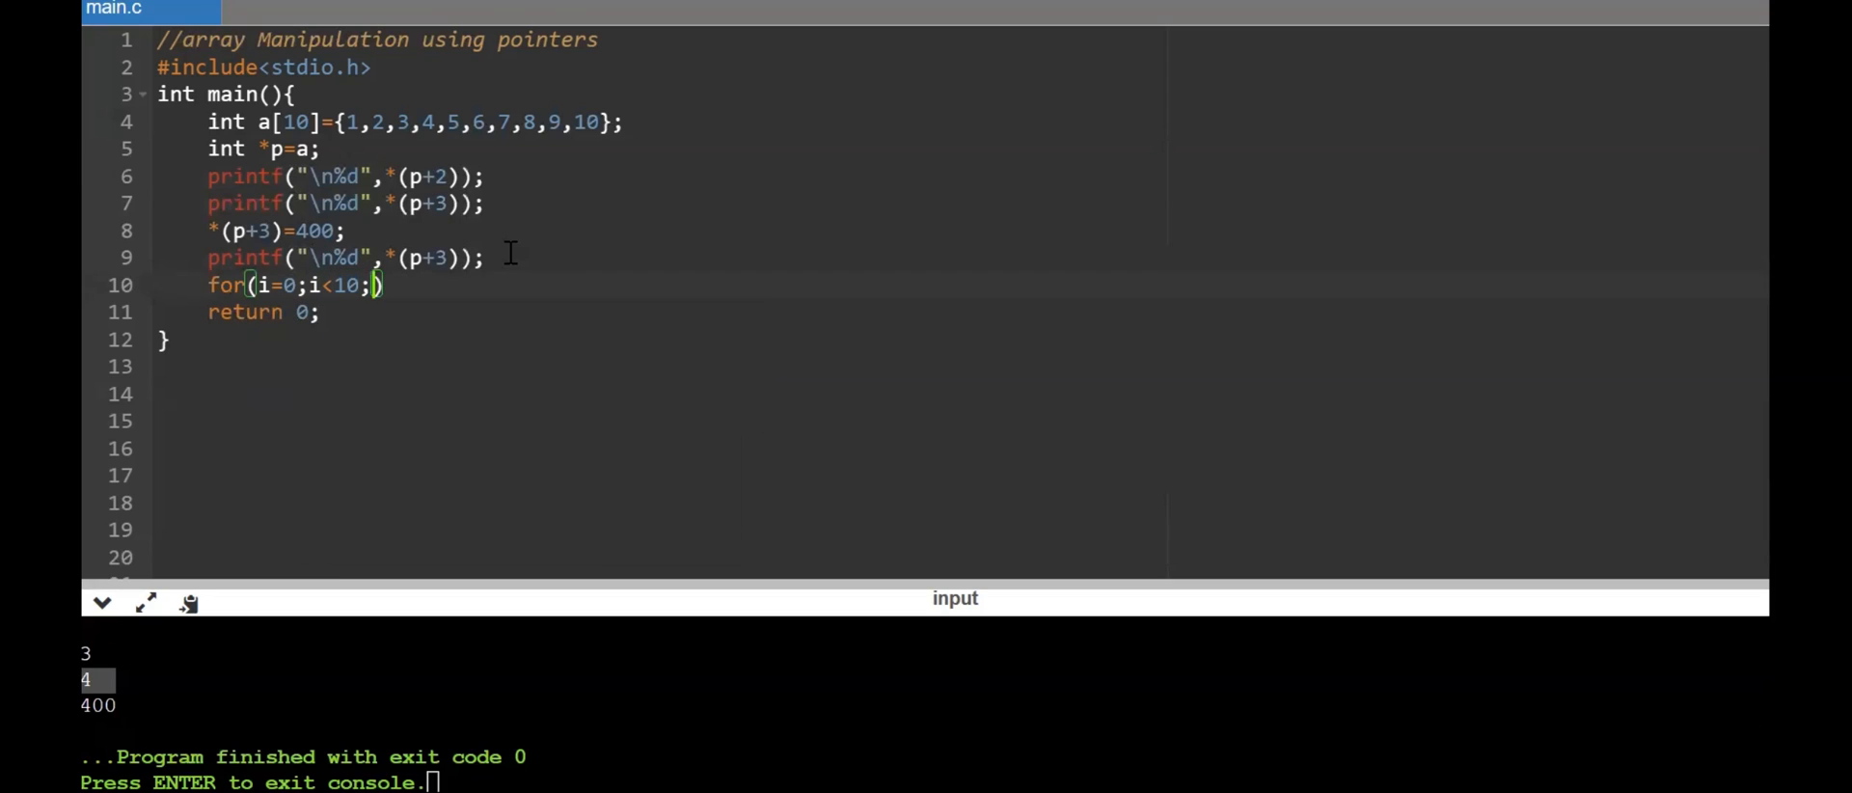
pyautogui.write('i++')
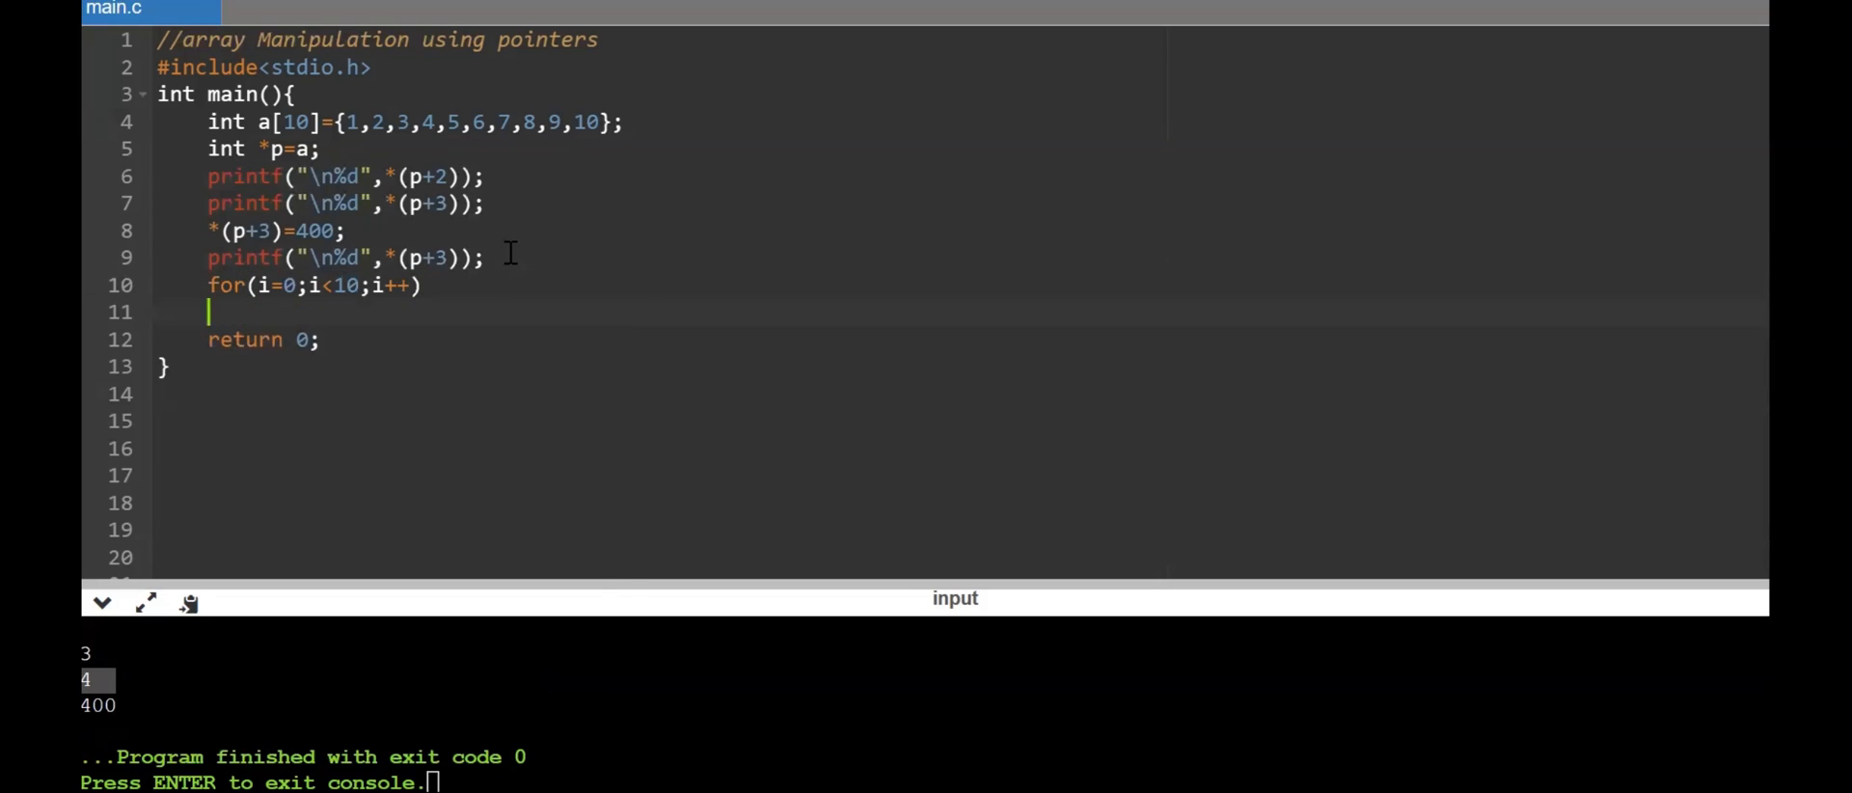
pyautogui.write('printf(')
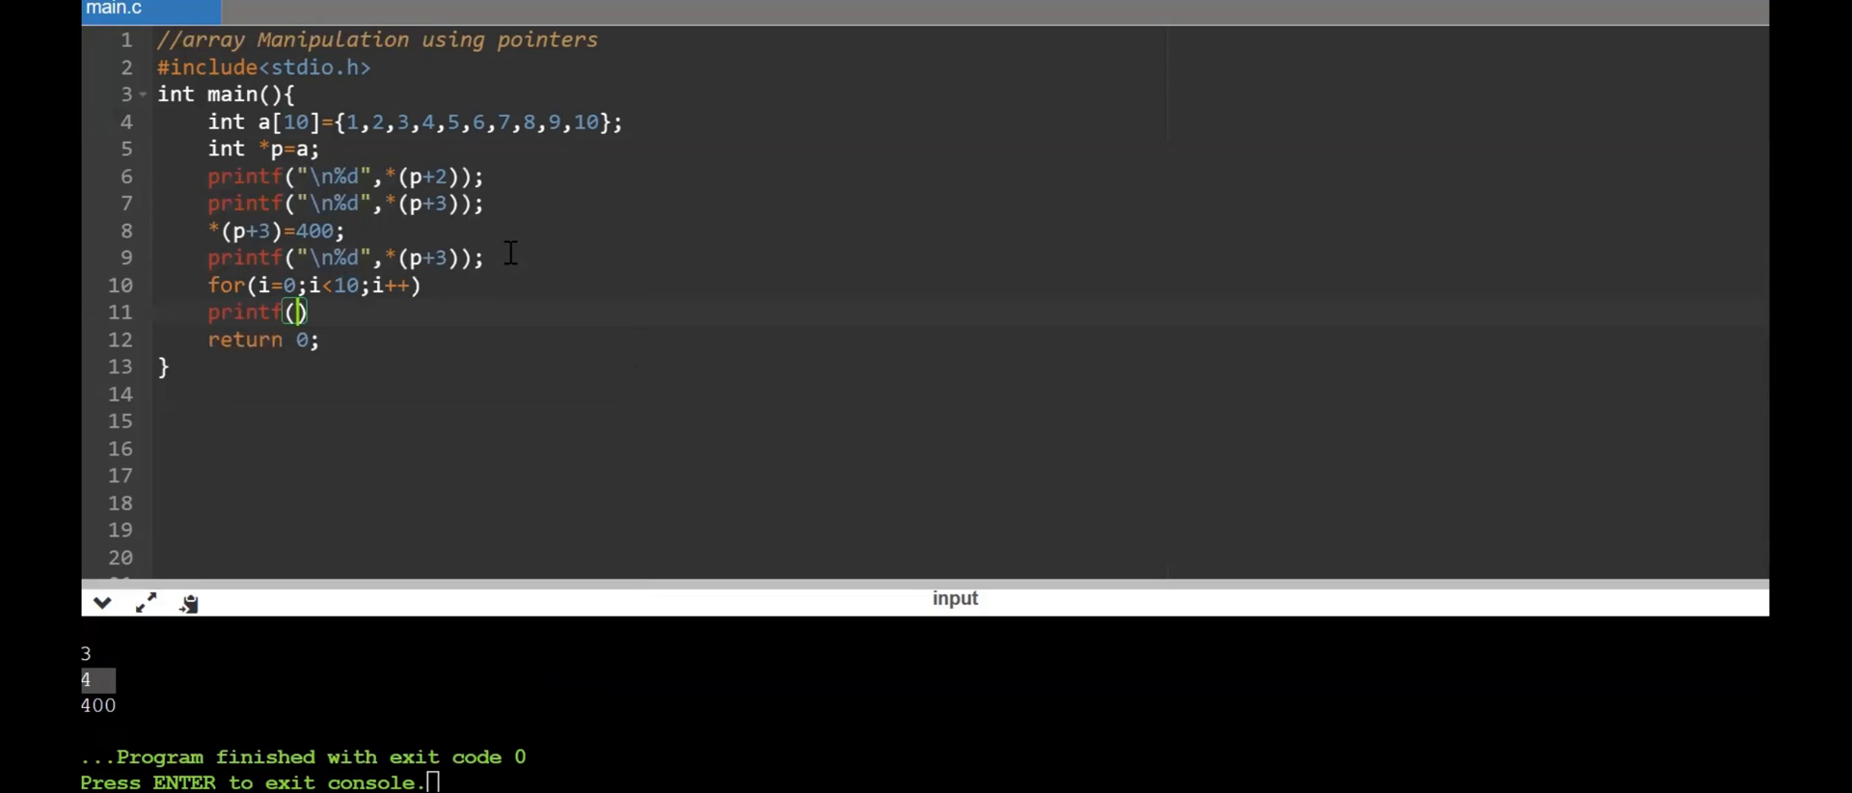
pyautogui.write('"')
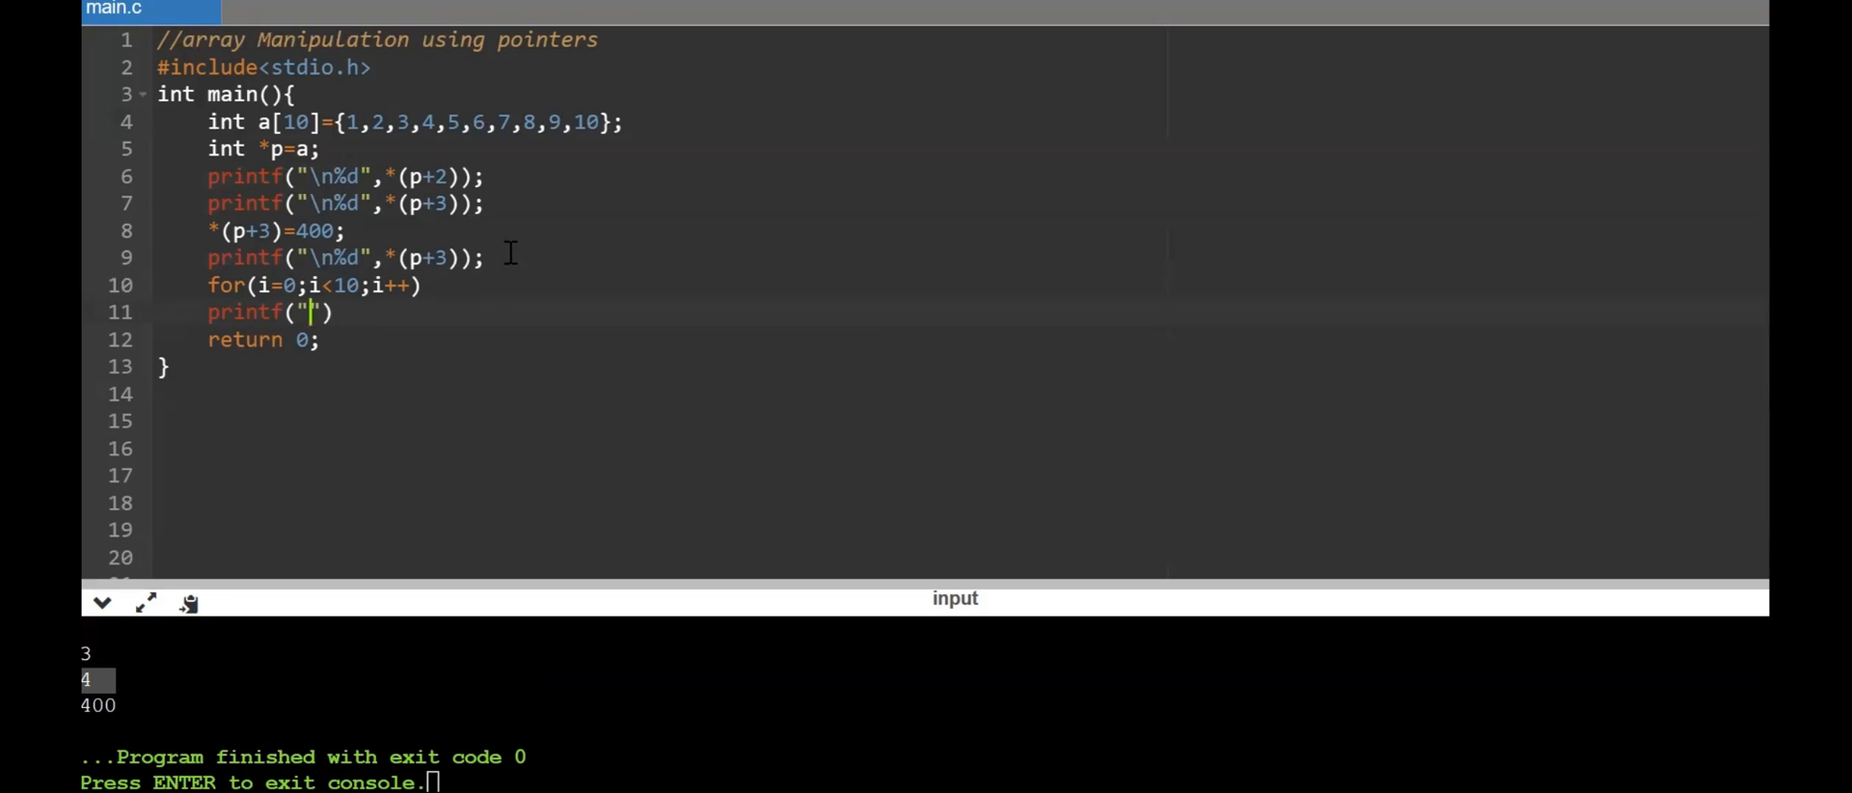
pyautogui.write('%d\\t')
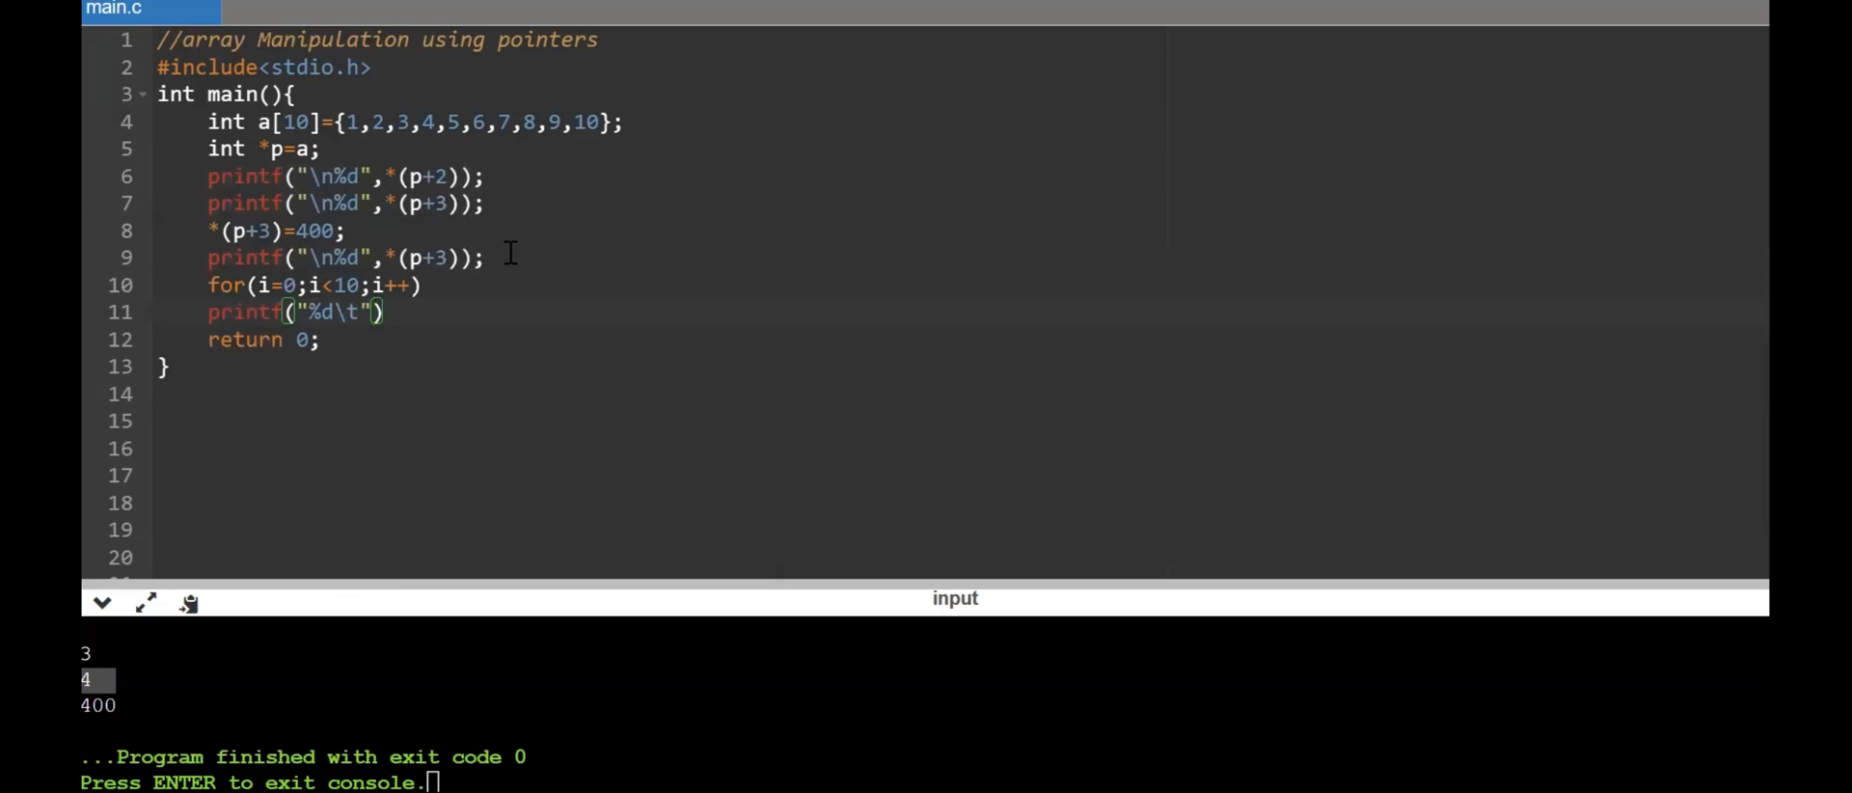
# Finish the loop body with *(p+i) and add \n to the third printf's format
pyautogui.write(', *')
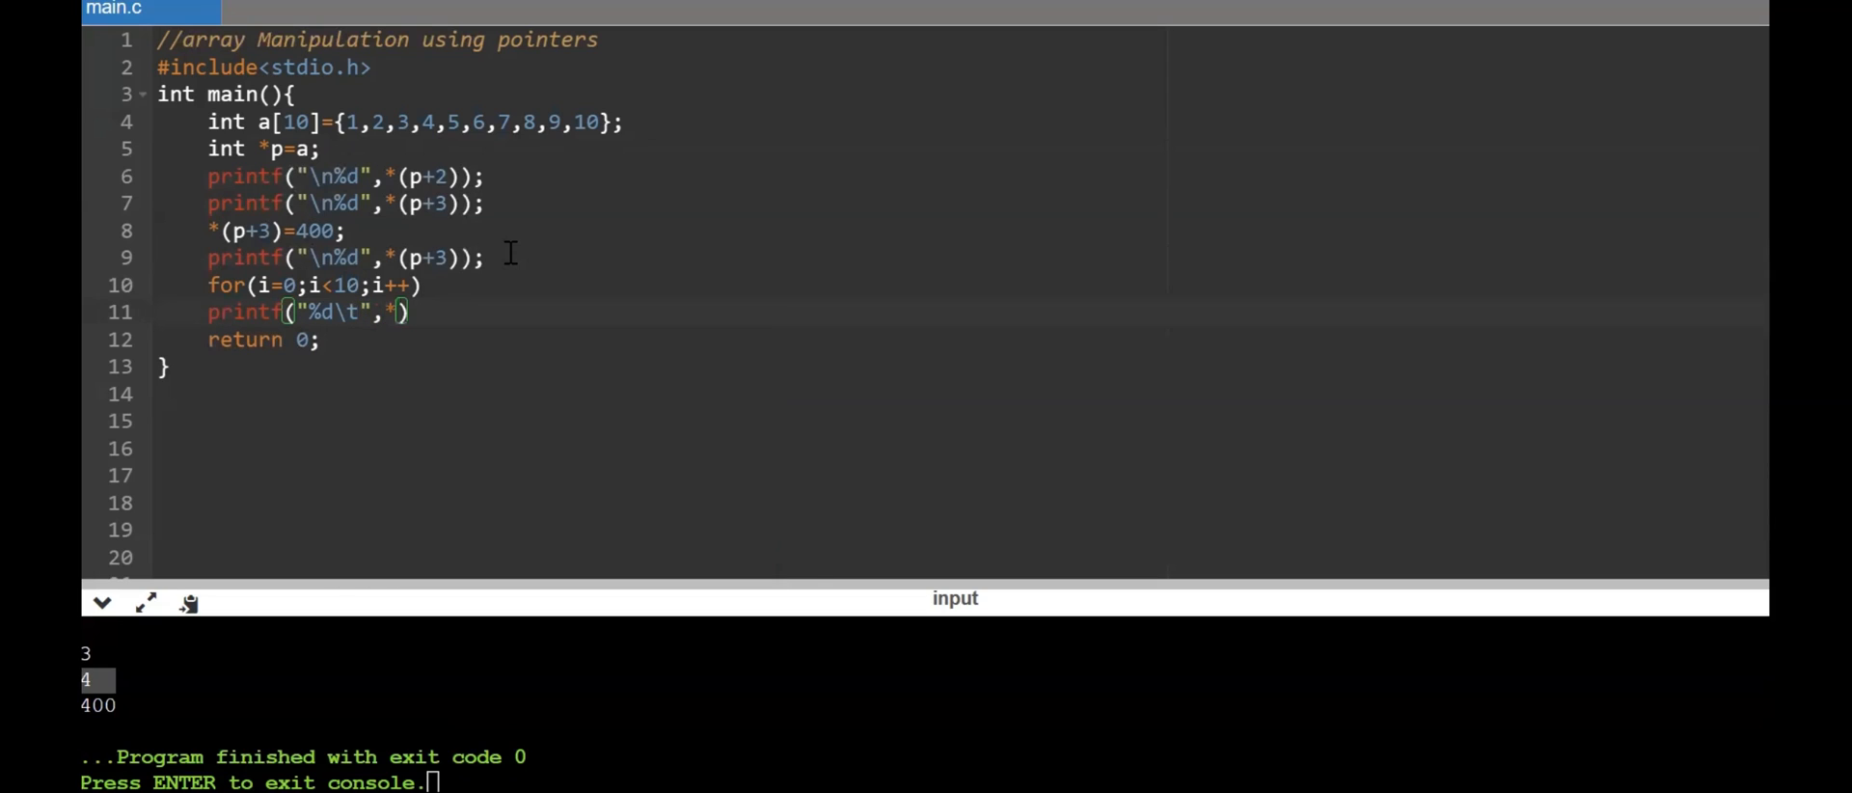
pyautogui.write('p+')
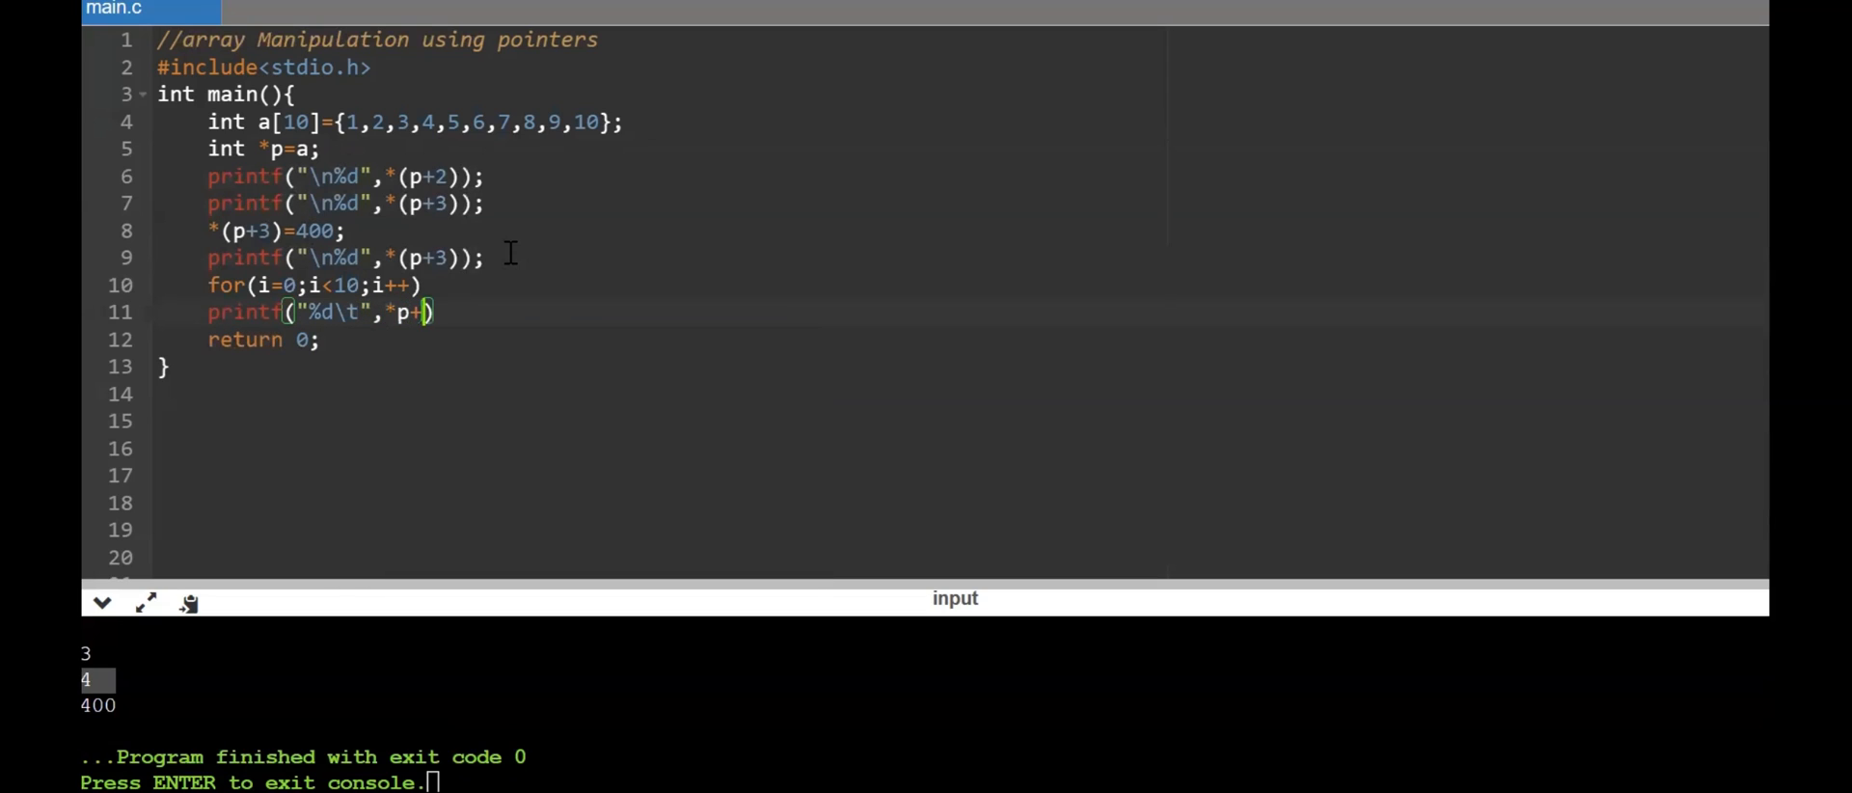
pyautogui.write('i')
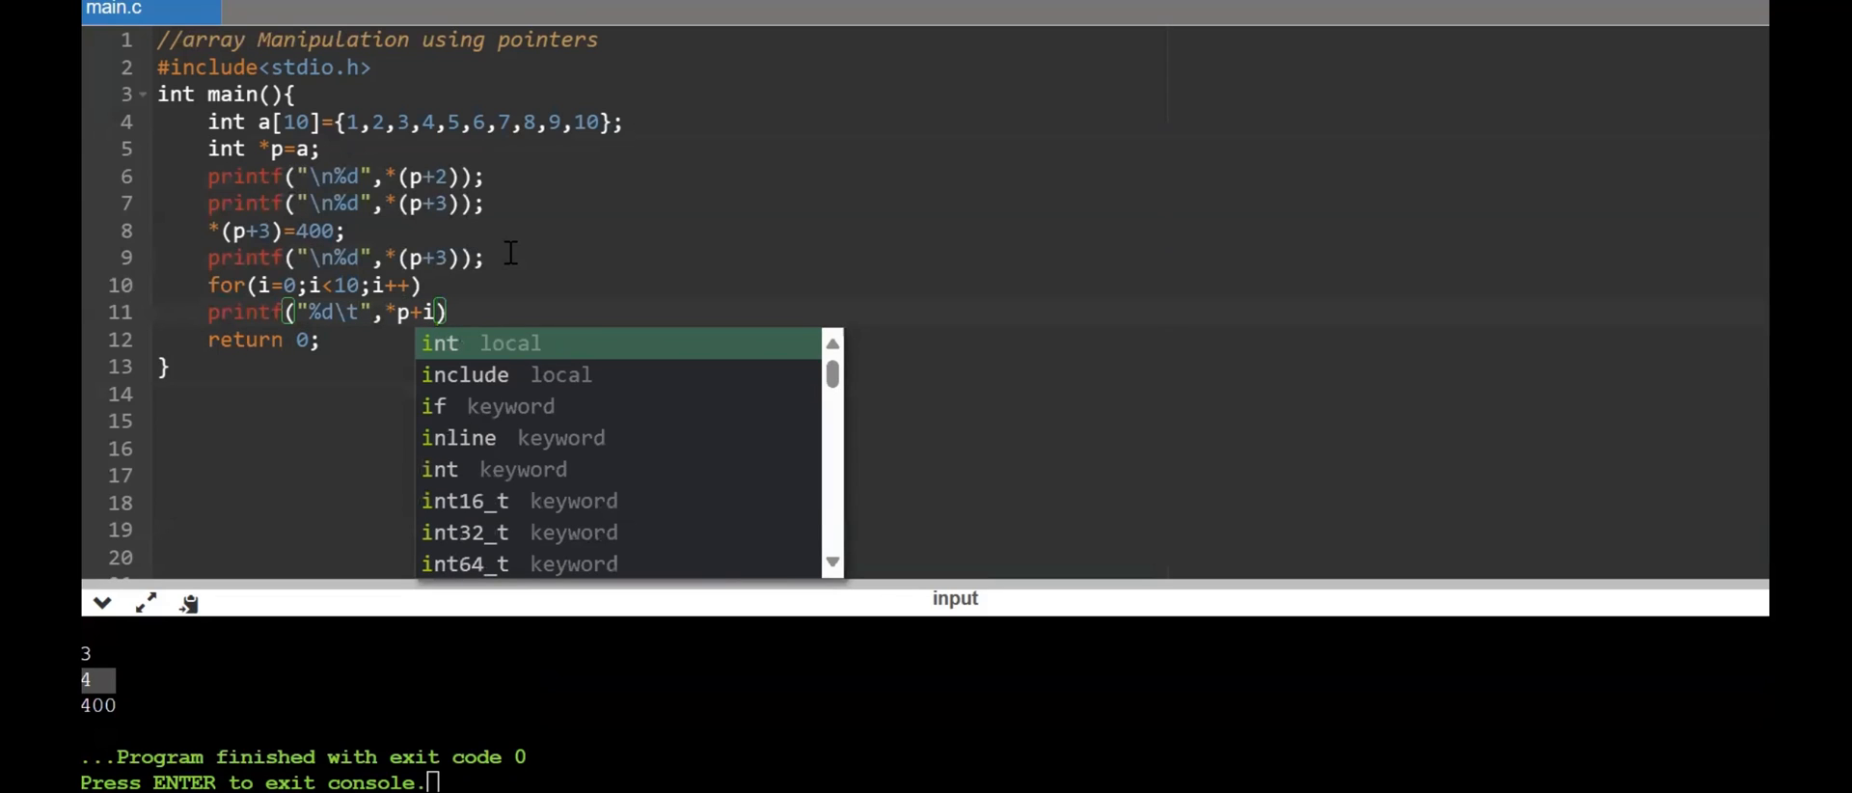
pyautogui.press('Escape')
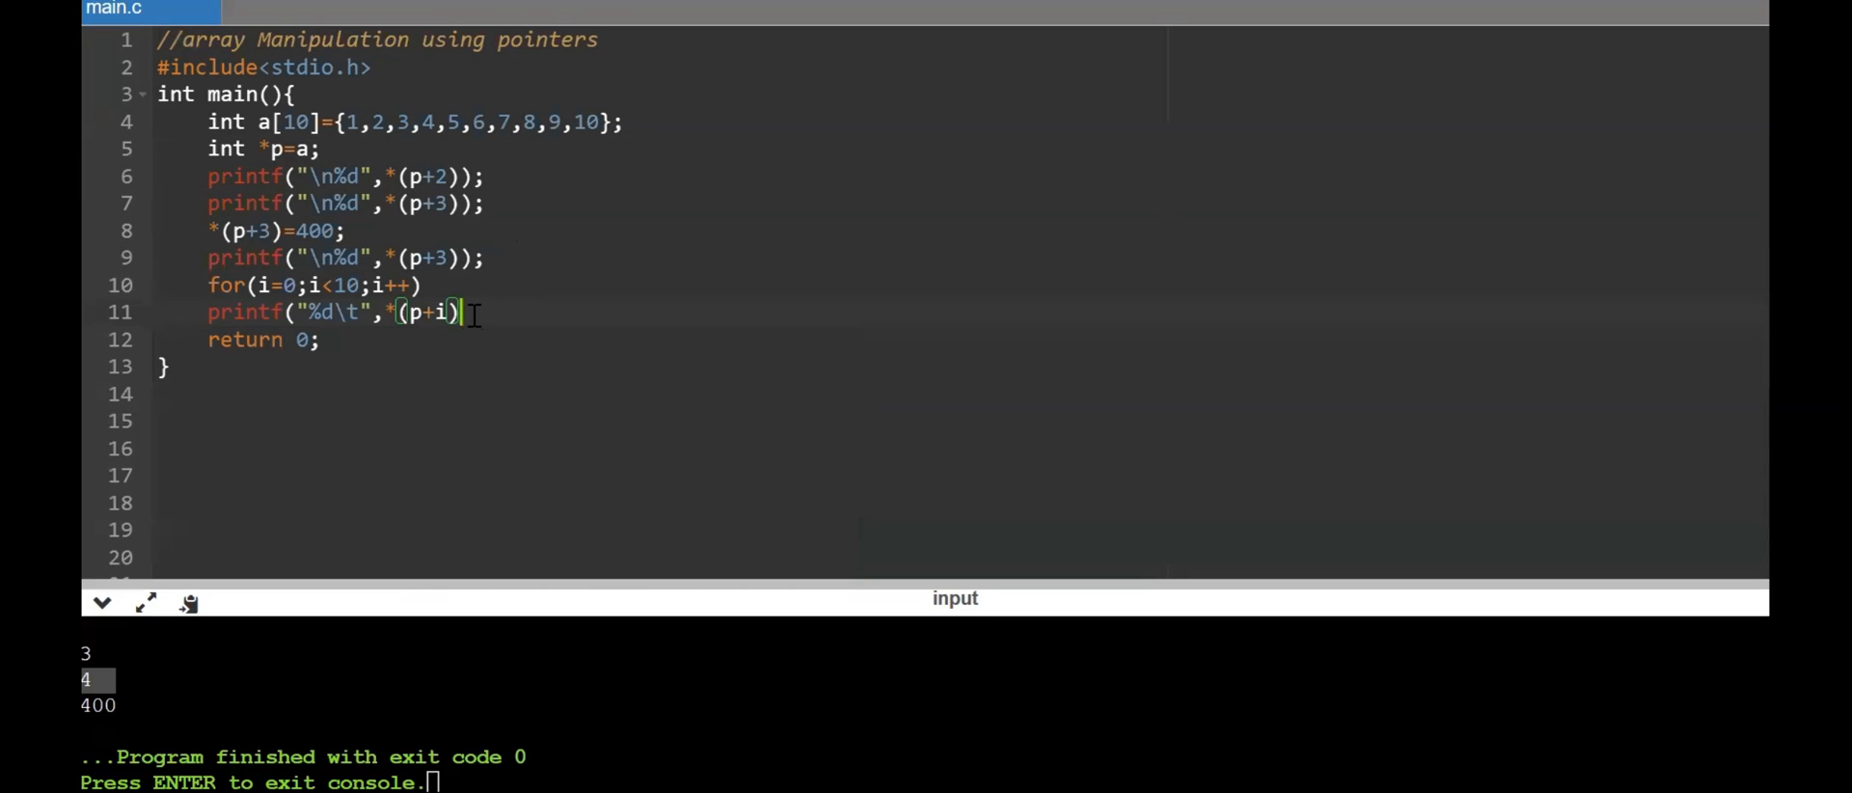
pyautogui.write(';')
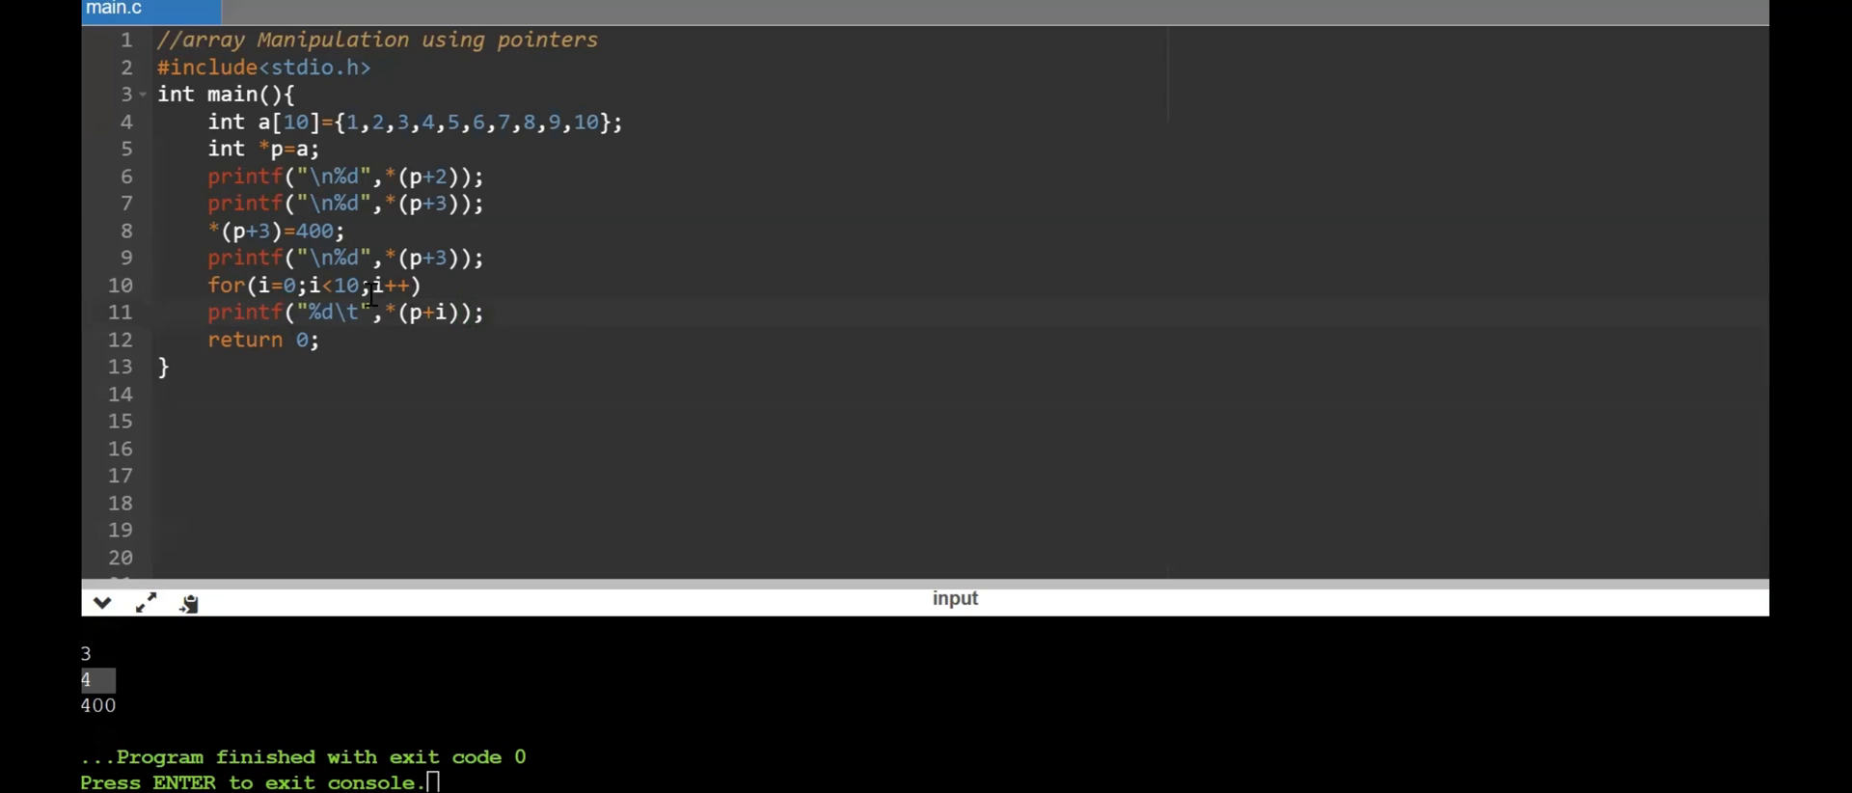
pyautogui.moveTo(361, 250)
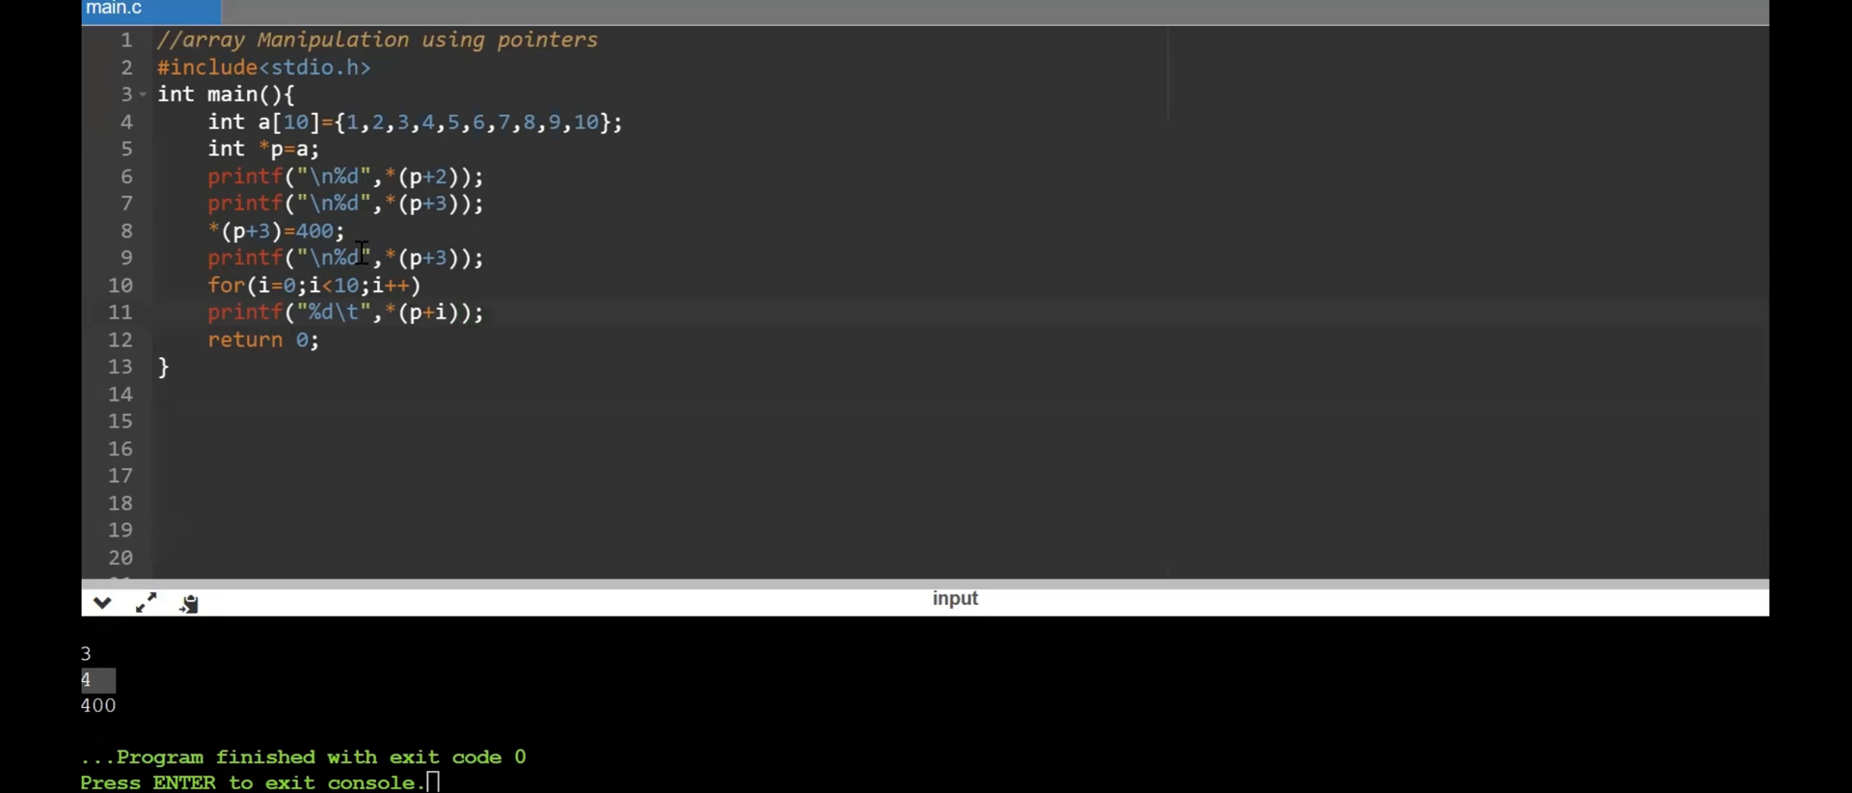
pyautogui.write('n')
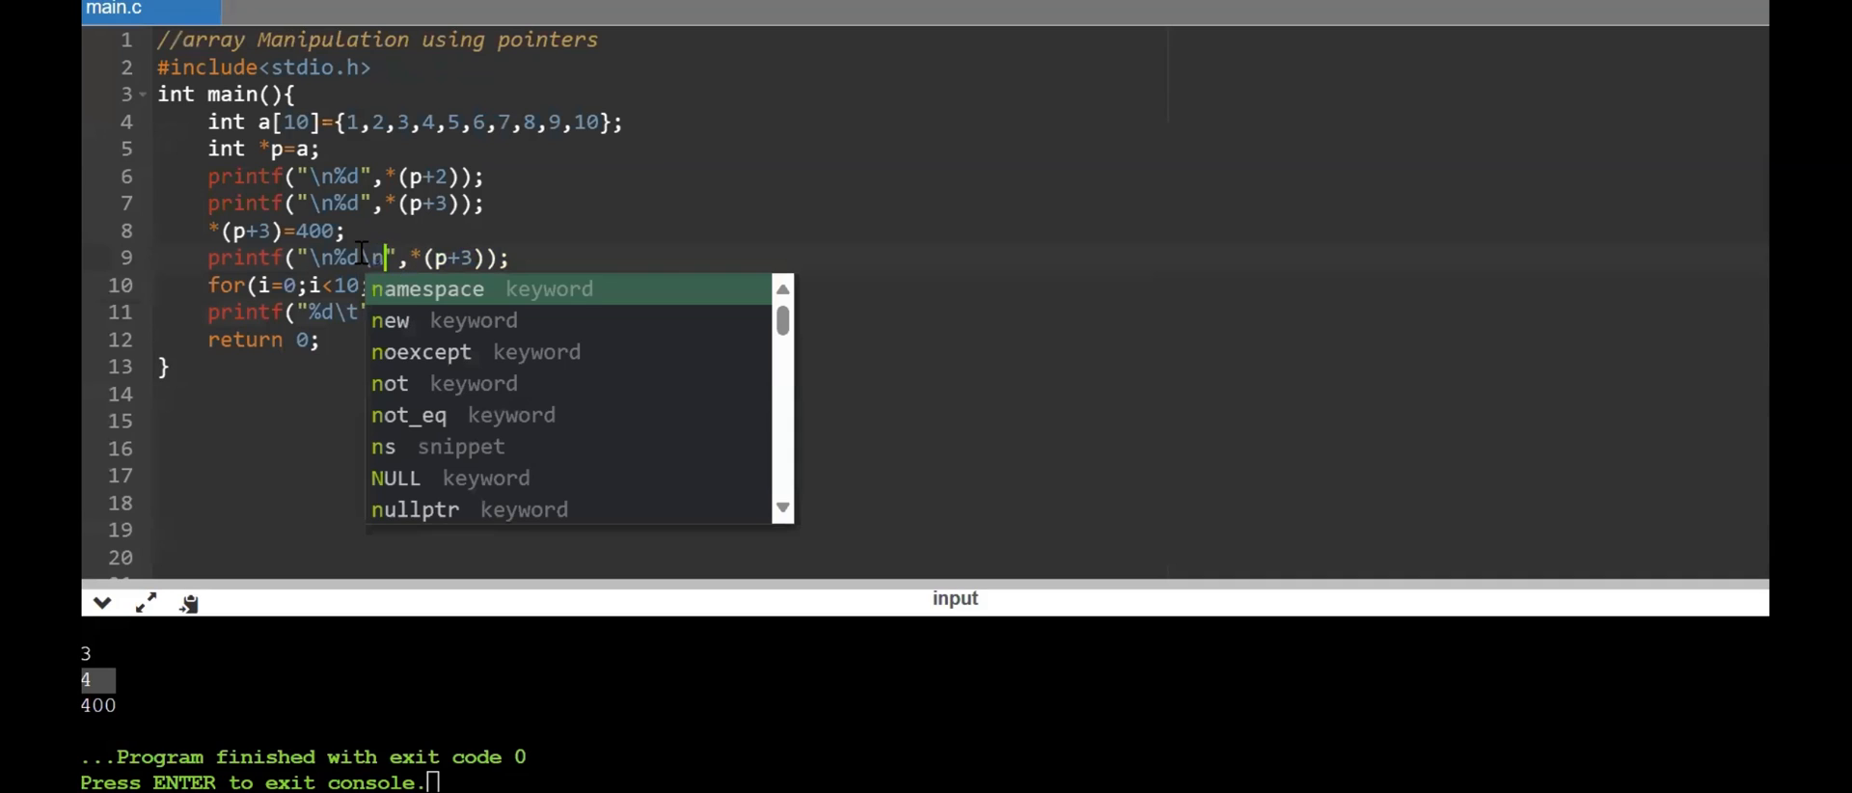
pyautogui.press('Escape')
pyautogui.write(',i')
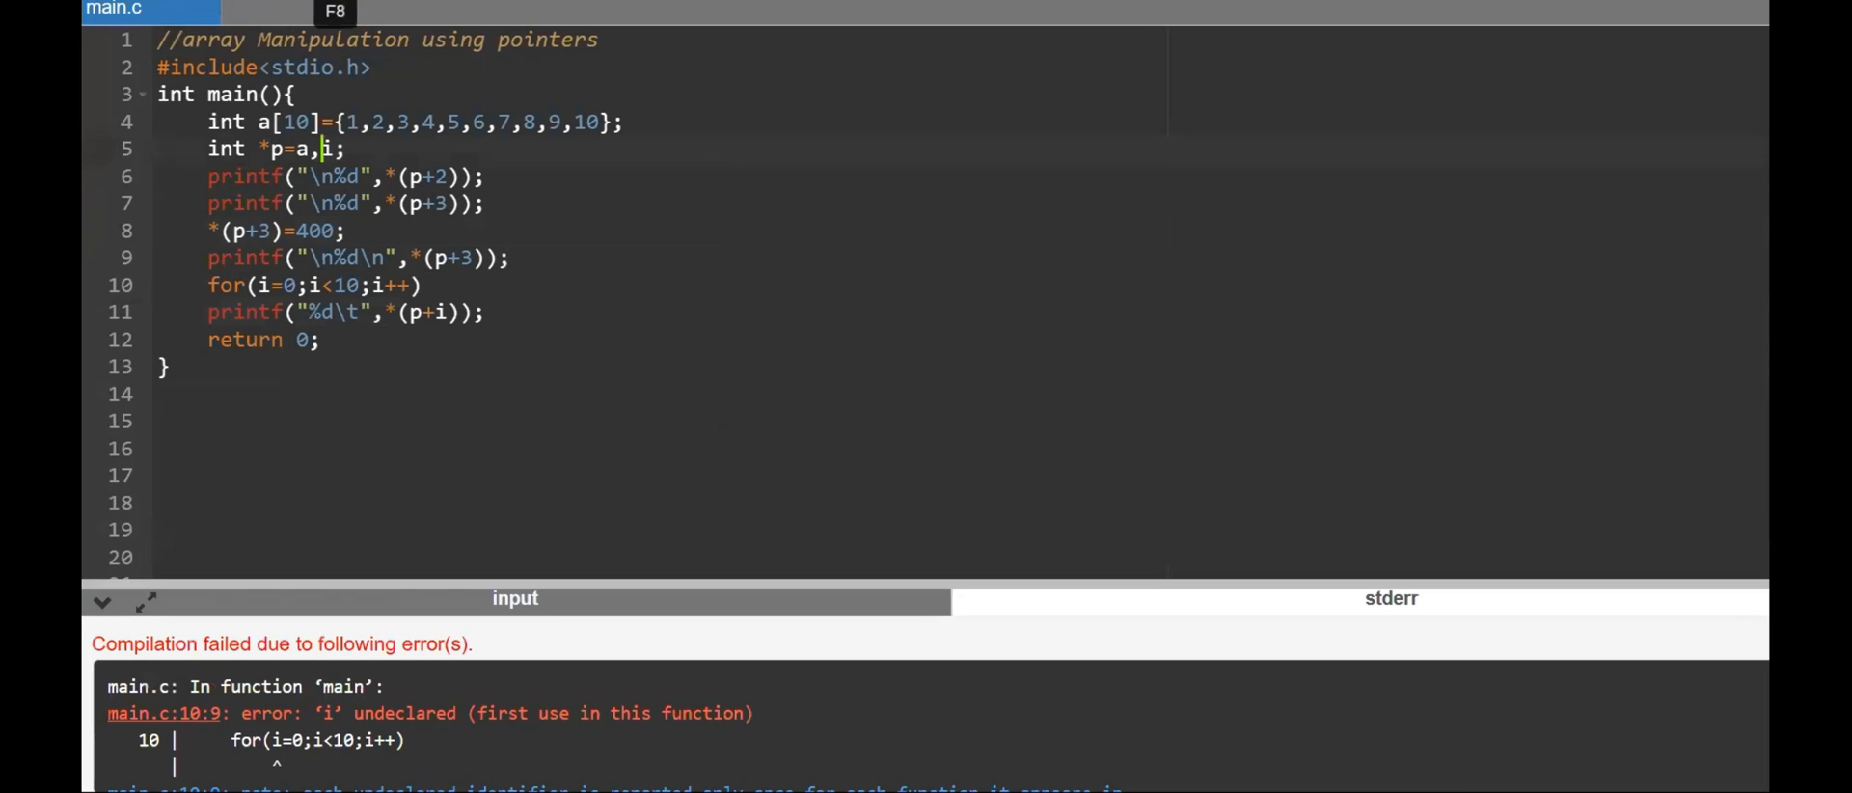
# Run the program so 3, 4, 400 and the full array 1 2 3 400 5–10 print
pyautogui.press('F8')
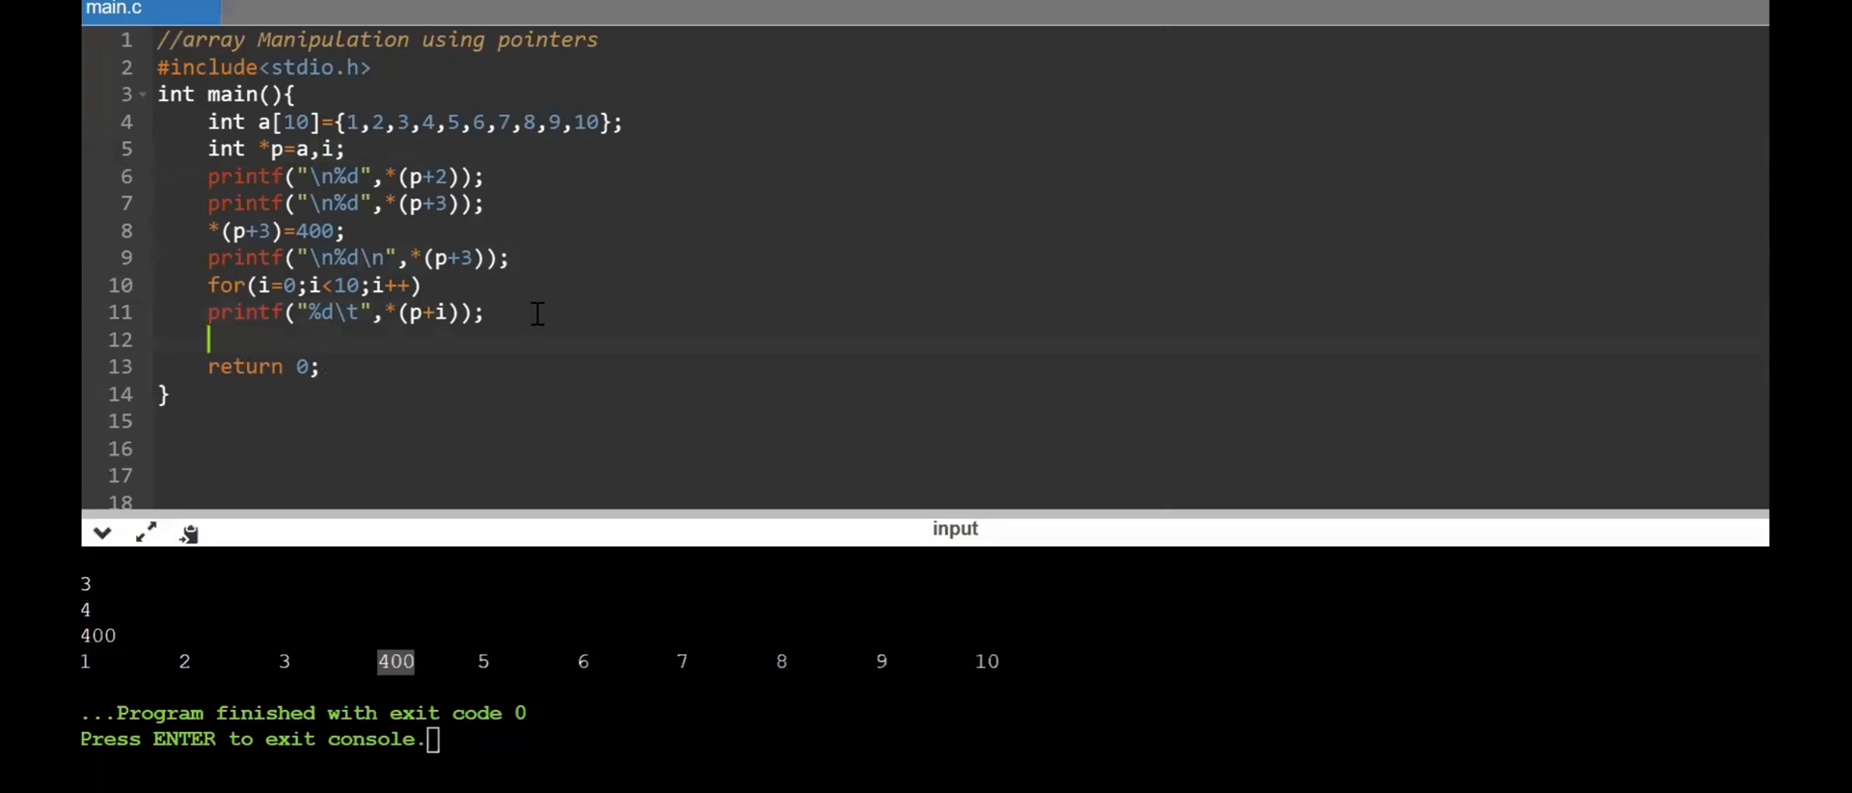
# Write a second for(i=0;i<10;i++) loop with body *(p+i)=*(p+1)*2;
pyautogui.write('for(')
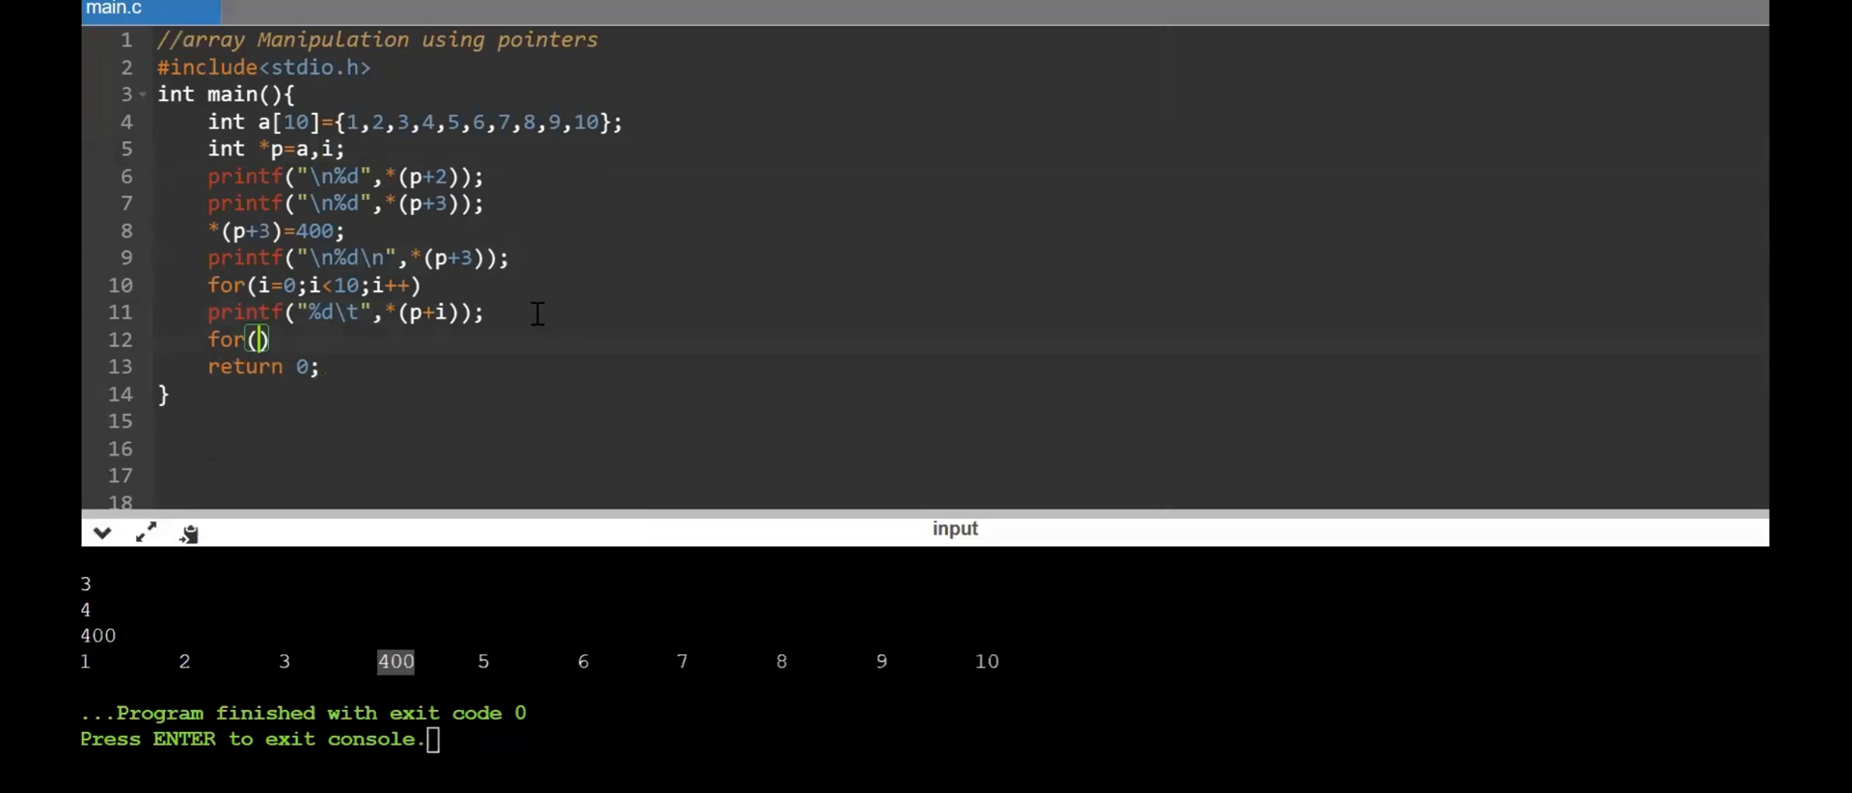
pyautogui.write('i=0;i')
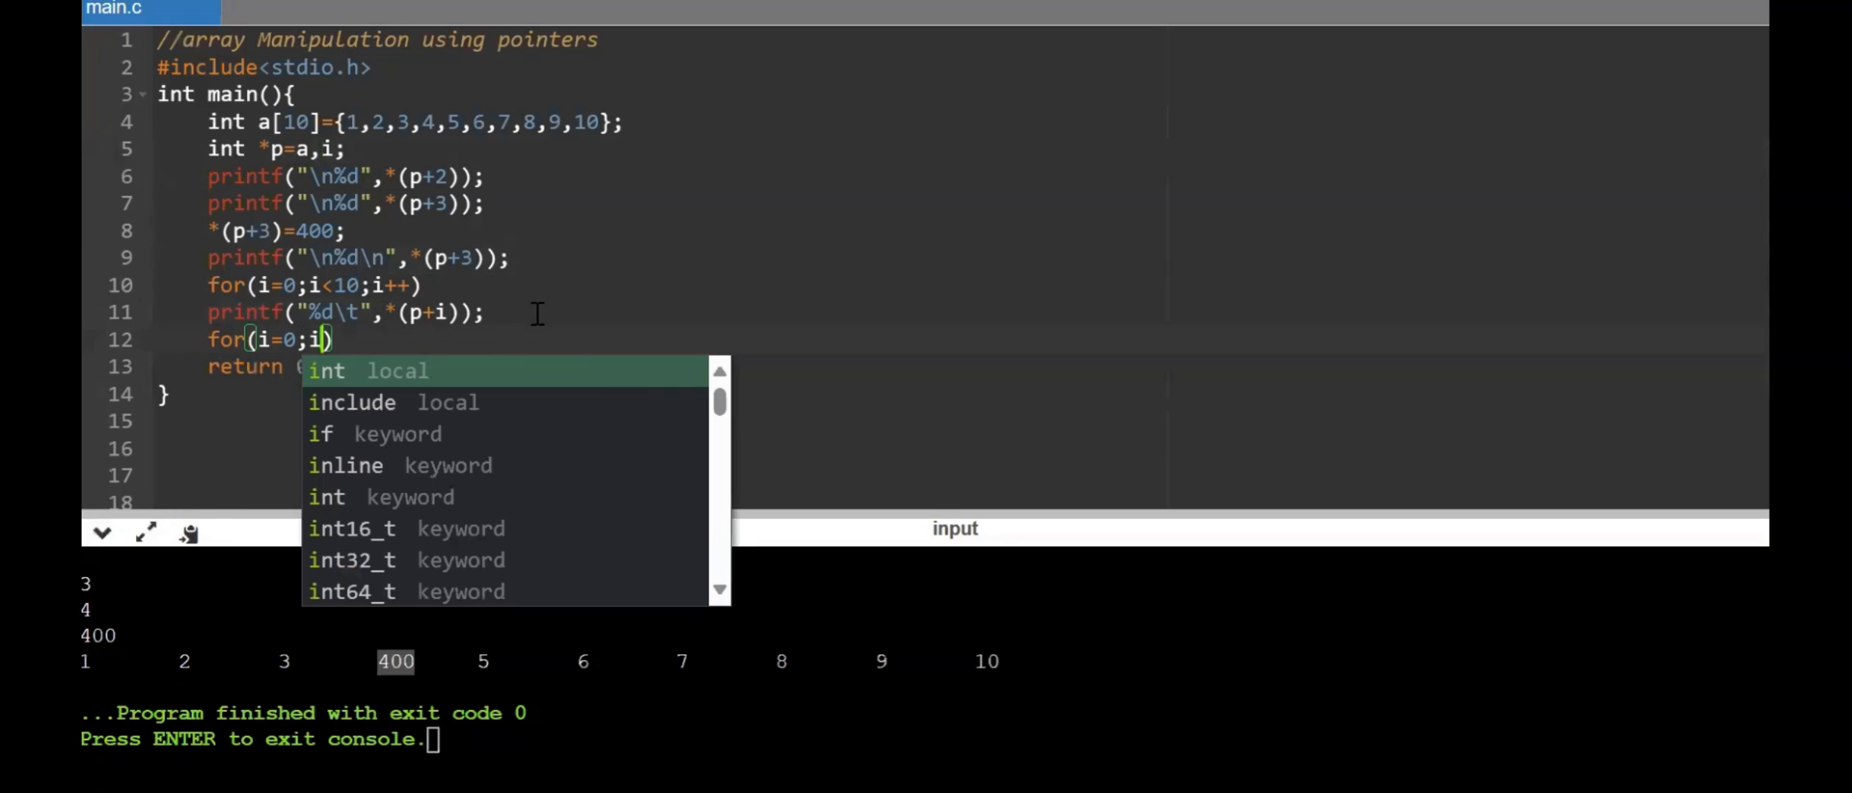
pyautogui.write('<10;i++')
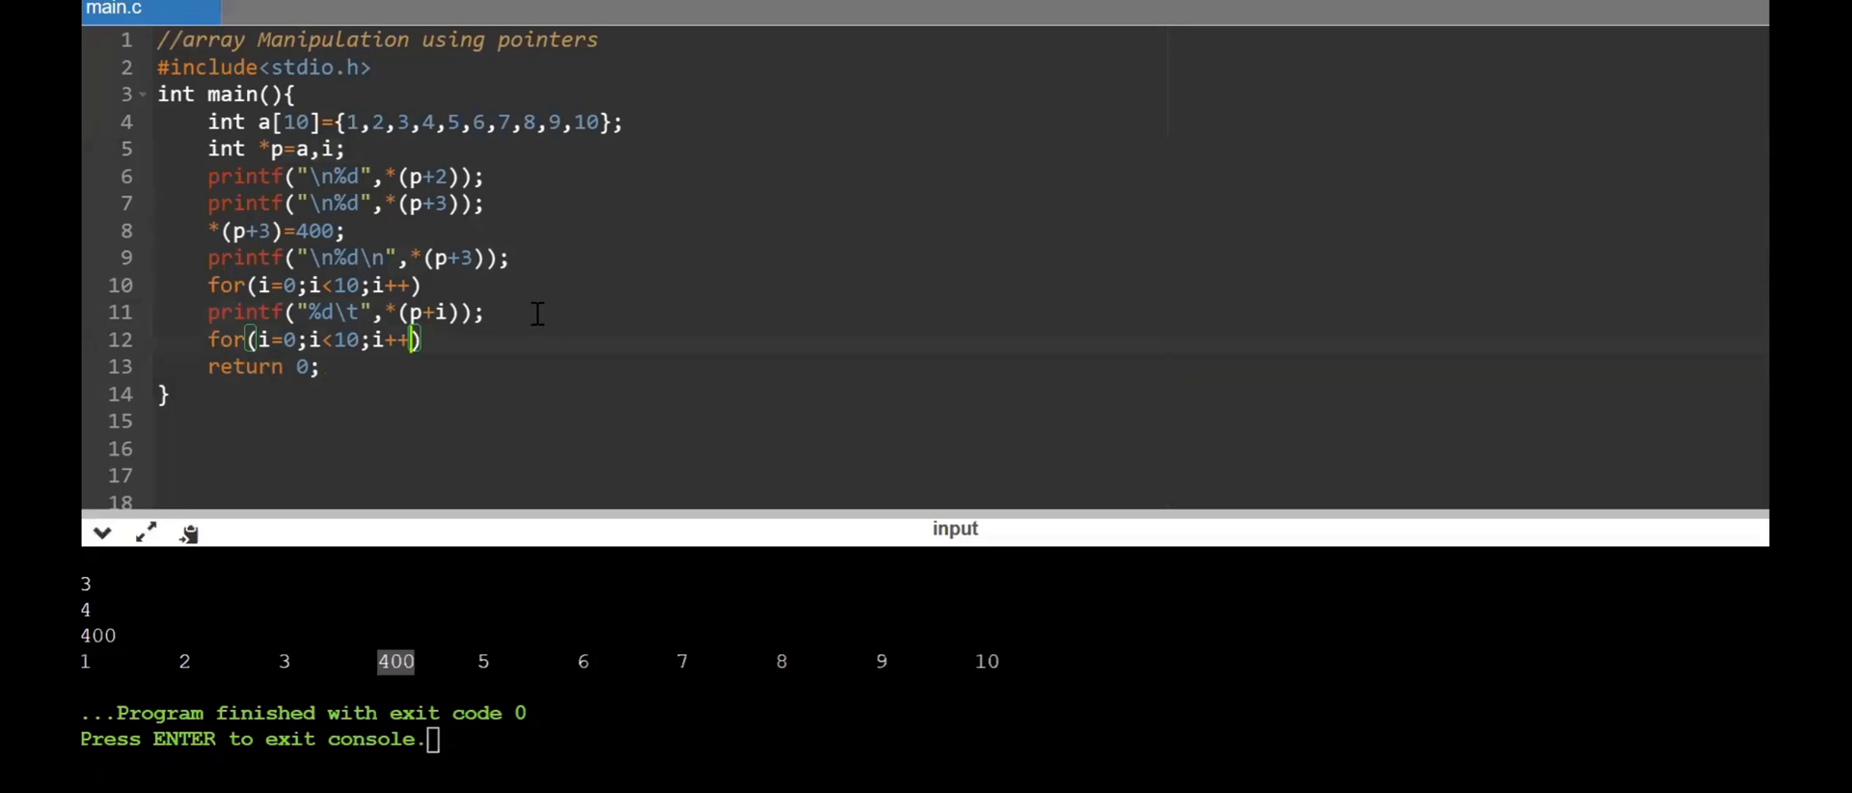
pyautogui.press('Return')
pyautogui.write('*(')
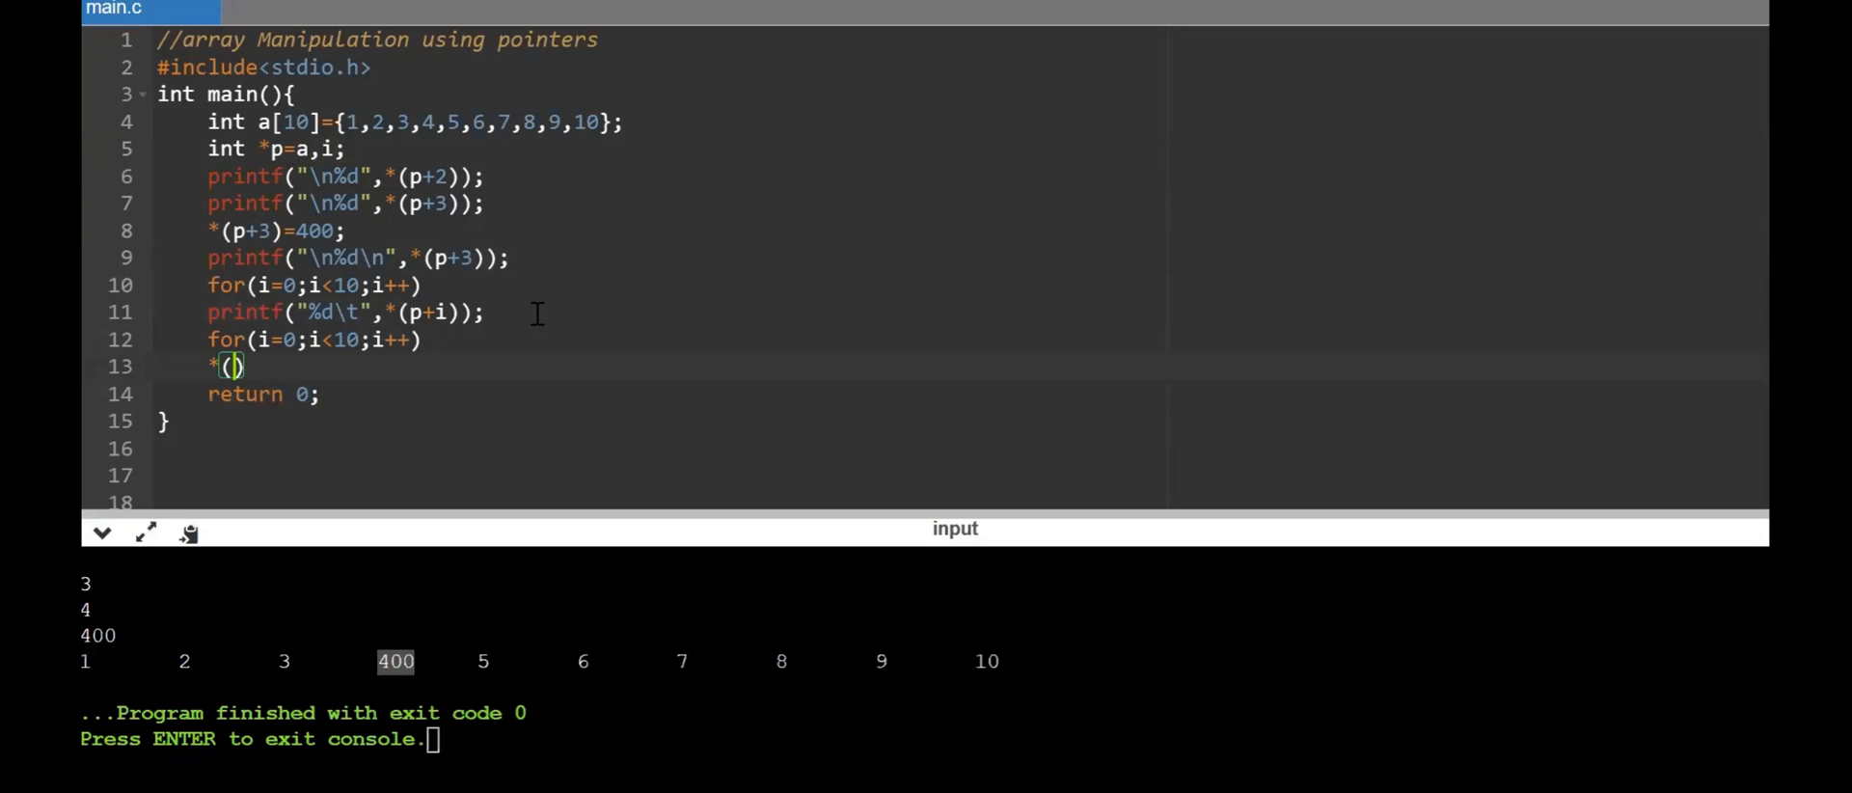
pyautogui.write('p+')
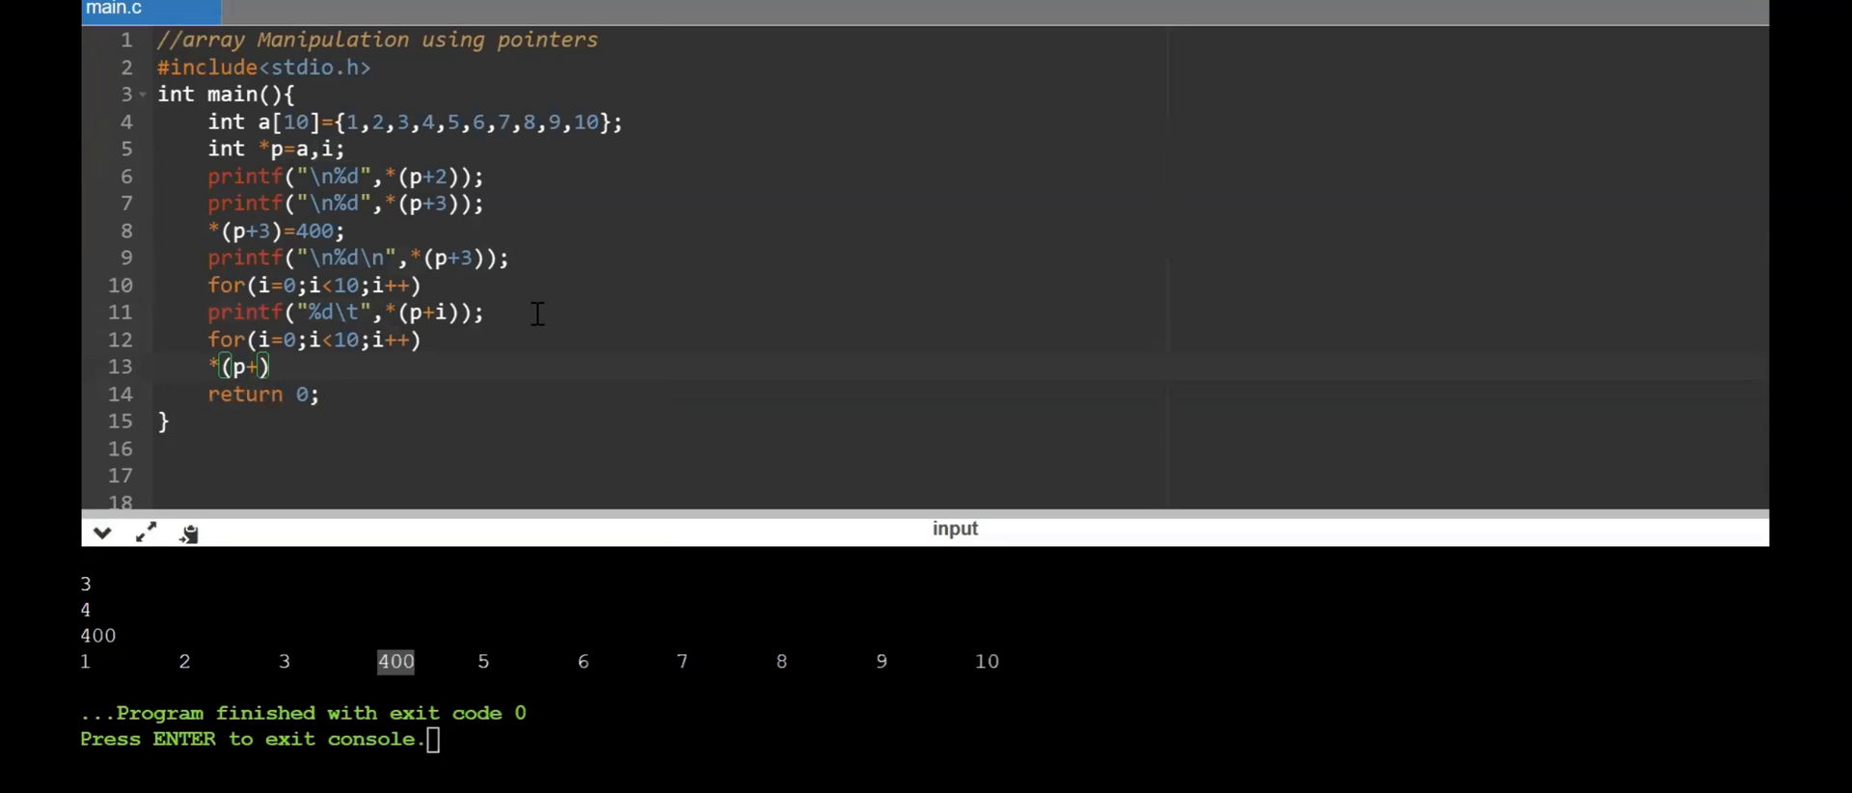
pyautogui.write('i')
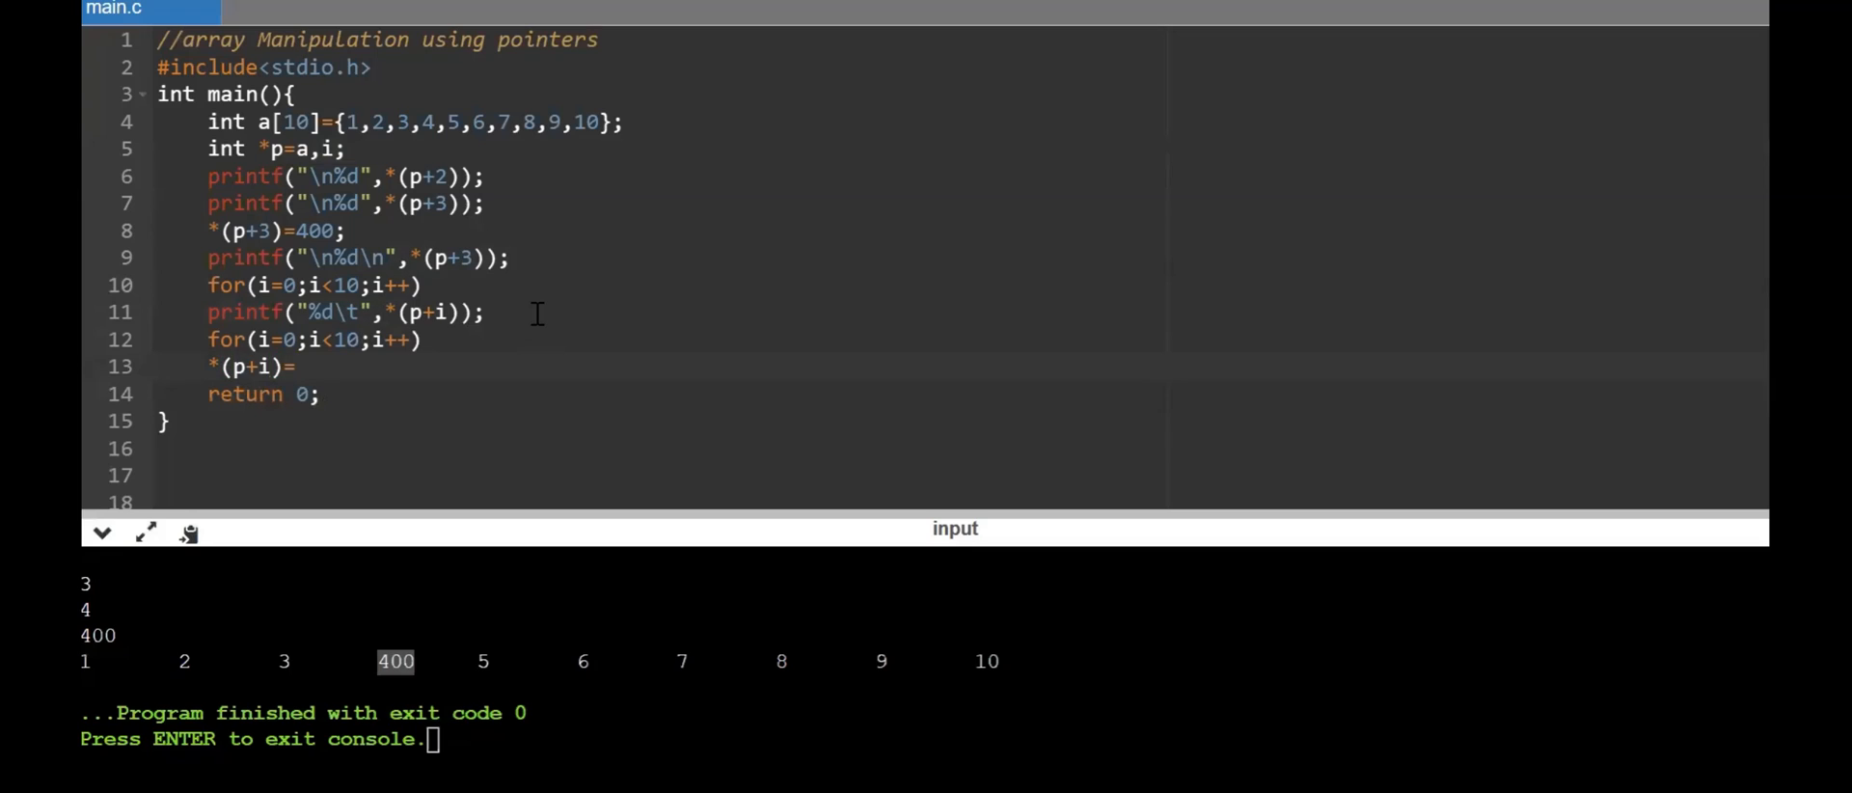
pyautogui.write('*(p+1)*2;')
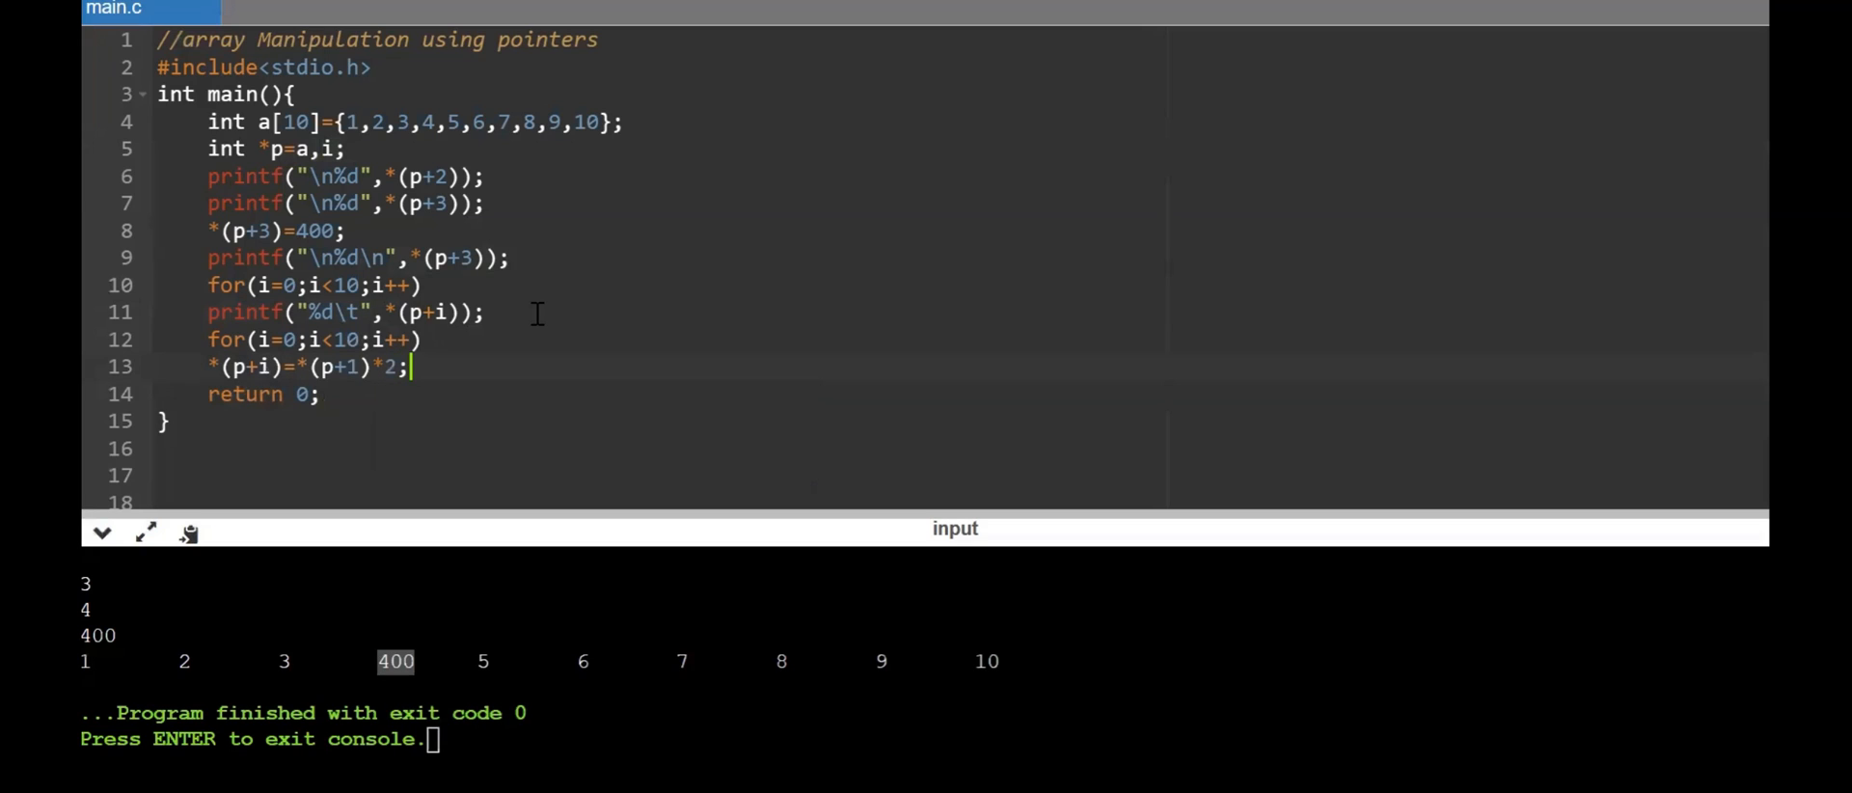
pyautogui.moveTo(297, 366)
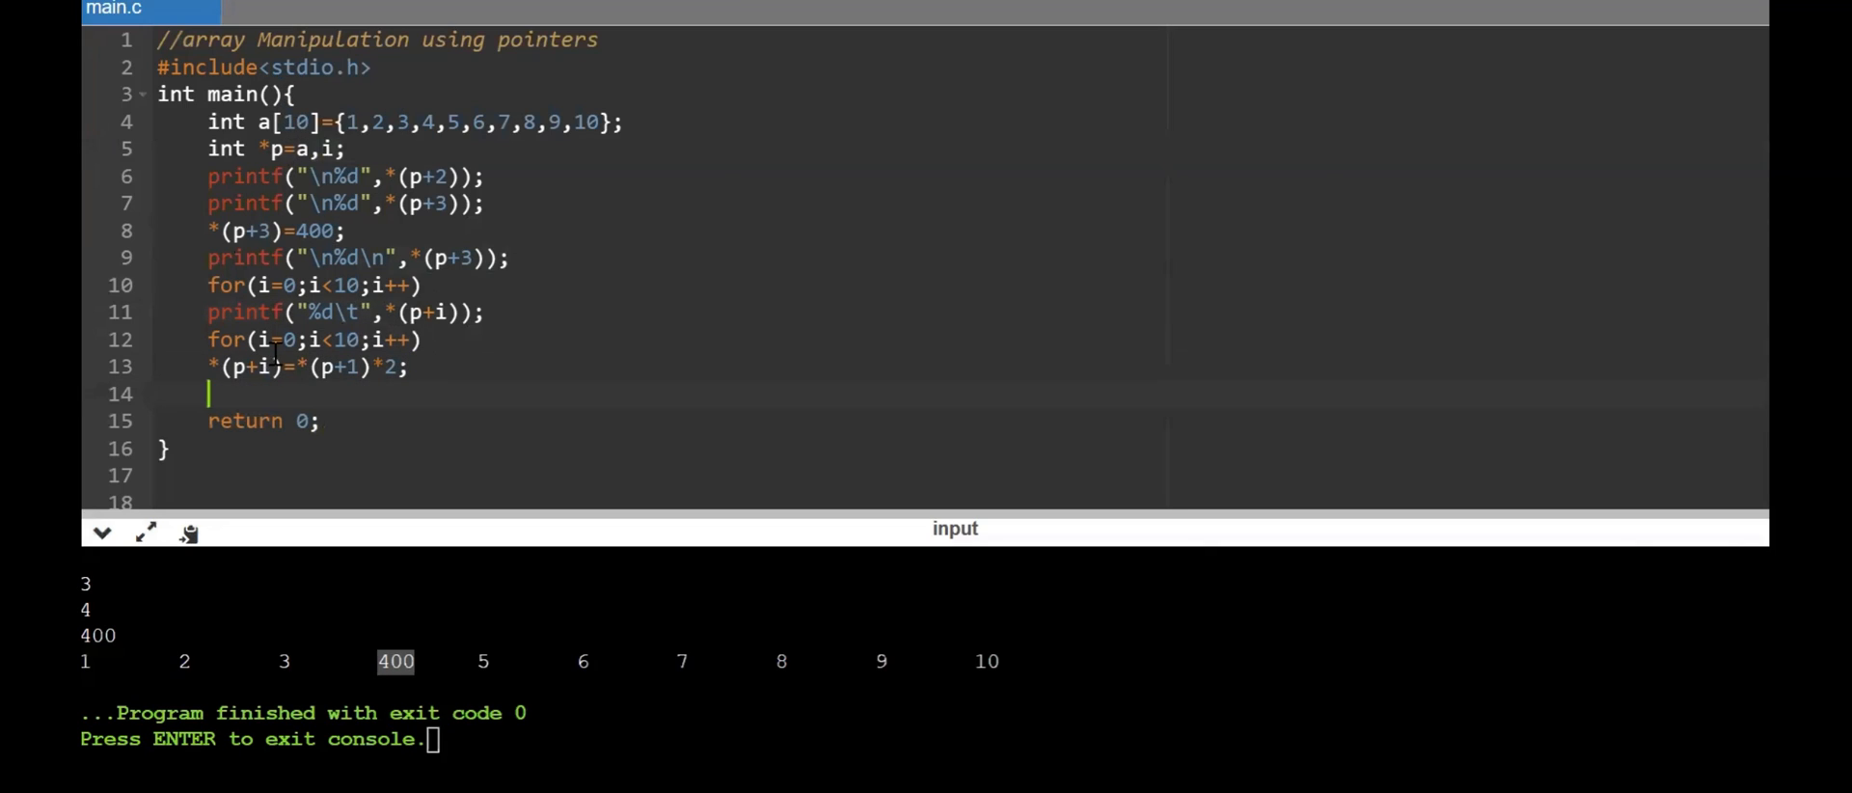
pyautogui.moveTo(235, 301)
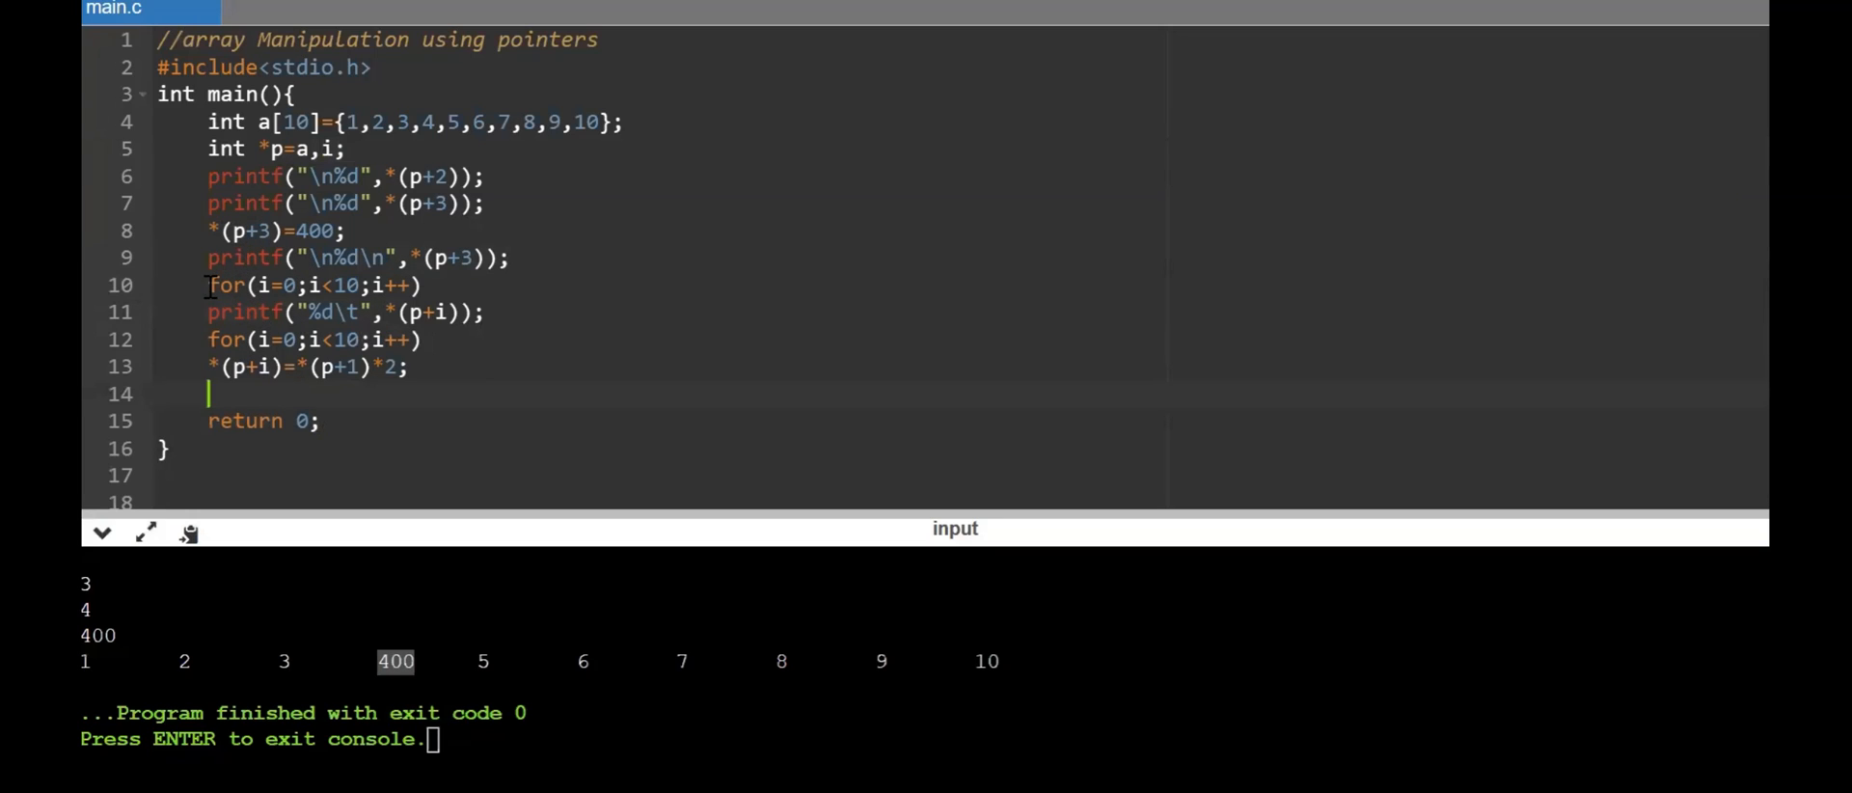
# Select the printing for loop so it can be copied below the doubling line
pyautogui.moveTo(207, 286); pyautogui.dragTo(484, 312)
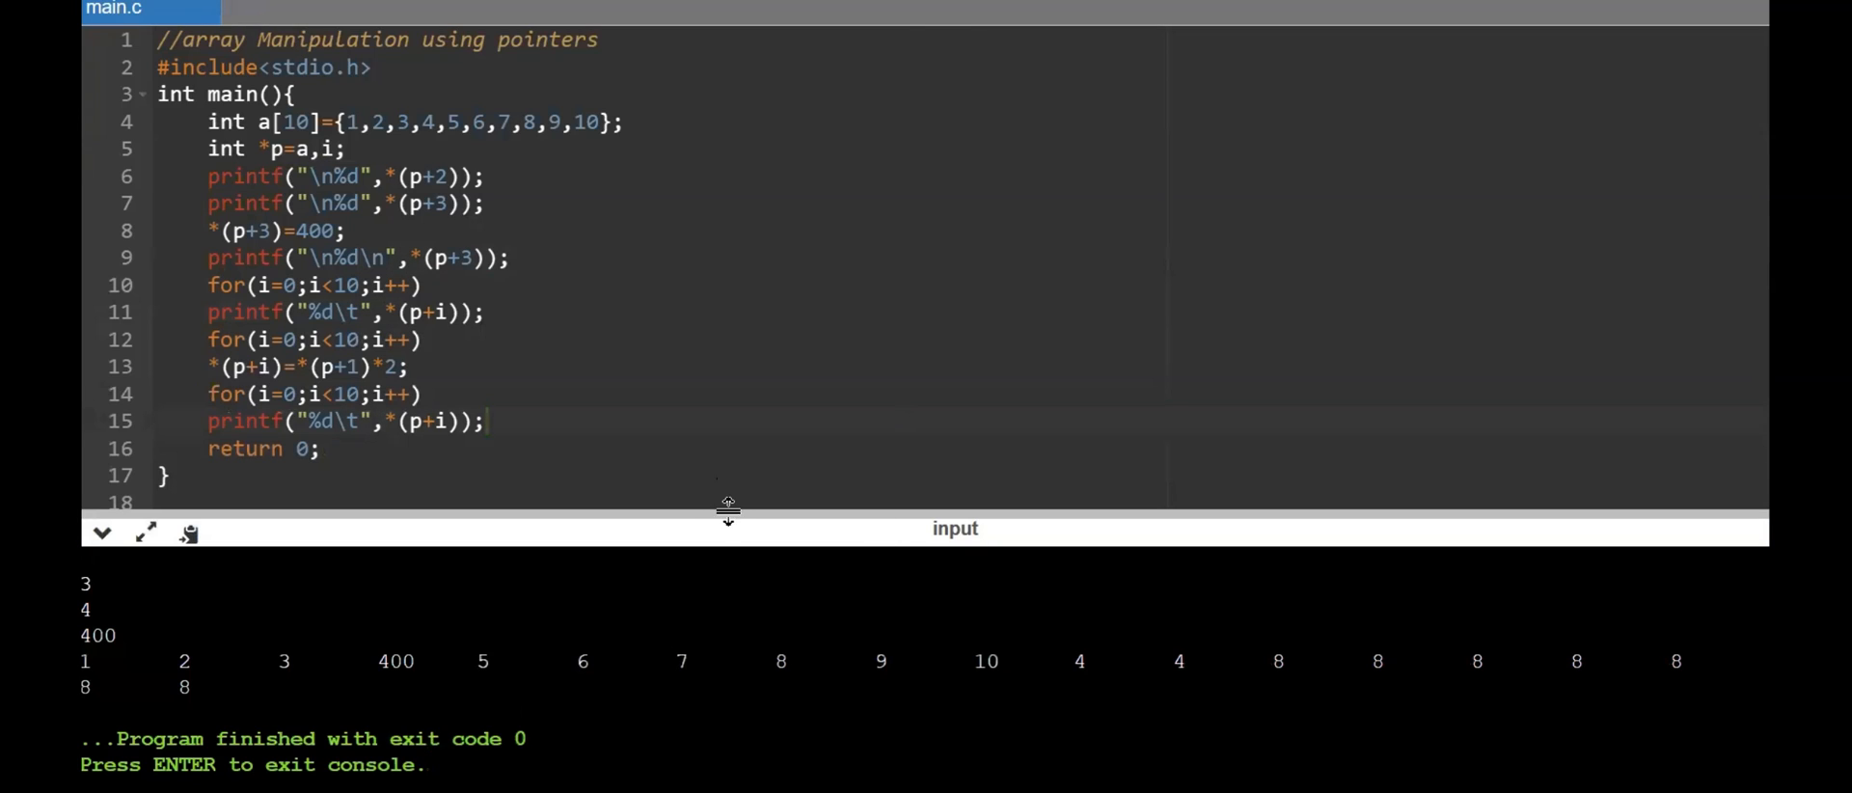
pyautogui.moveTo(428, 368)
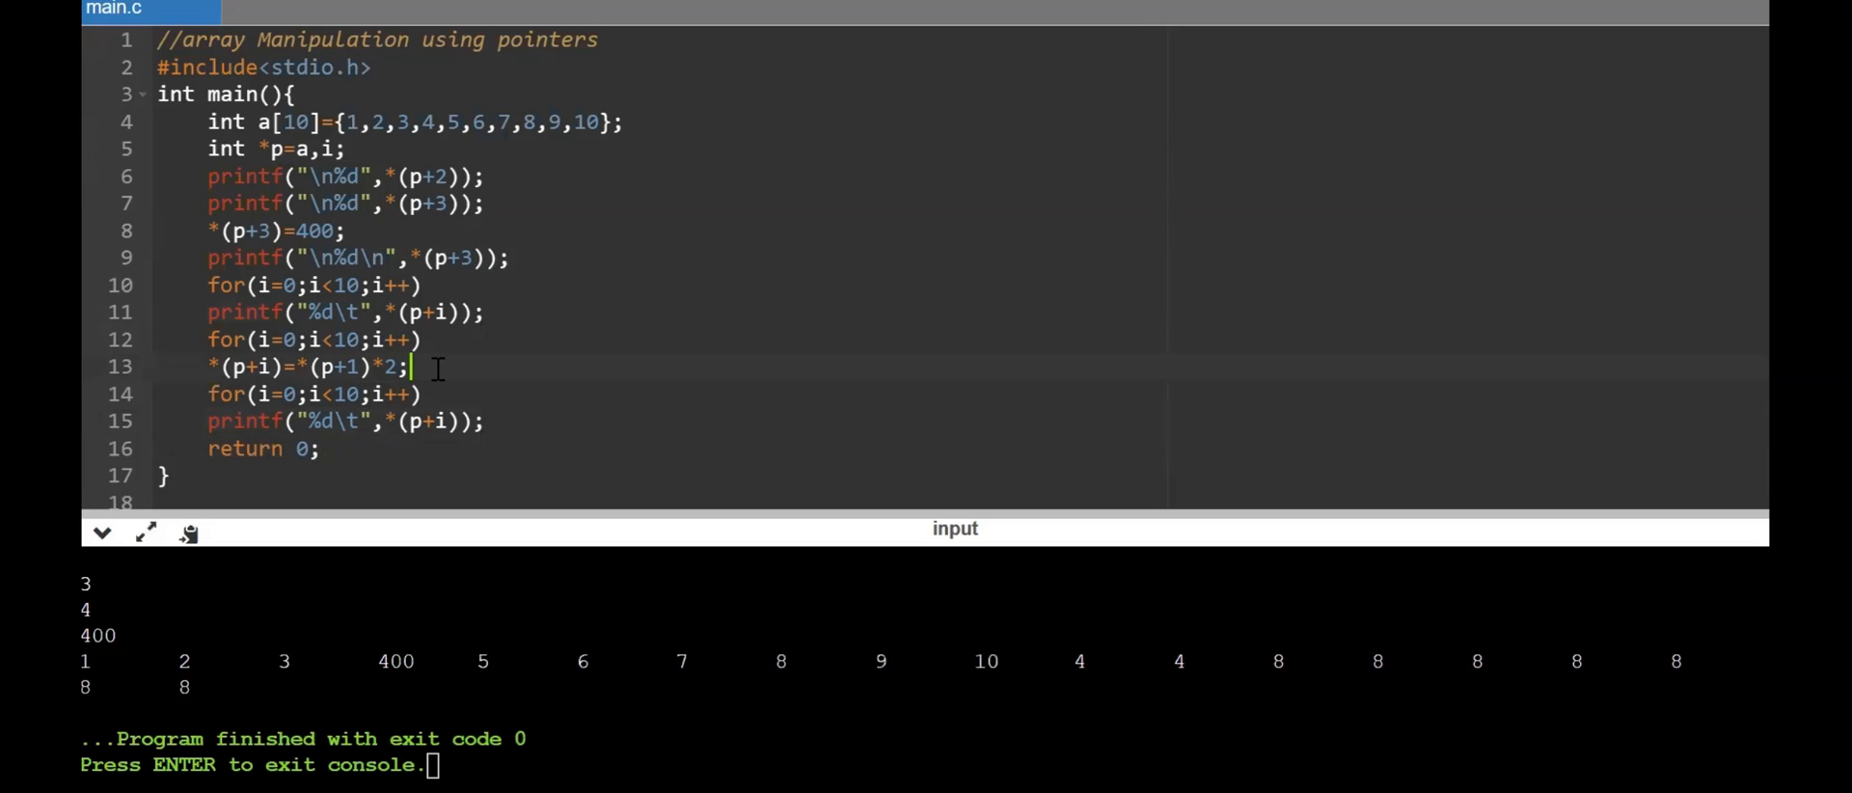
# Insert printf("\n"); before the last loop
pyautogui.write('printf')
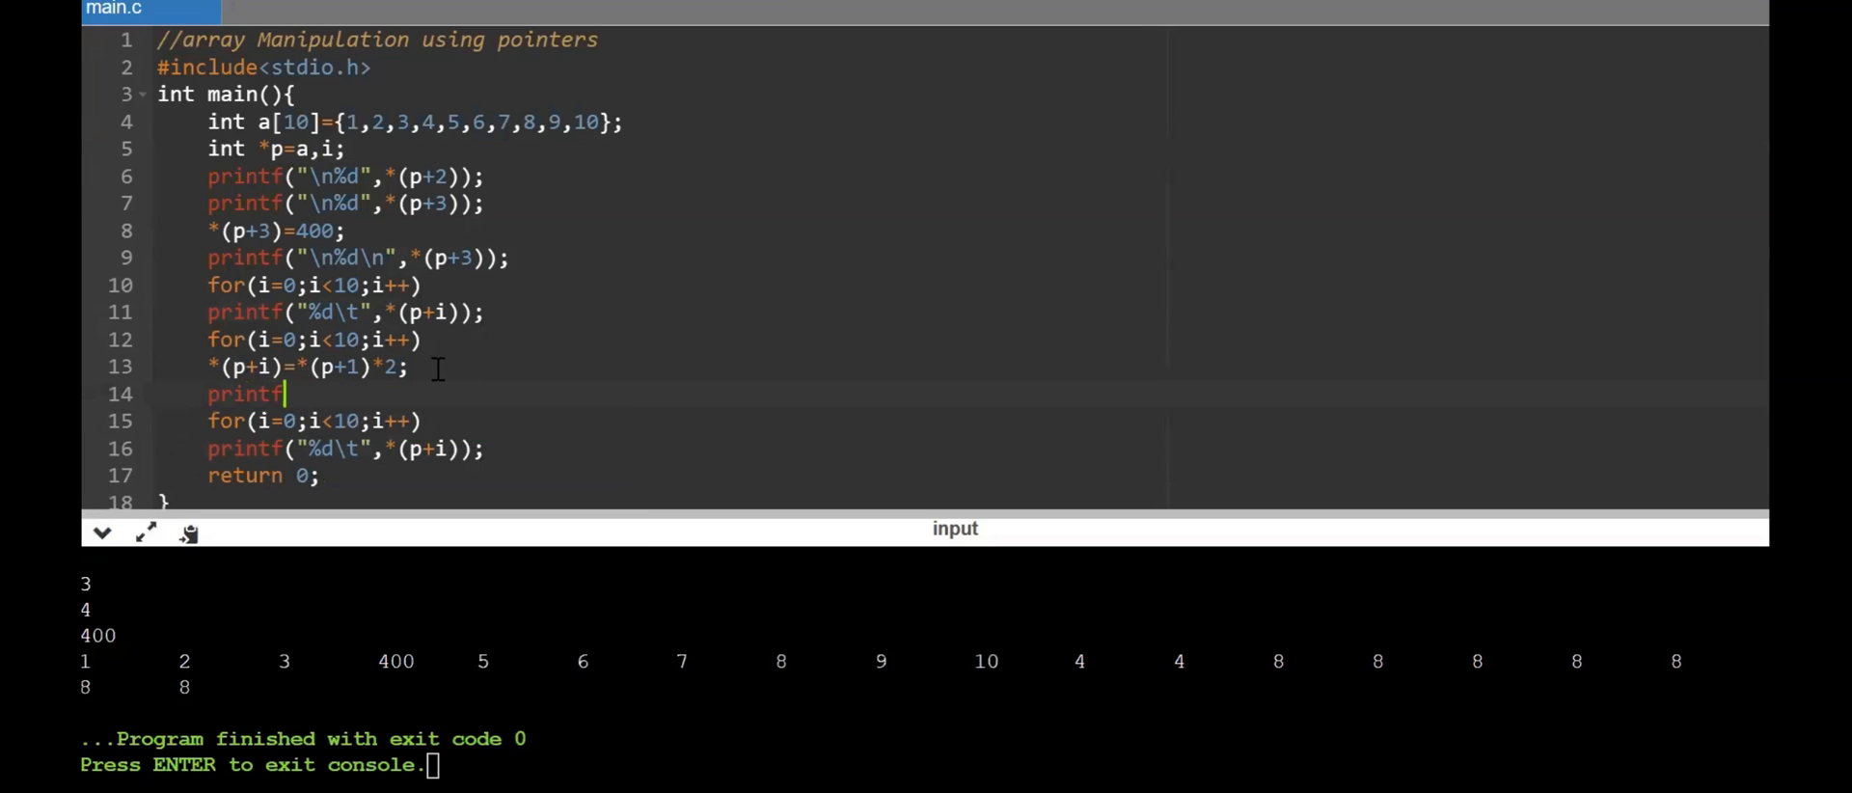
pyautogui.write('("\\n"')
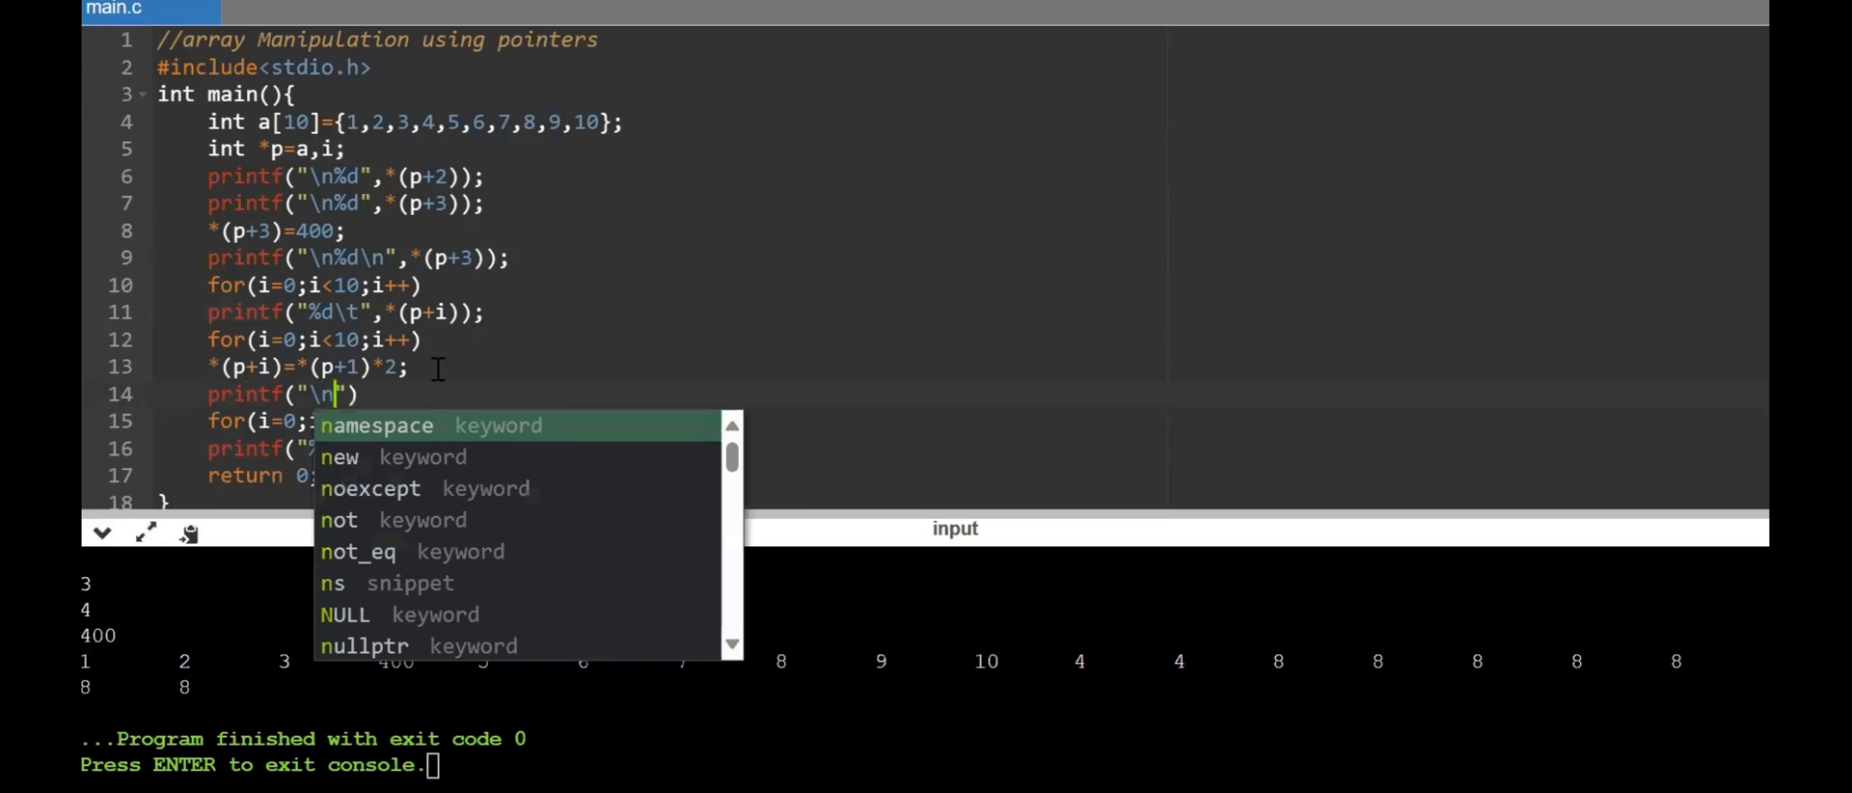
pyautogui.press('Escape')
pyautogui.write(';')
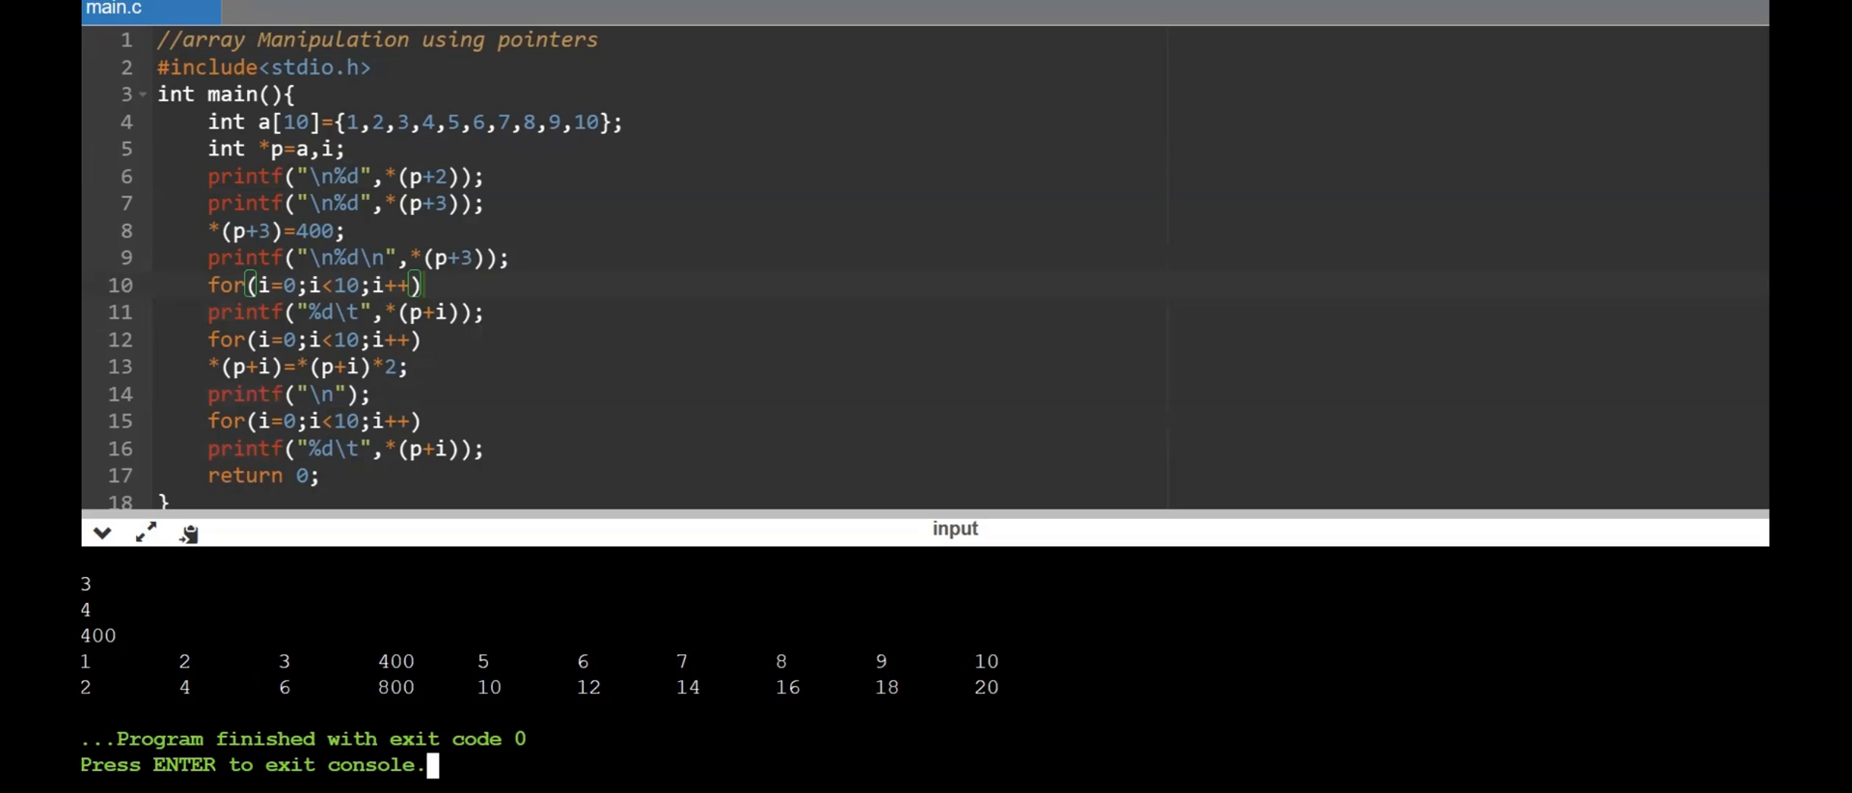
pyautogui.moveTo(525, 380)
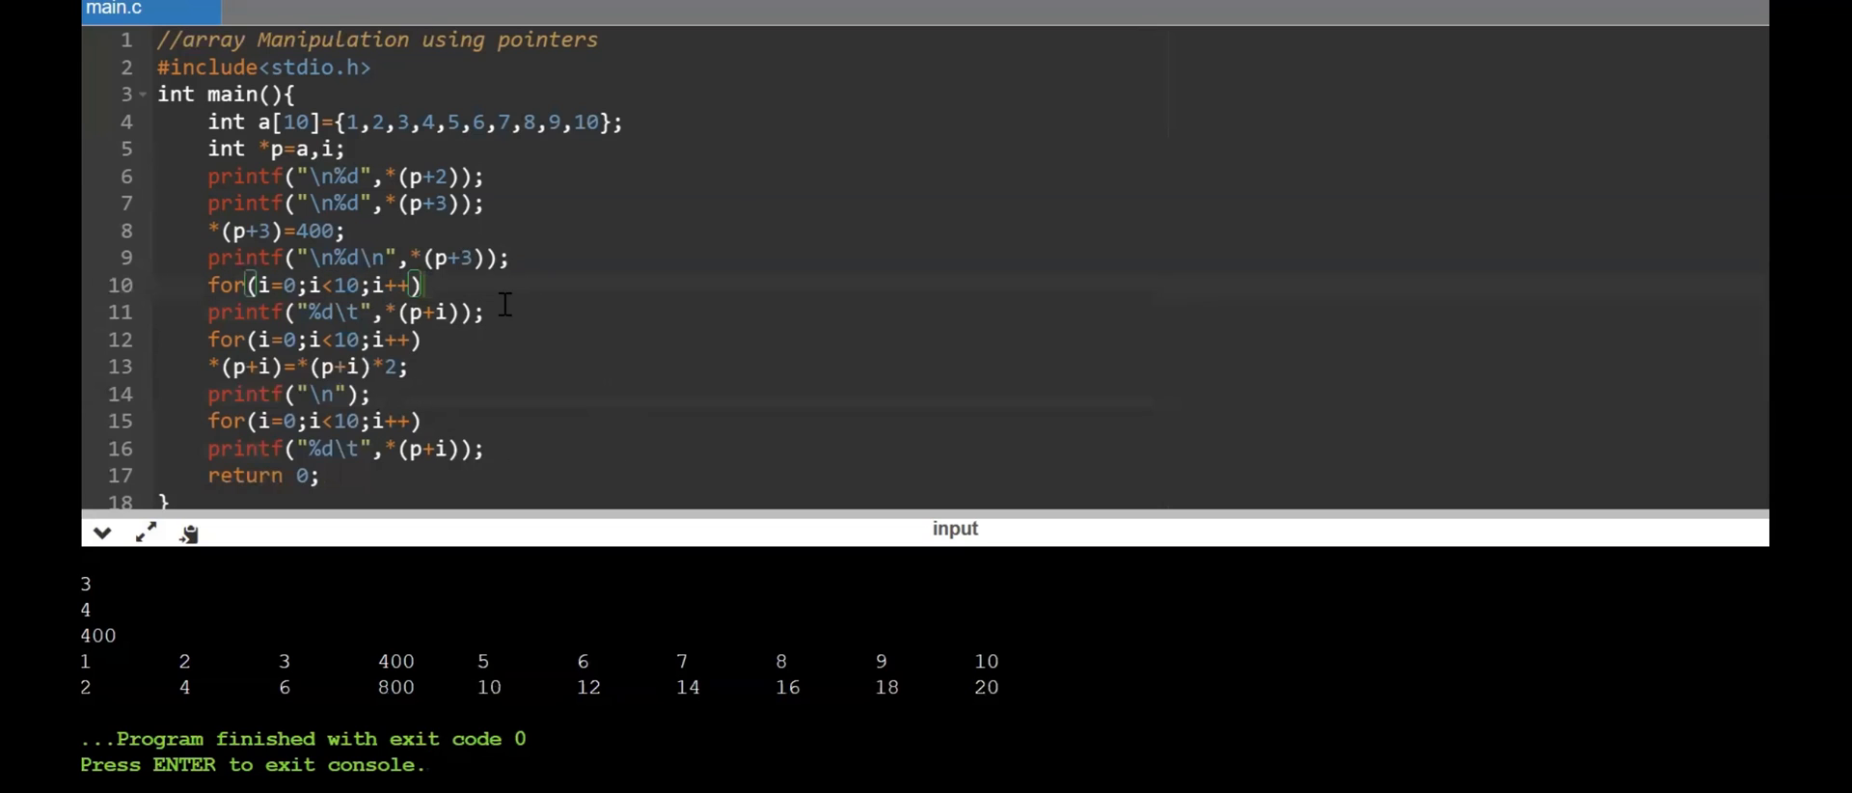
pyautogui.moveTo(687, 513)
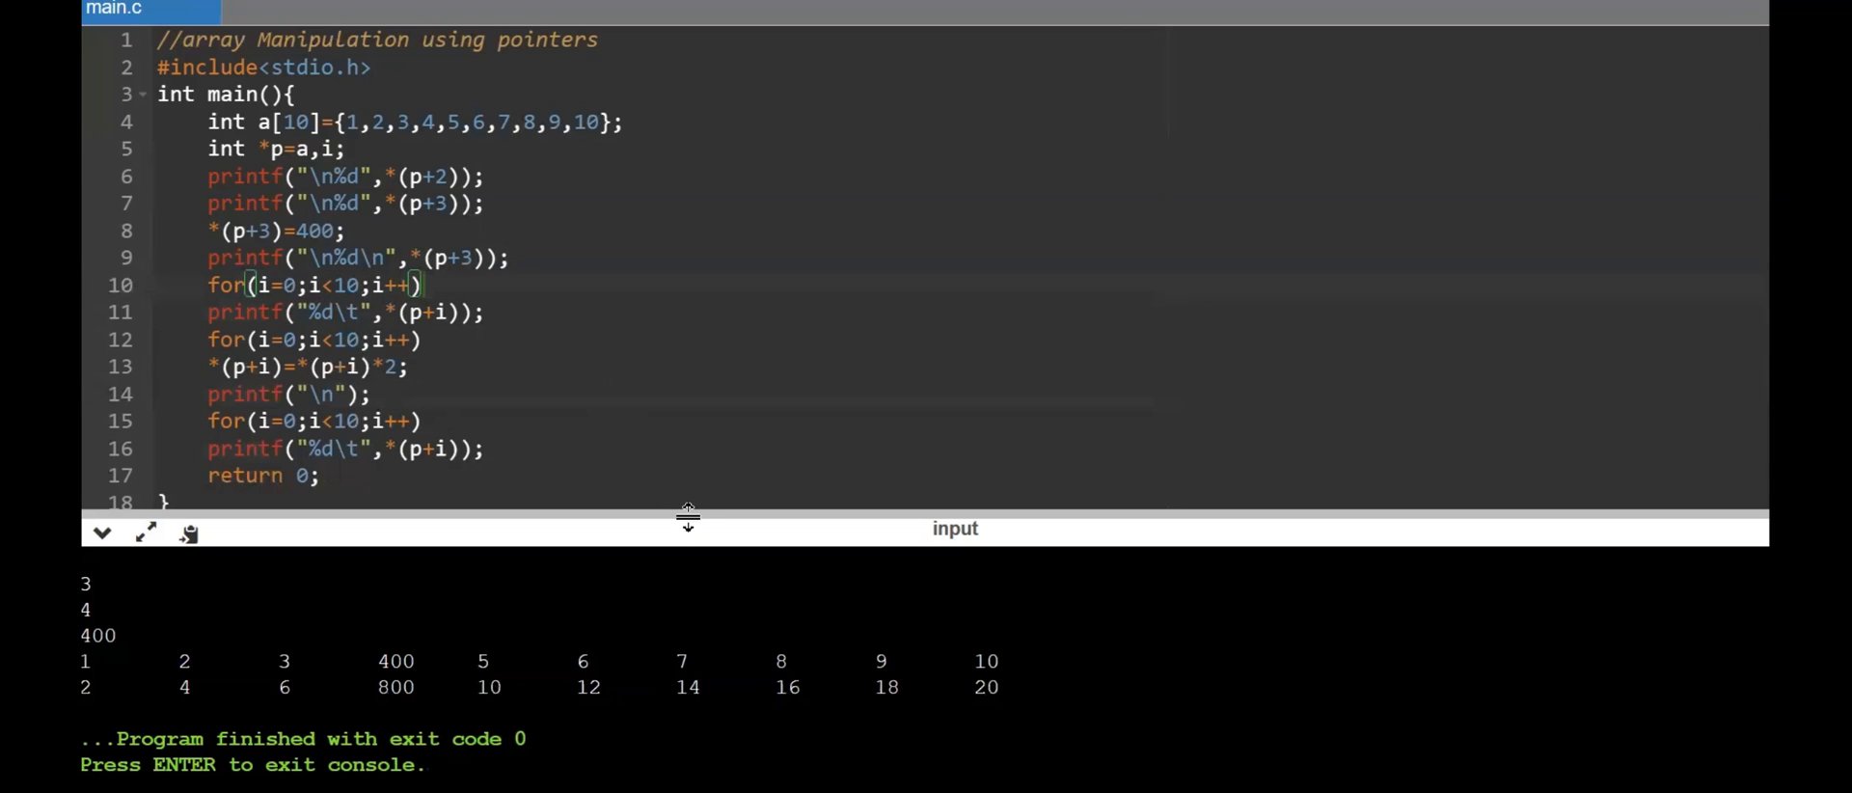
pyautogui.moveTo(686, 515); pyautogui.dragTo(693, 548)
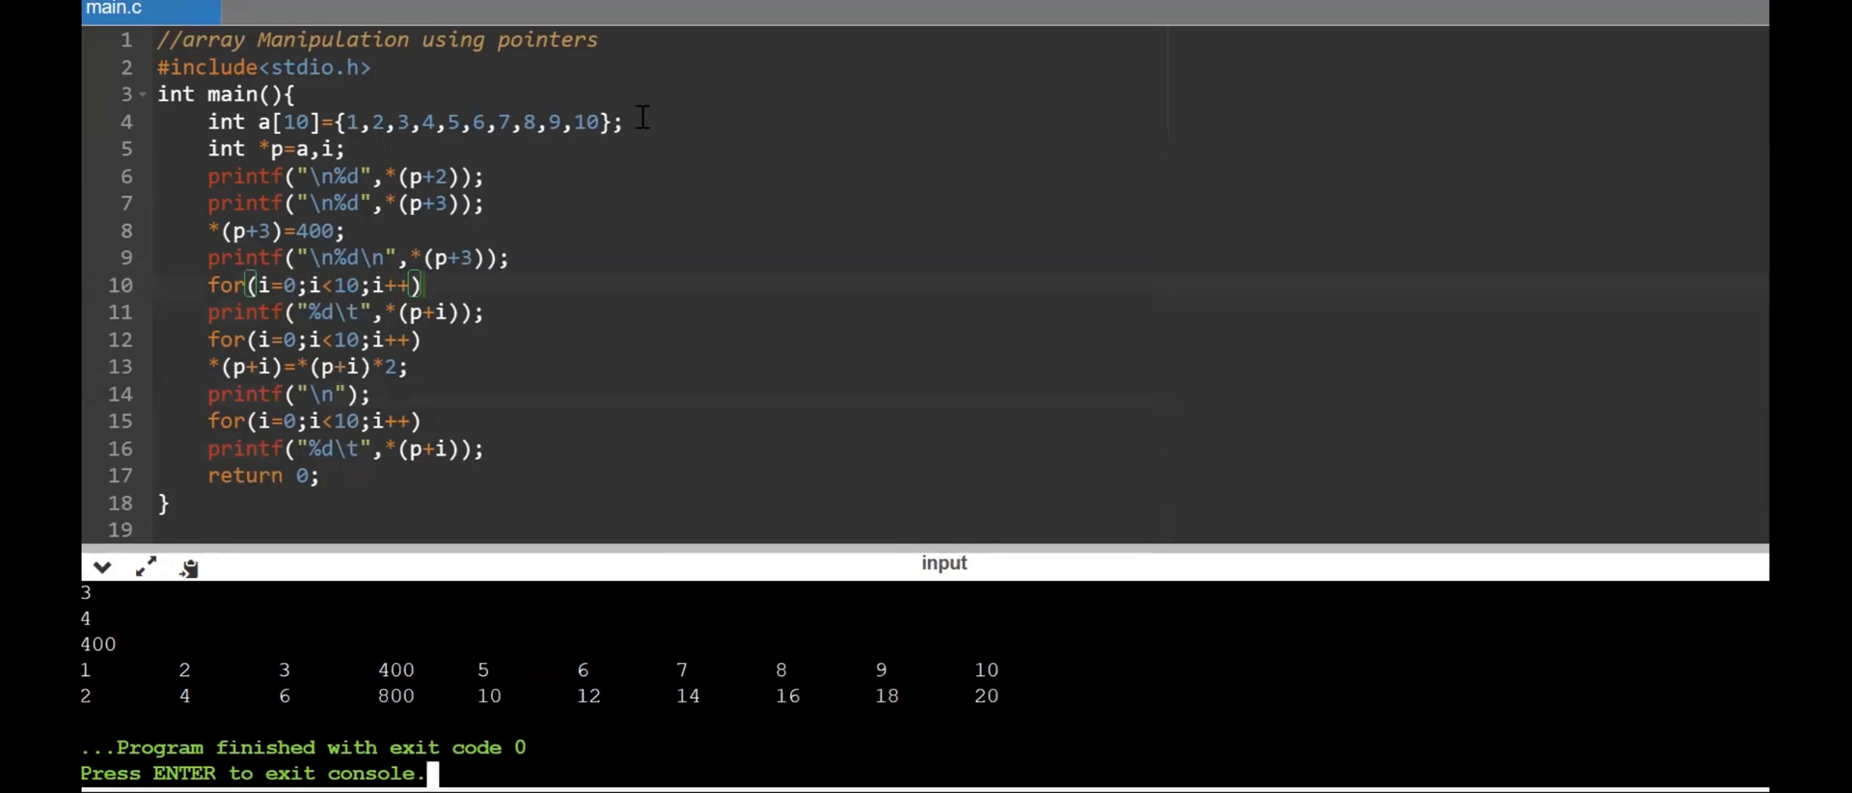
pyautogui.moveTo(641, 358)
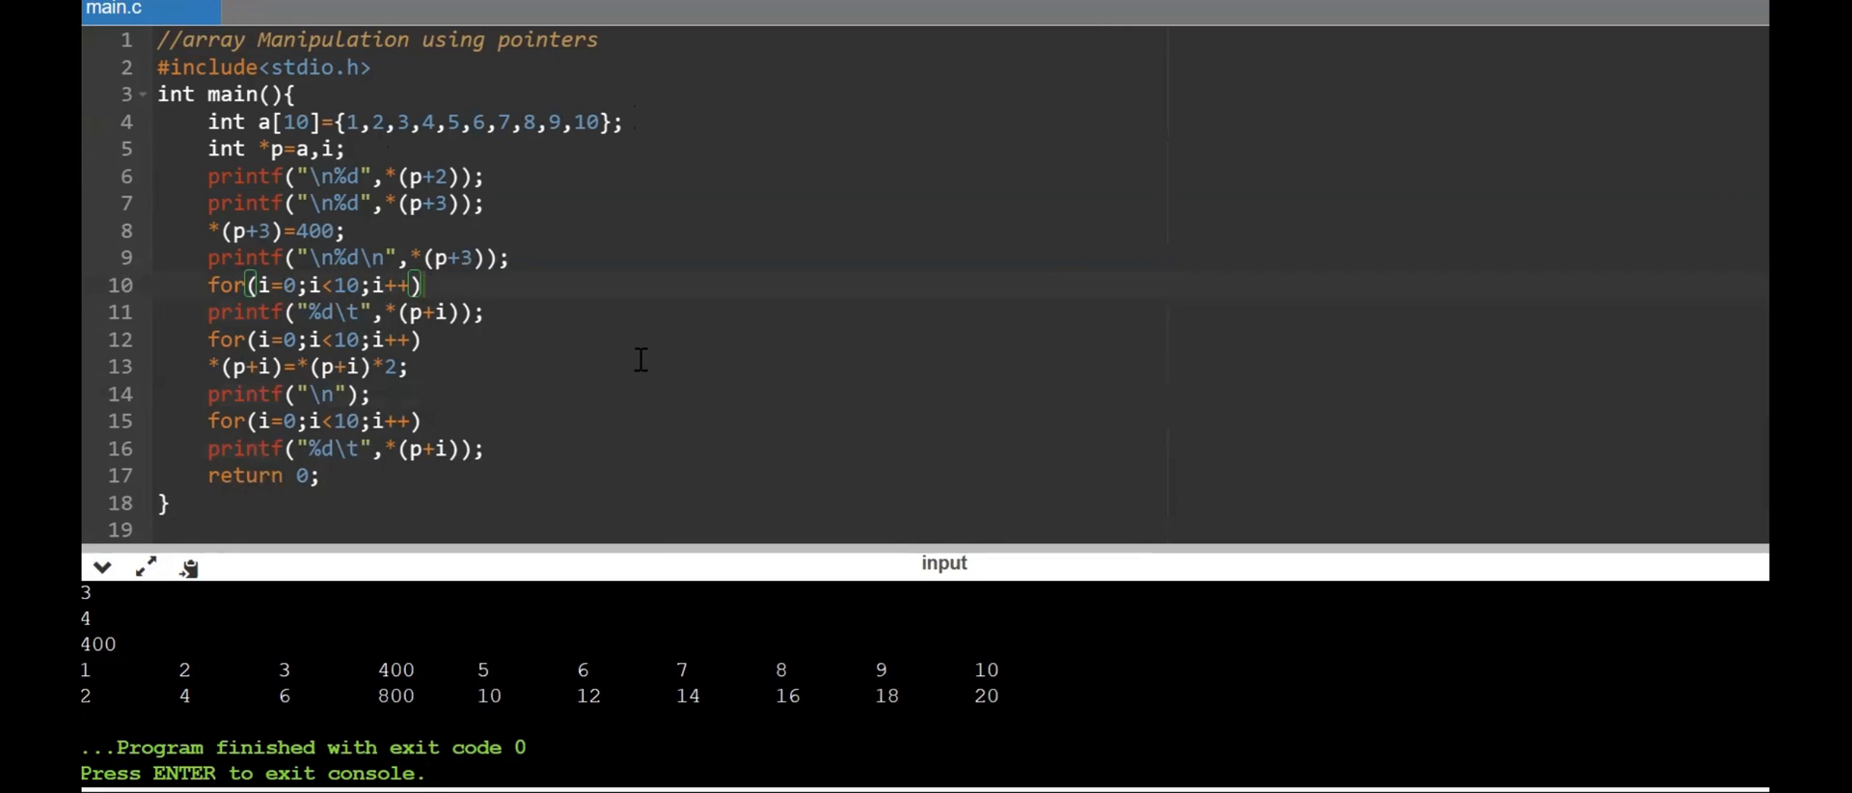
pyautogui.click(438, 773)
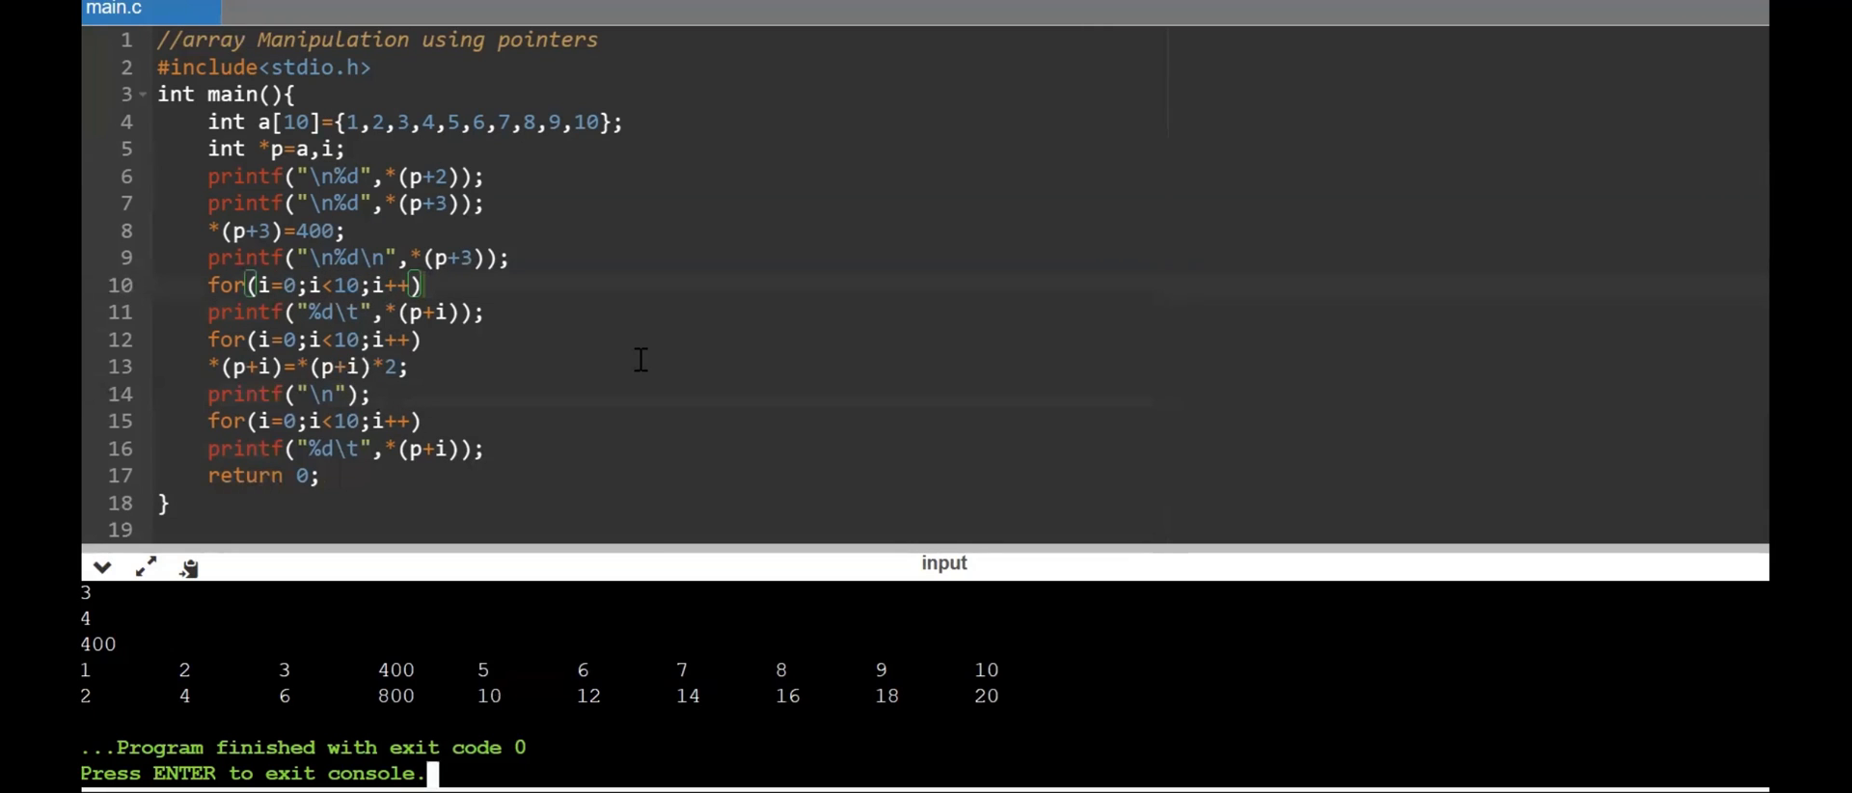